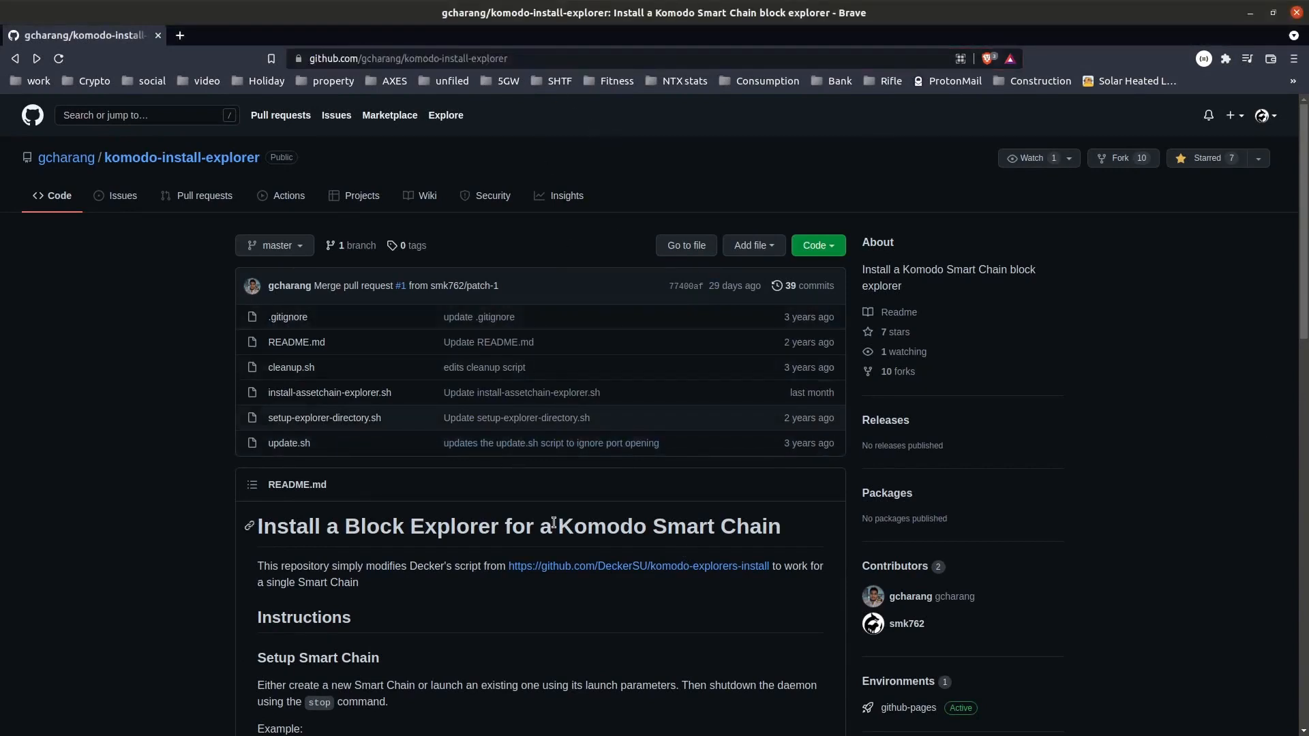
Stop the ROCK chain daemon with ./komodo-cli -ac_name=ROCK stop
scroll(down, 3)
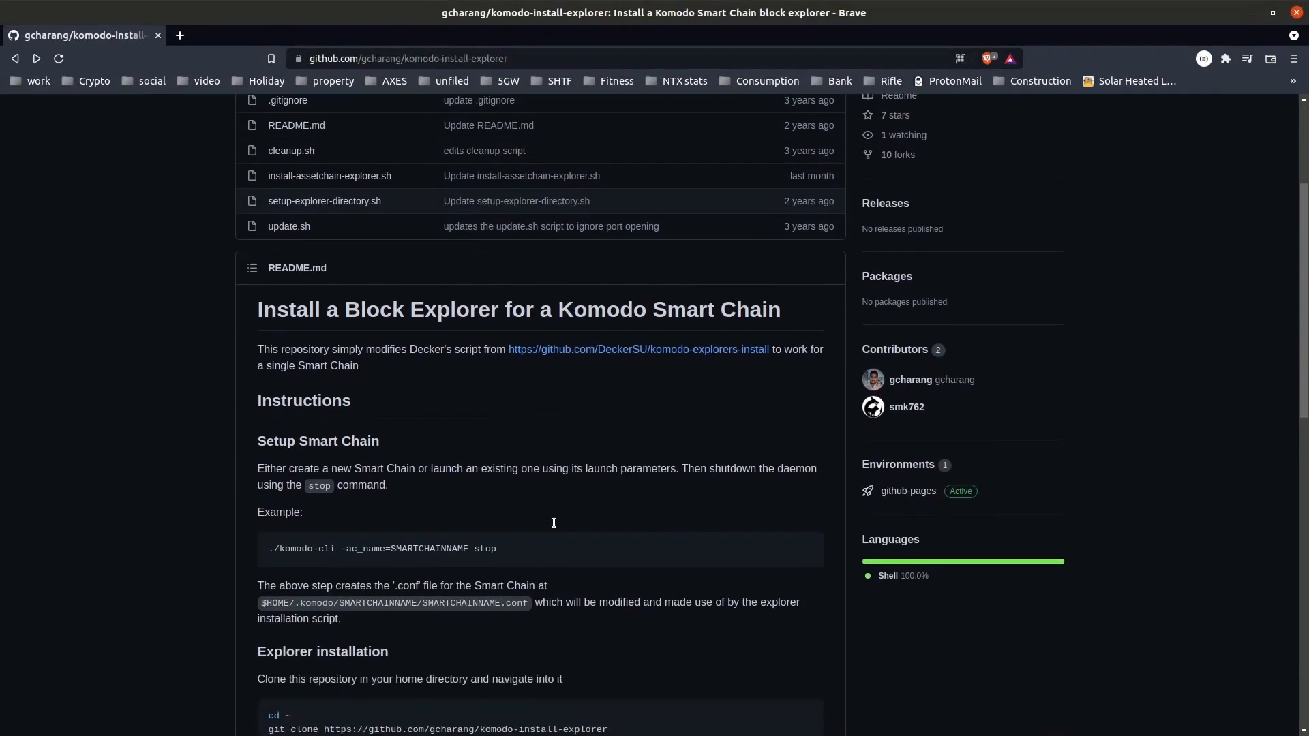
scroll(down, 3)
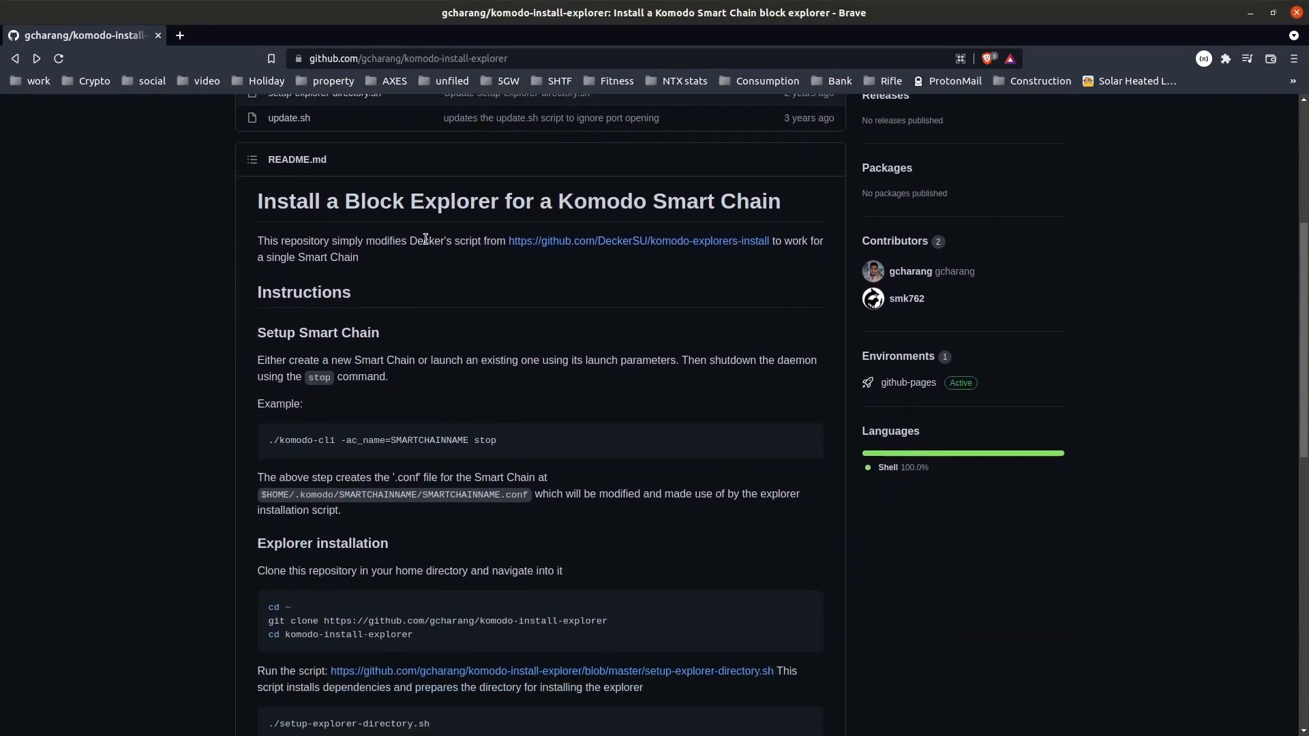
mouse_move(910, 271)
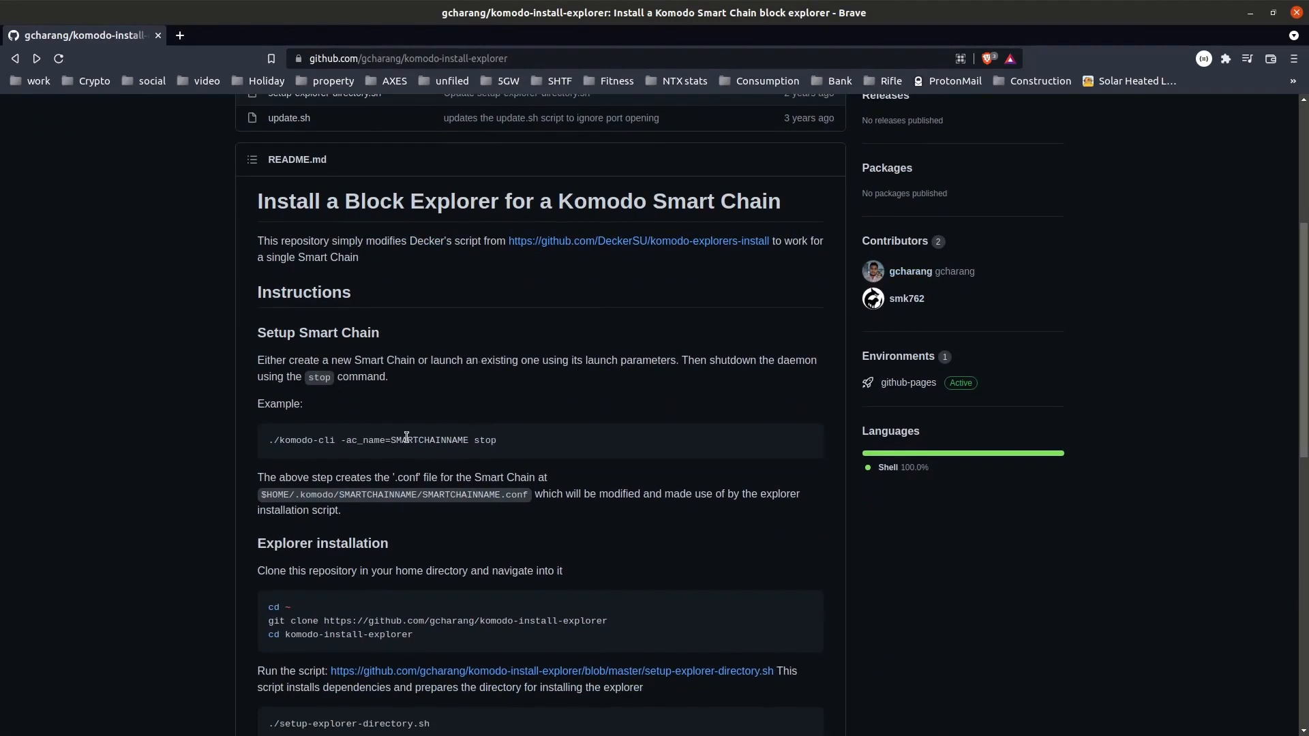
triple_click(382, 440)
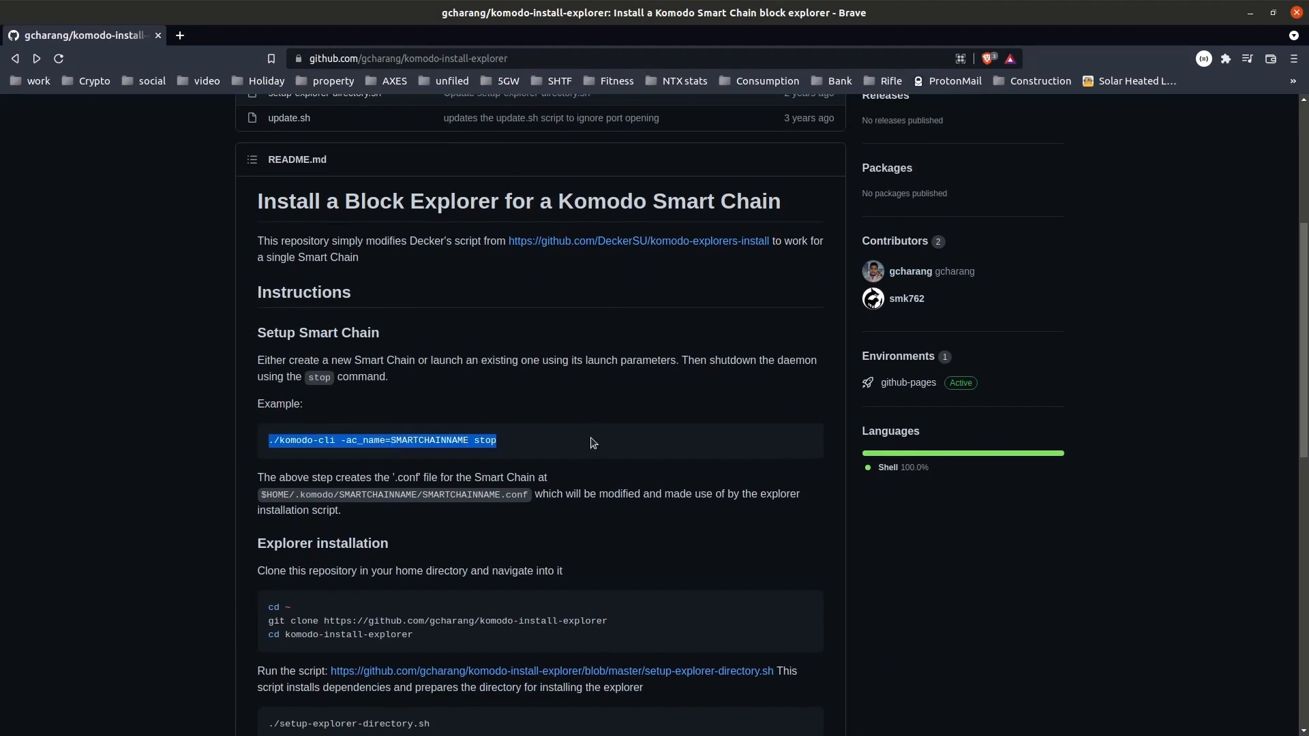
click(525, 303)
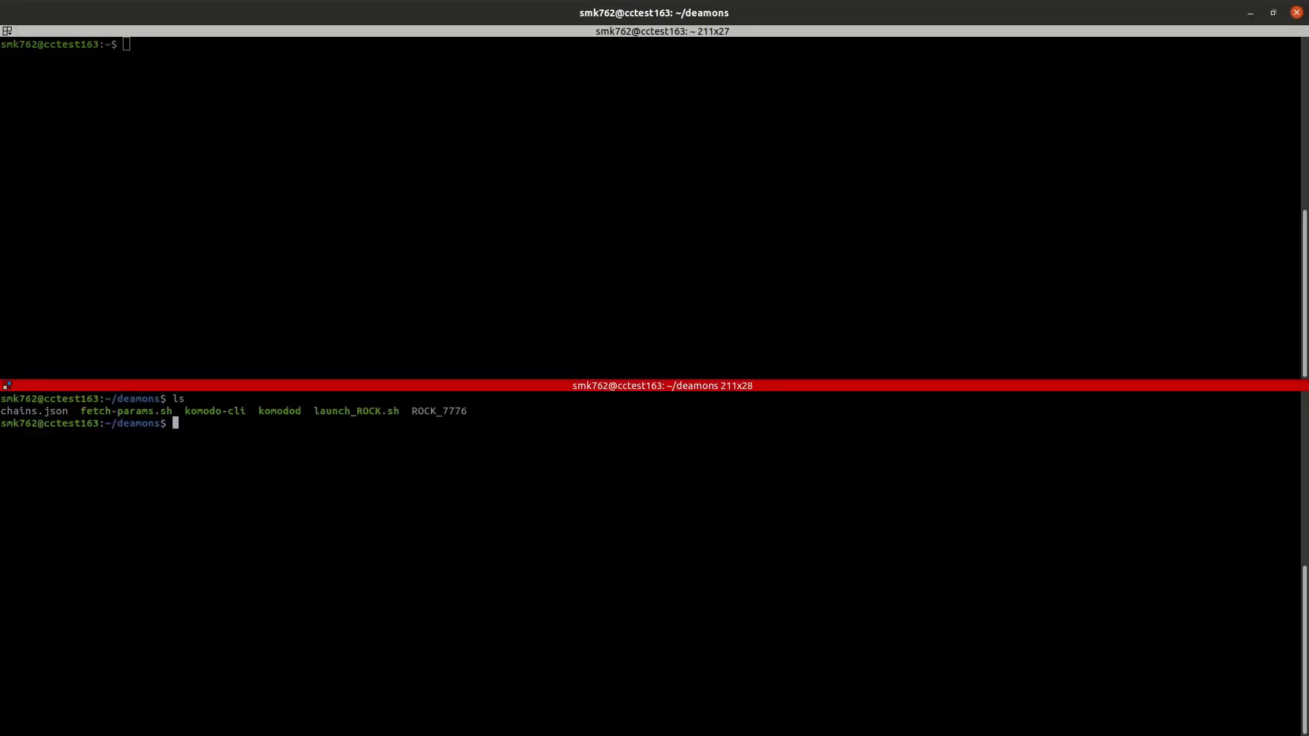
text(./komodo)
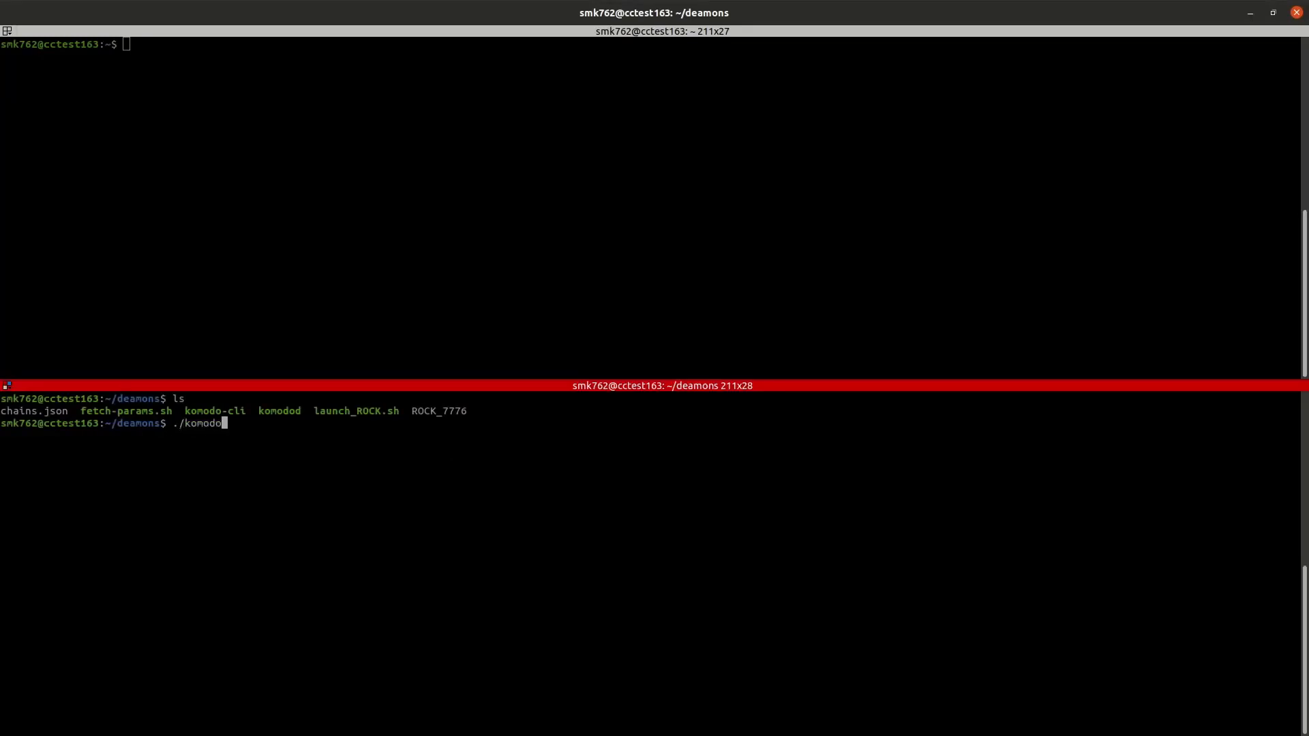
text(-ci)
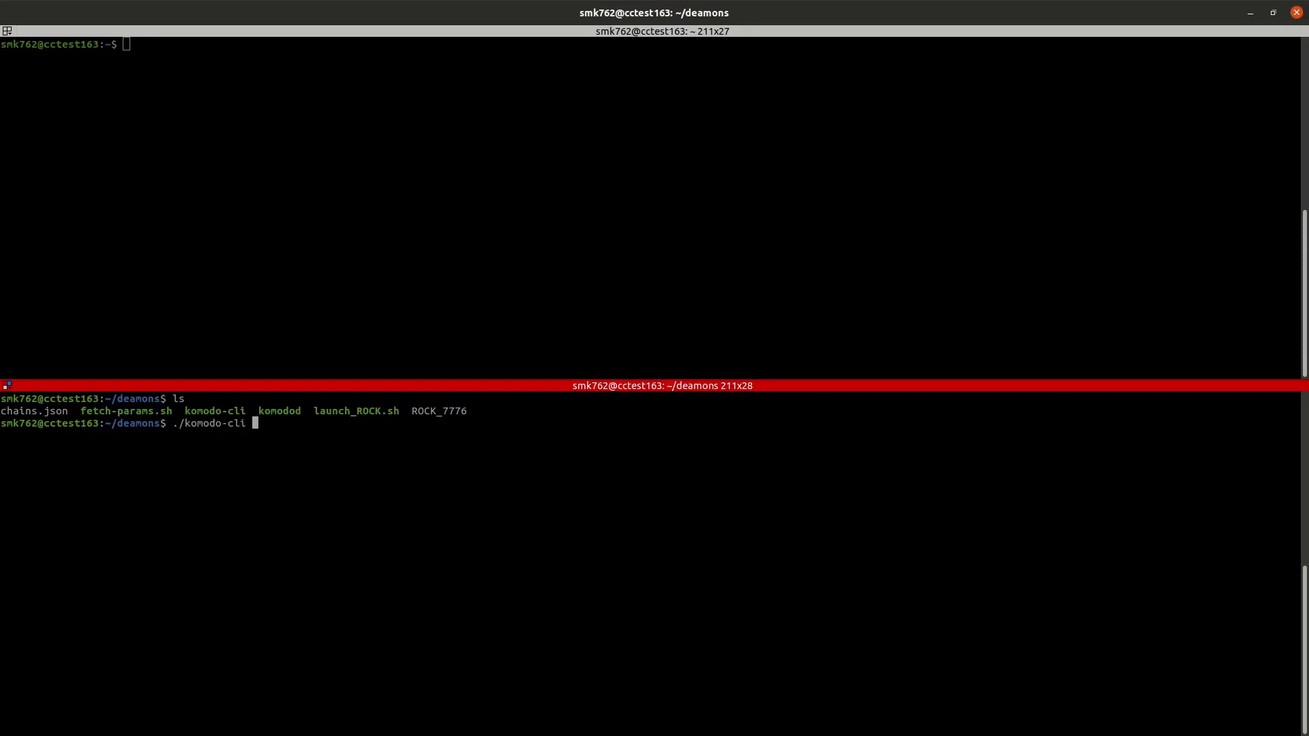
text(-ac_name)
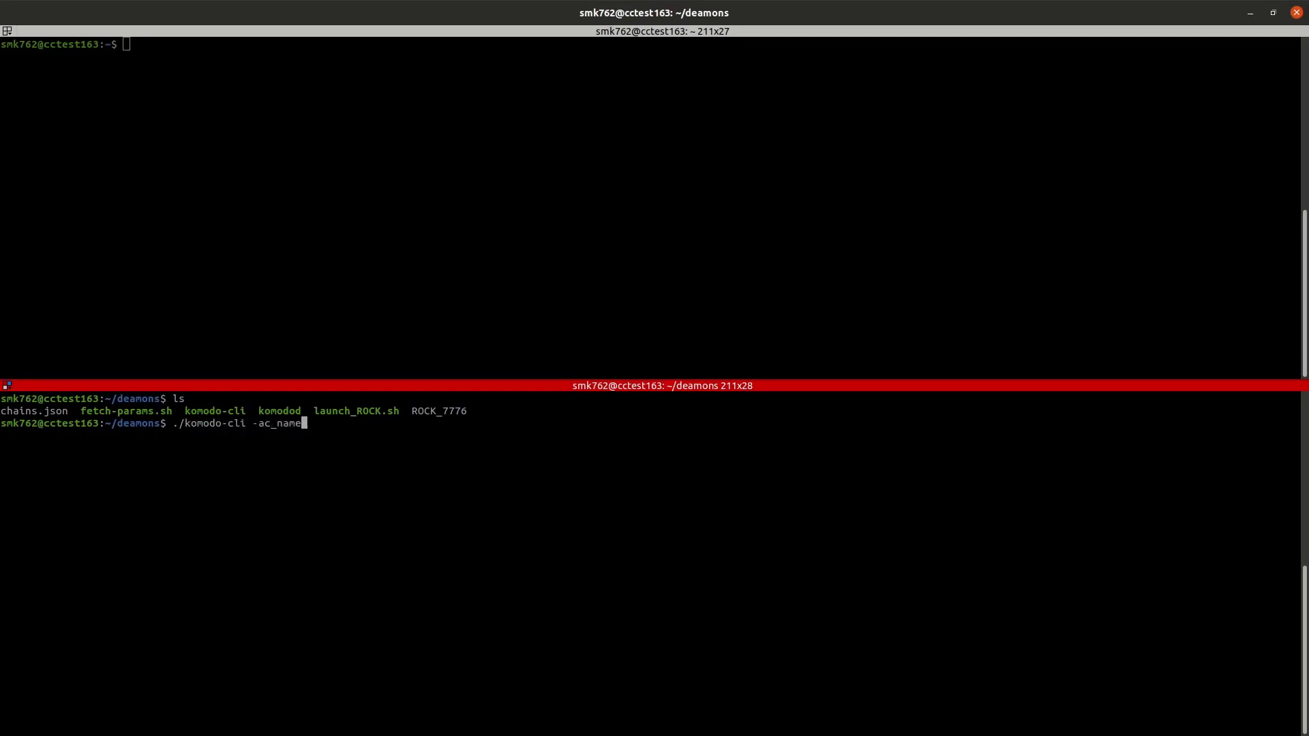
text(=ROCK s)
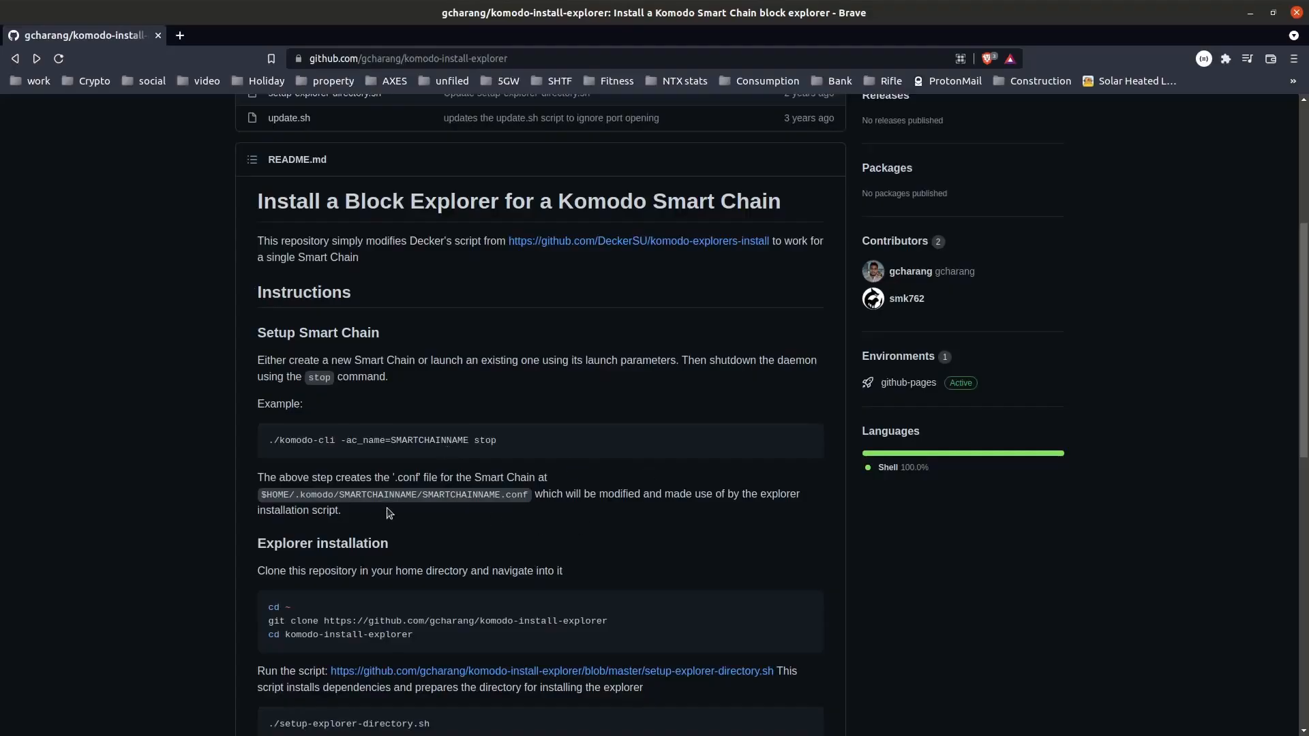
Clone komodo-install-explorer into the home directory and enter its folder
drag(257, 477, 679, 510)
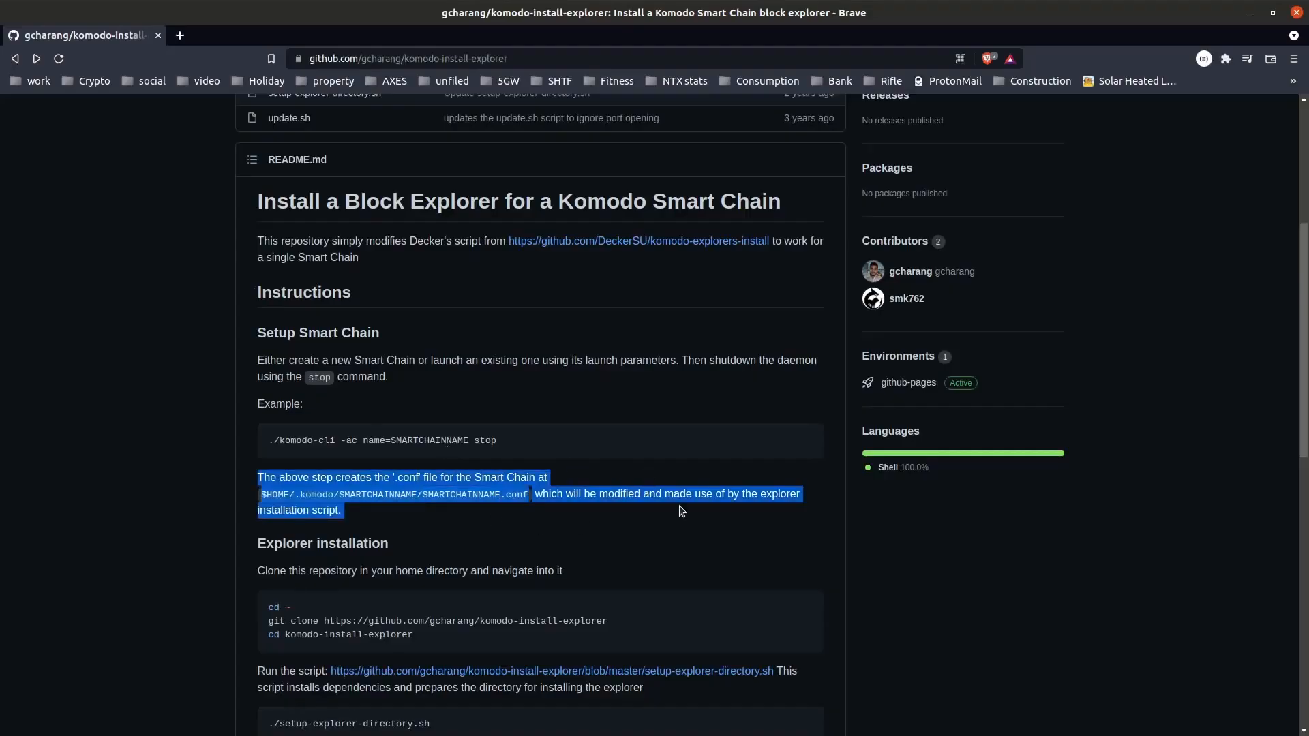
click(628, 539)
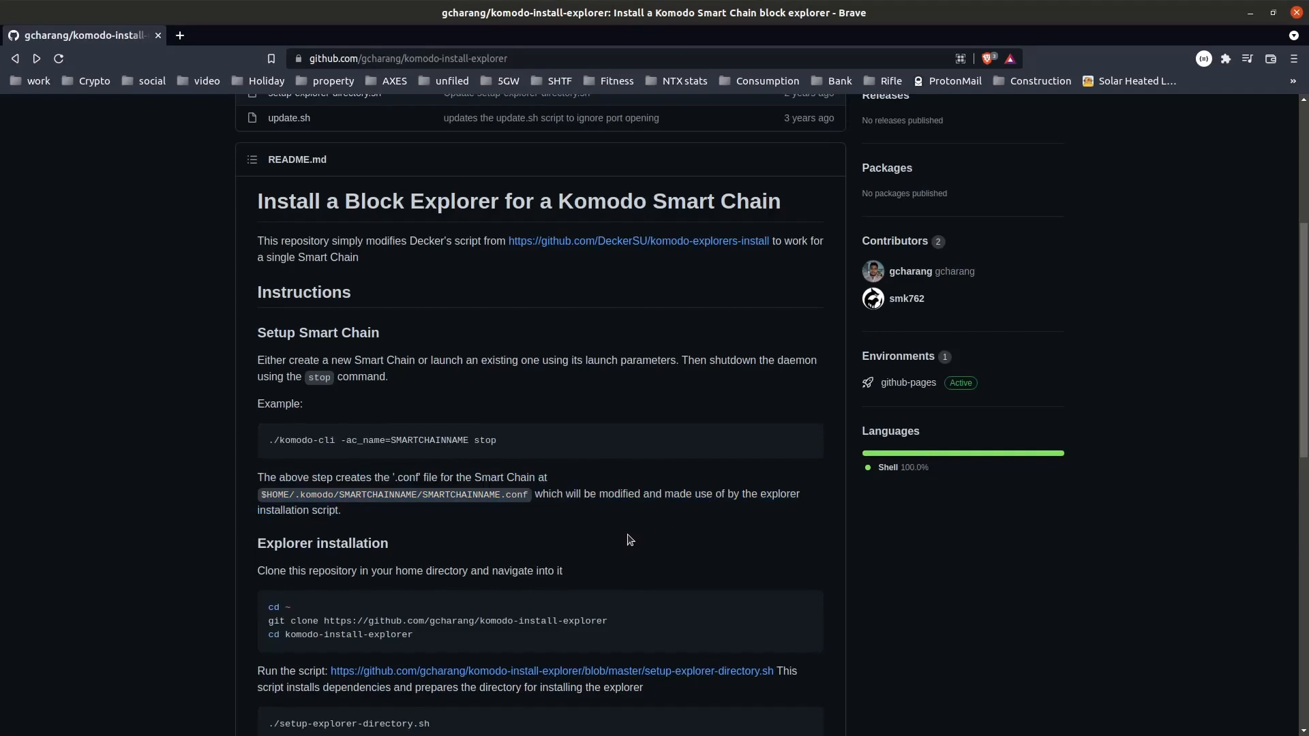
scroll(down, 3)
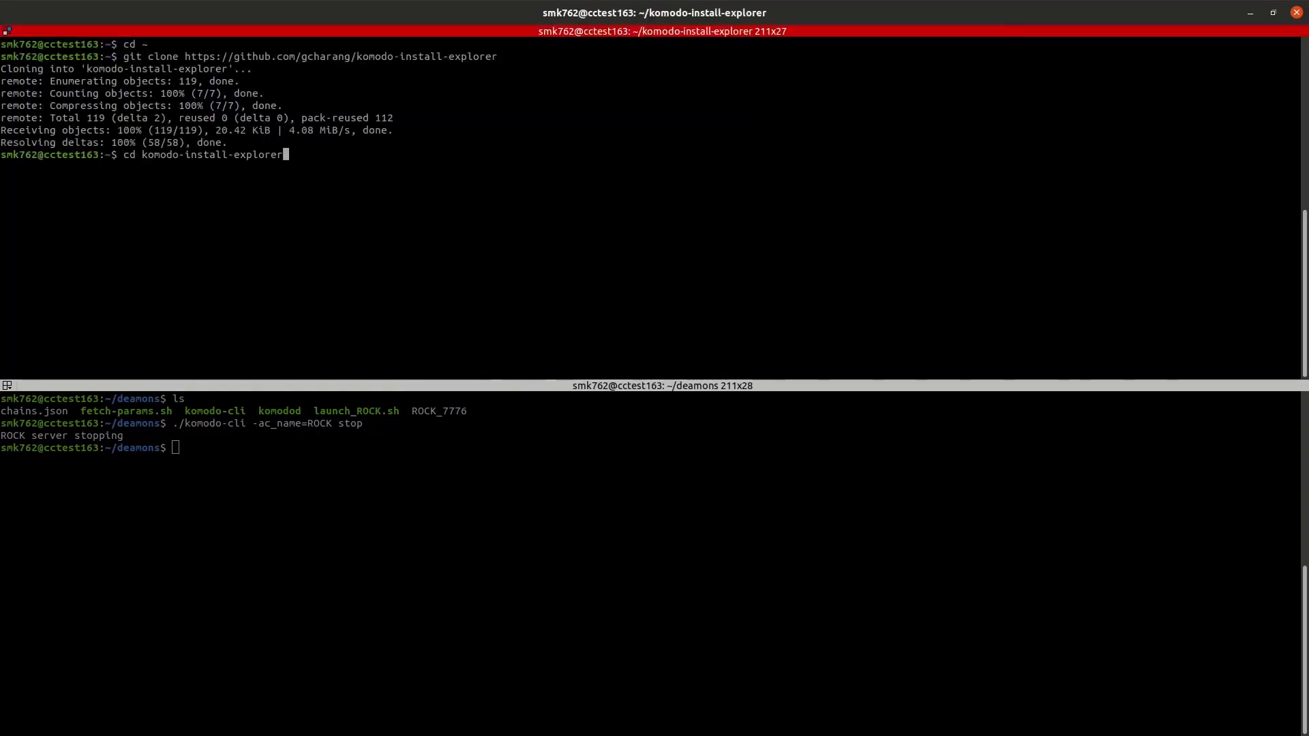
key(Return)
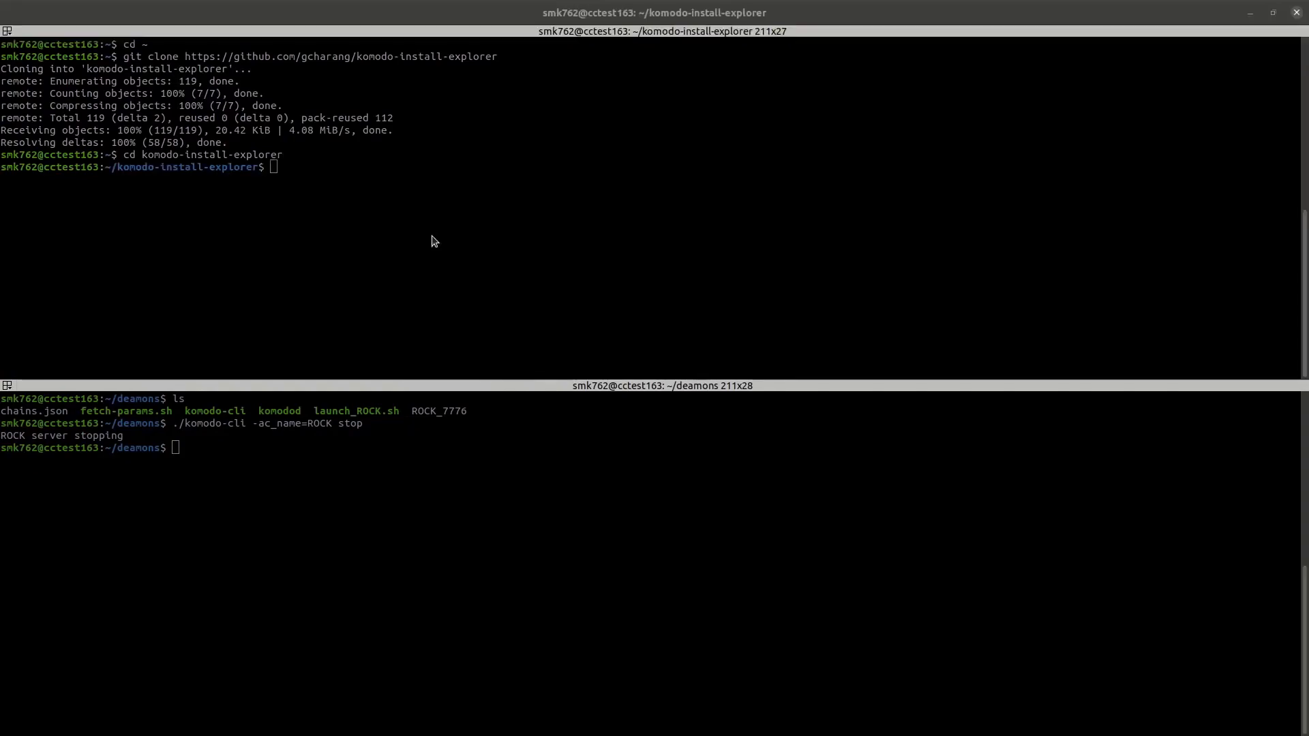
right_click(349, 615)
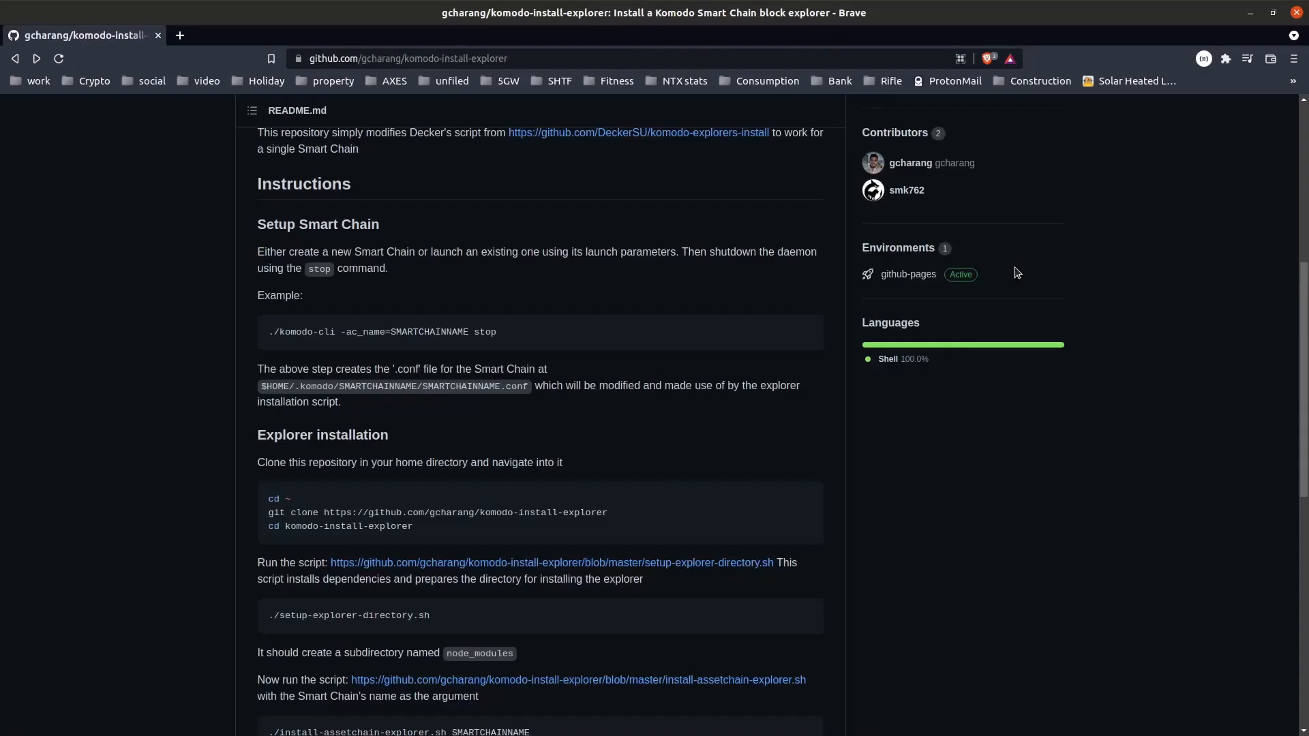
mouse_move(435, 345)
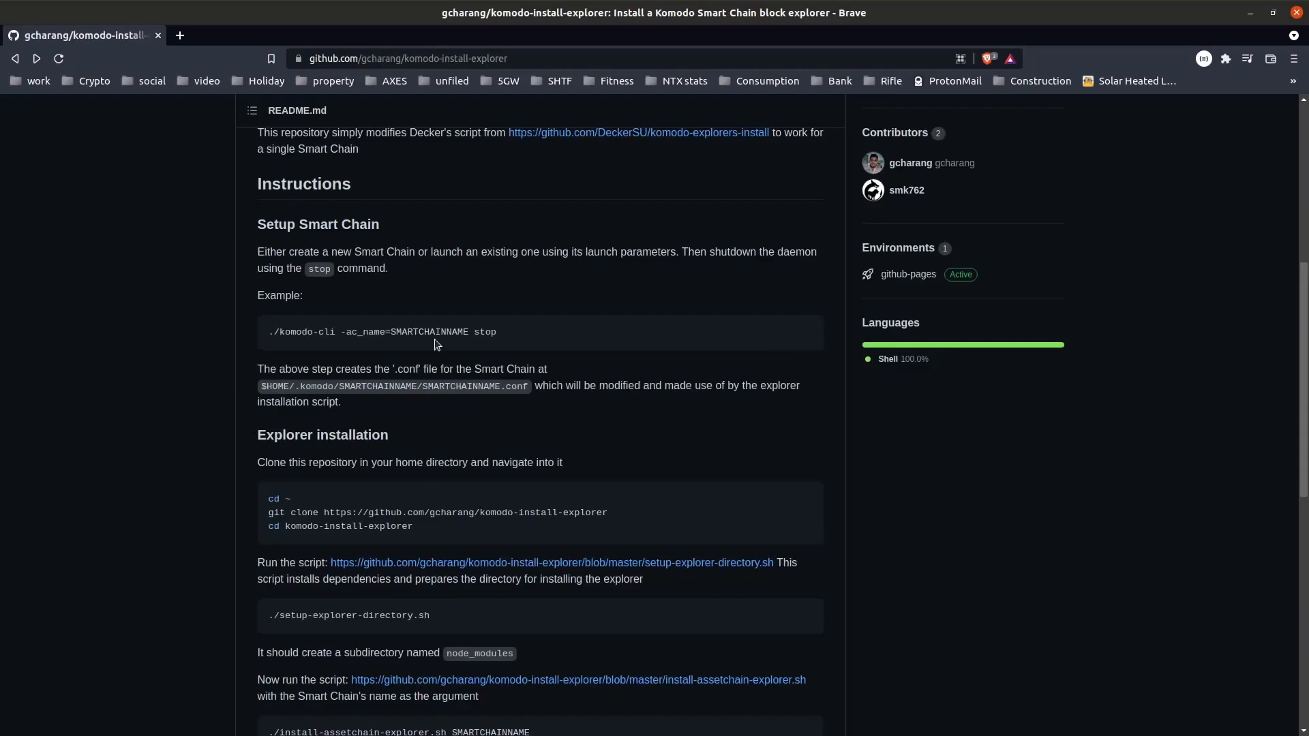
scroll(down, 3)
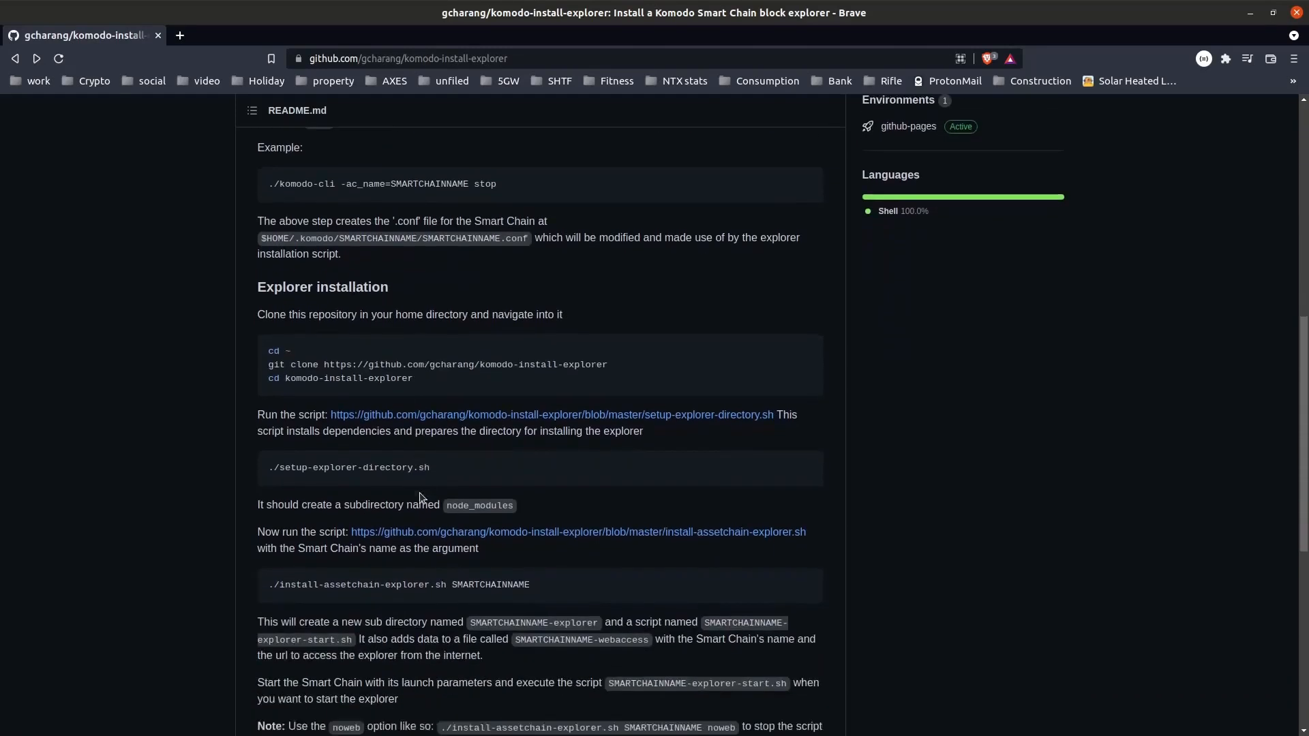
scroll(down, 3)
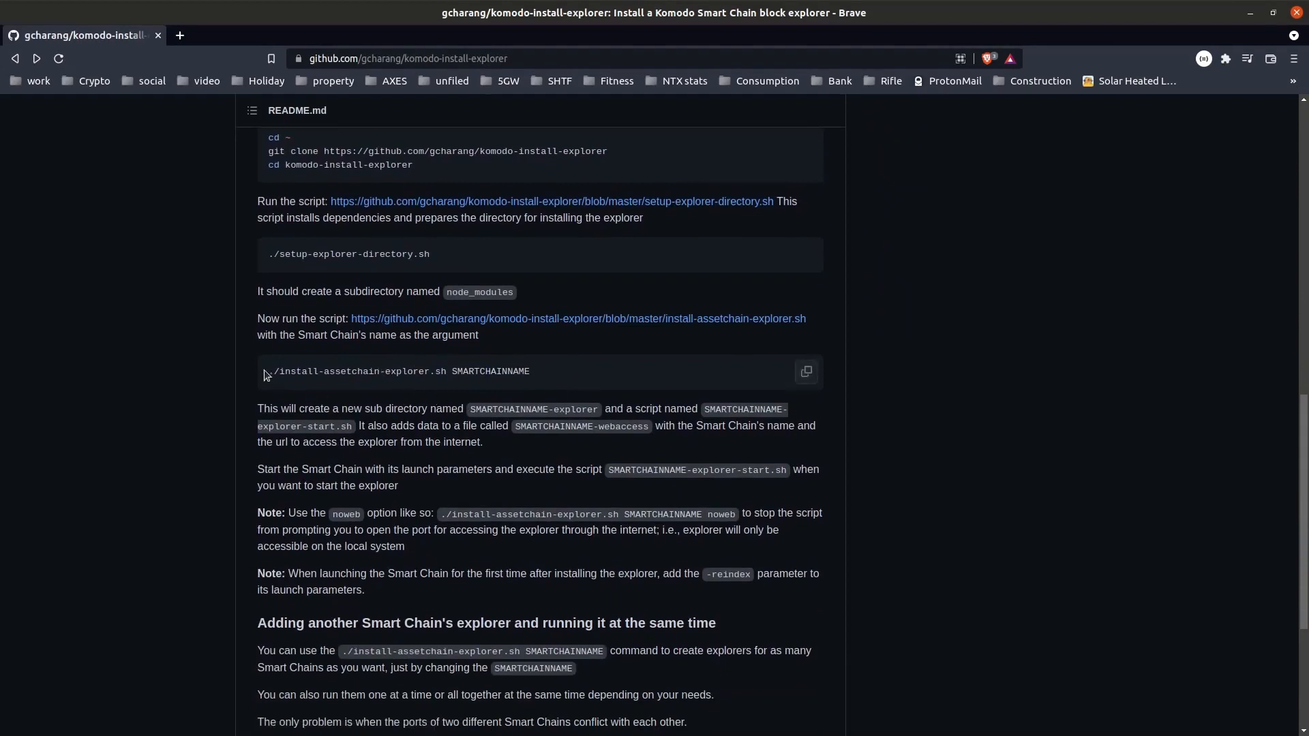
right_click(358, 371)
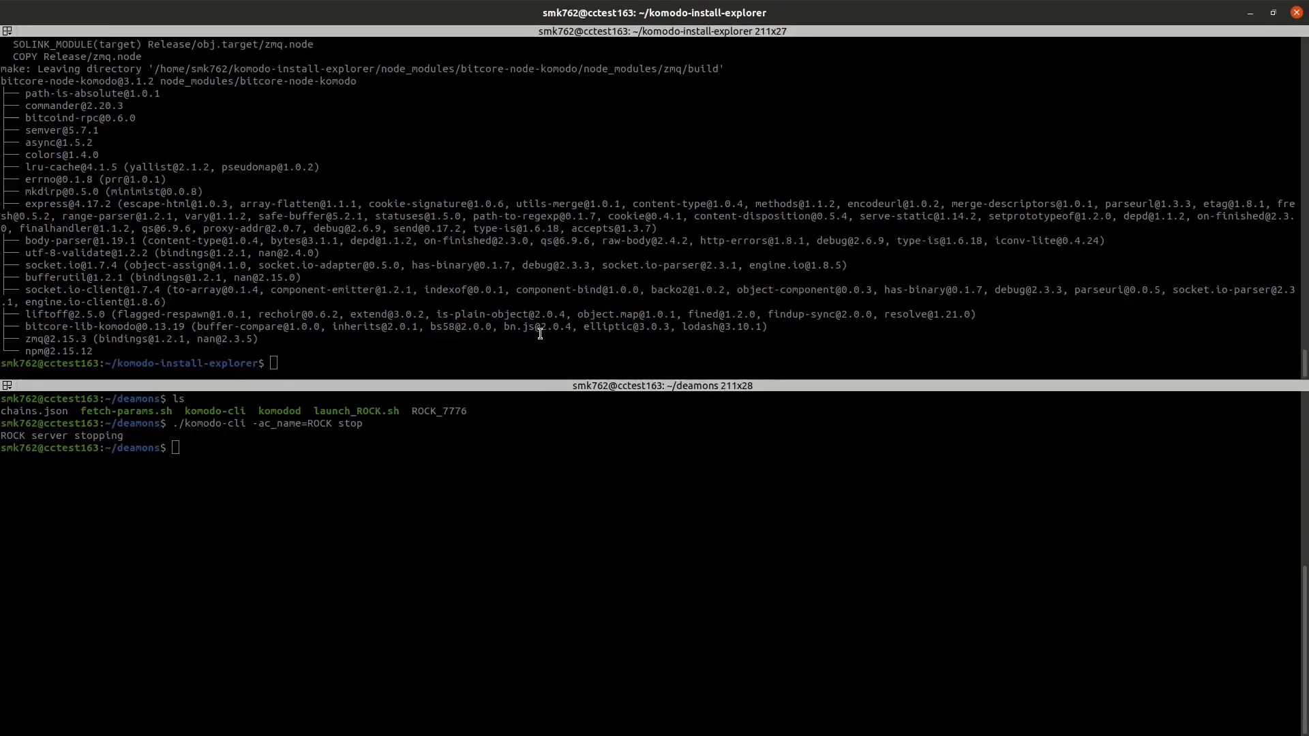
Run ./install-assetchain-explorer.sh ROCK to install and patch the ROCK explorer
right_click(557, 381)
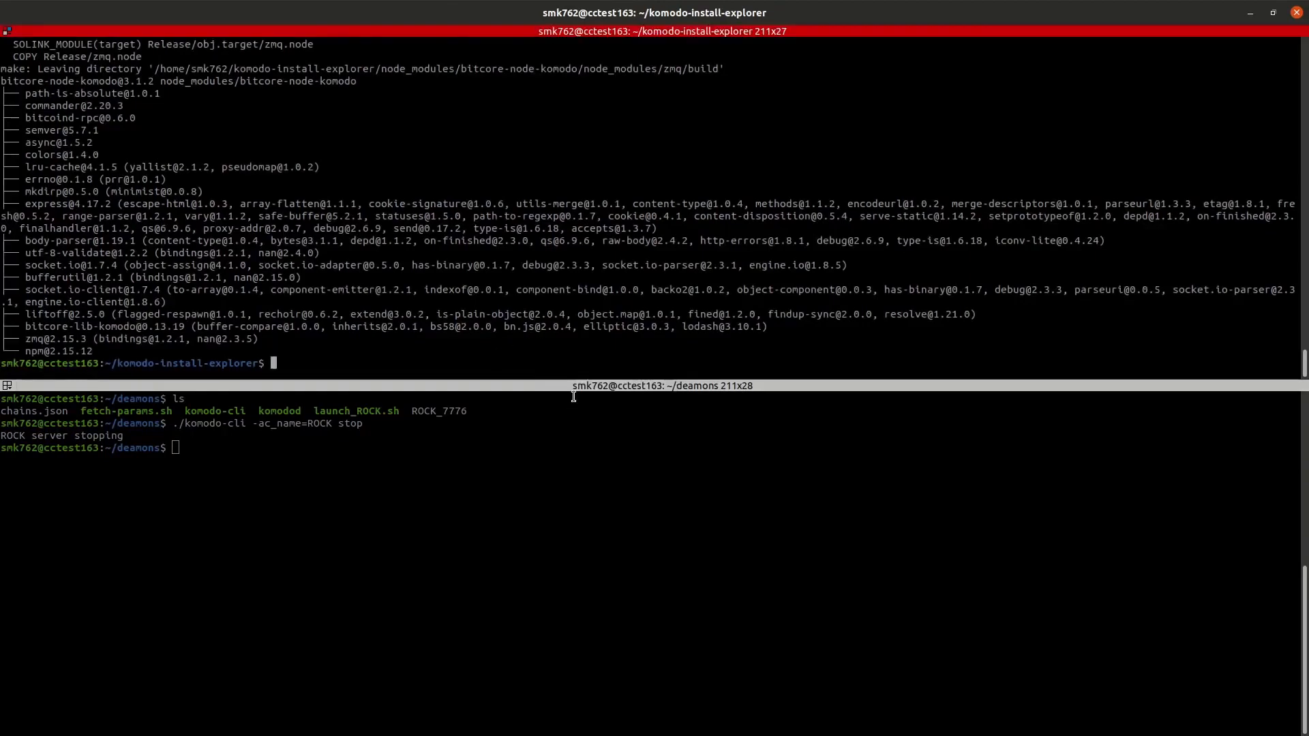
text(./install-assetchain-explorer.sh)
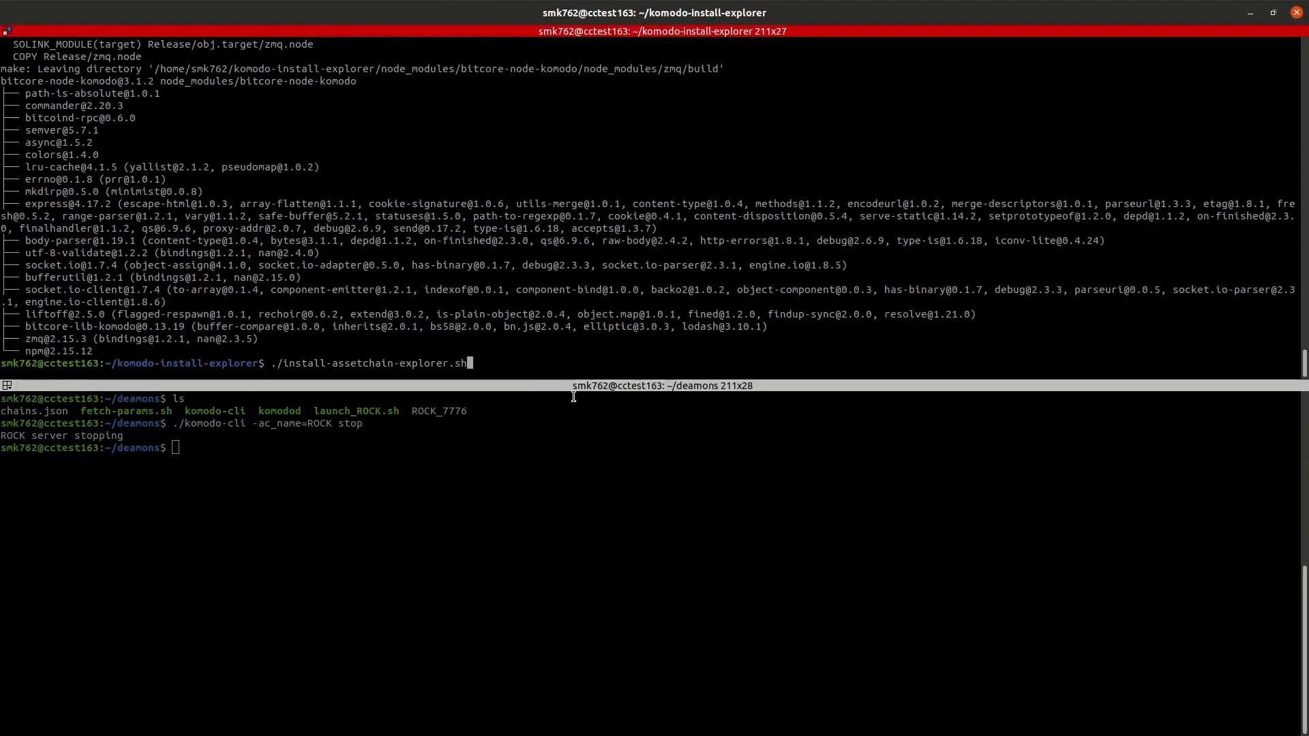
text(ROCK)
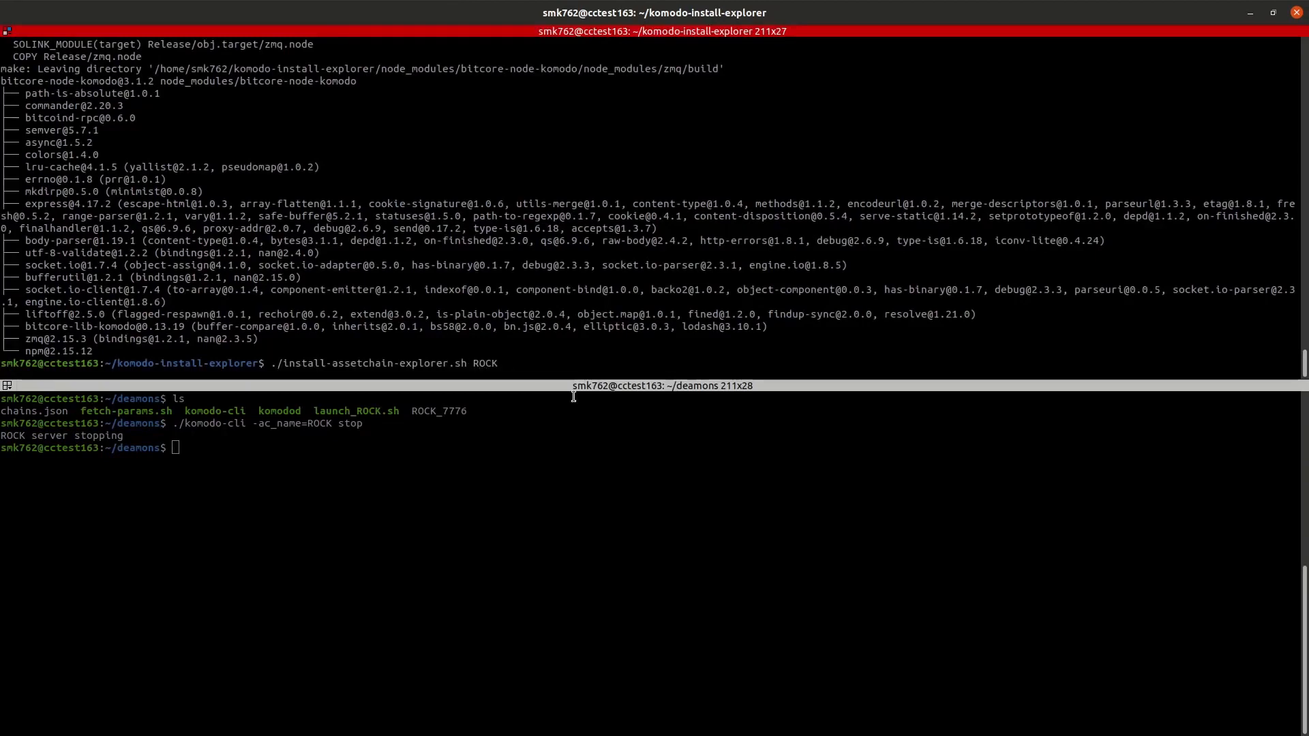
Print ~/.komodo/ROCK/ROCK.conf and copy its pubkey and addnode lines
text(cat ~/.ko)
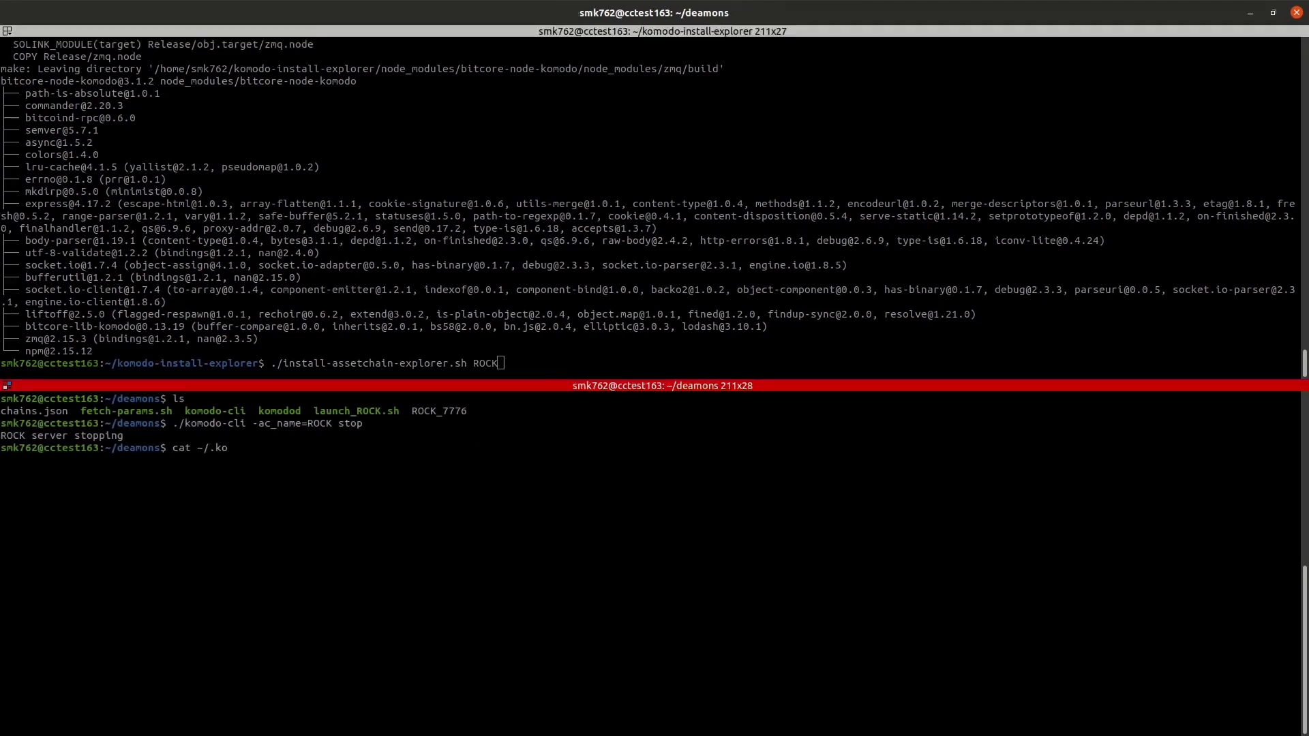
text(modo/ROCK/ROCK)
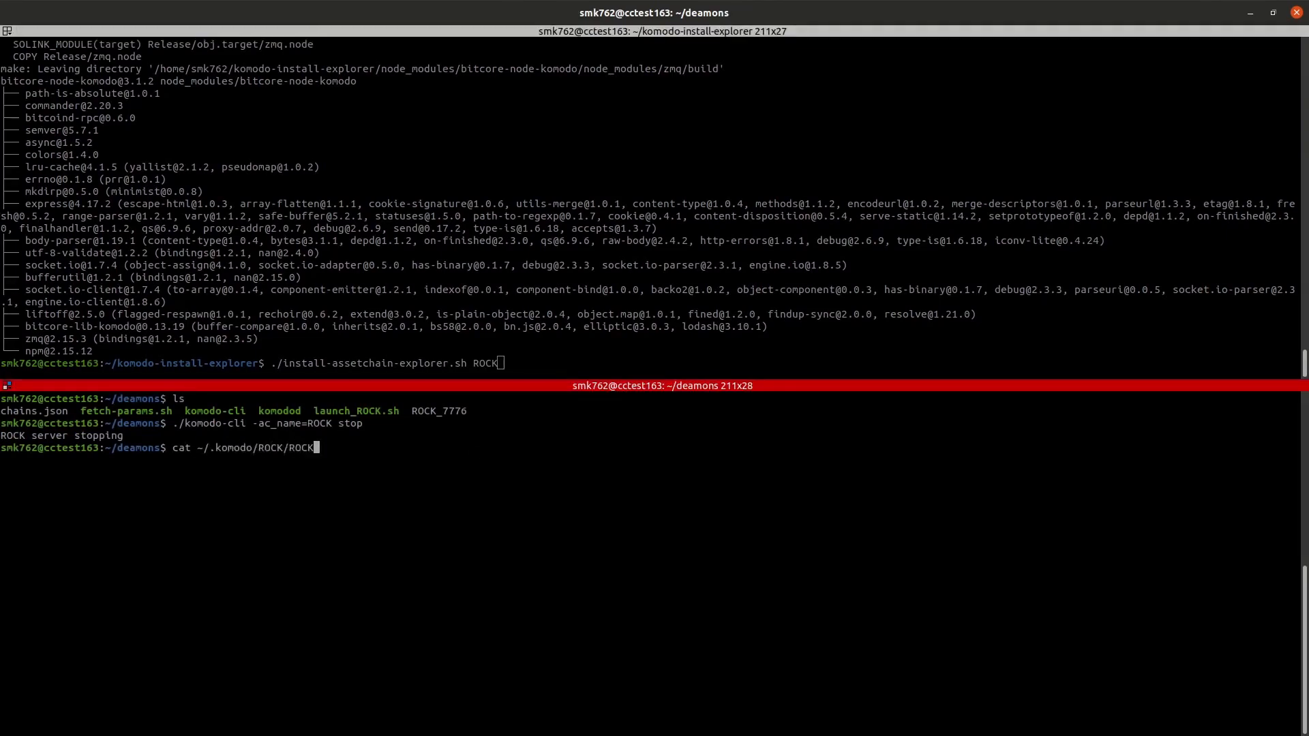
text(.conf)
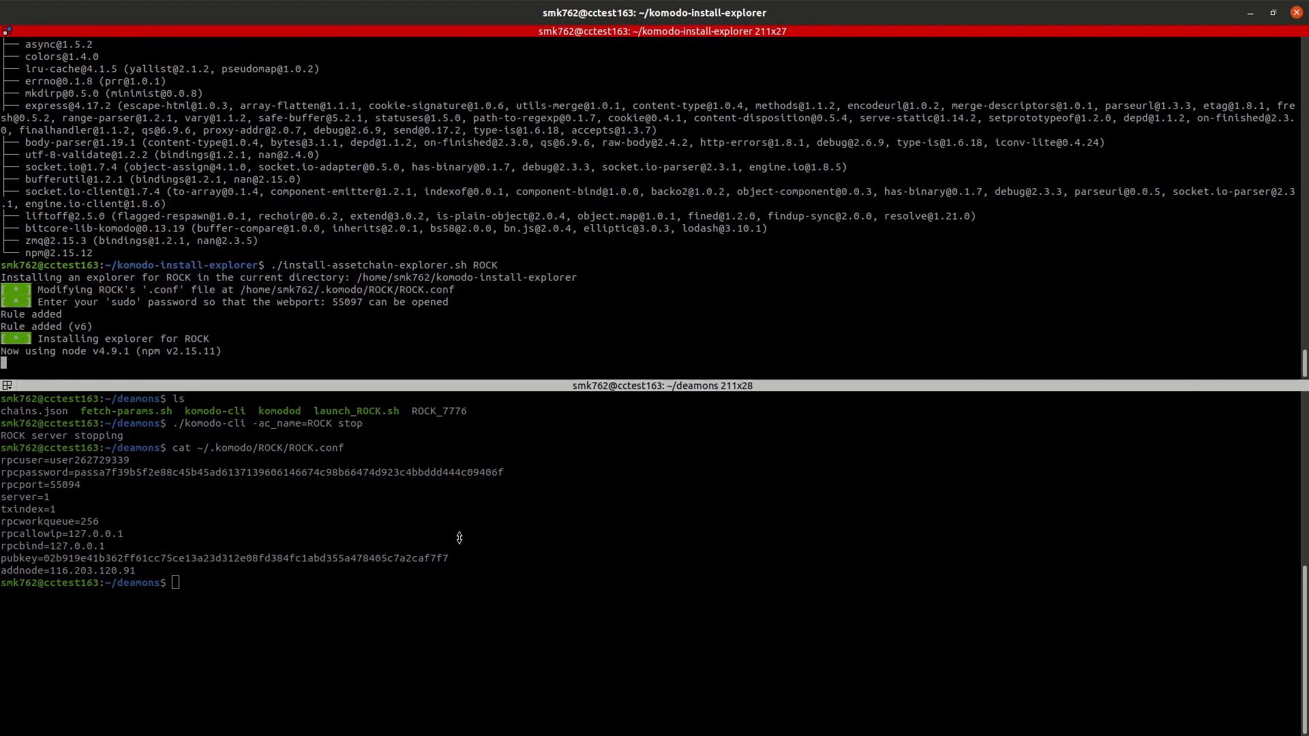
text(cat ~/.komodo/ROCK/ROCK.conf)
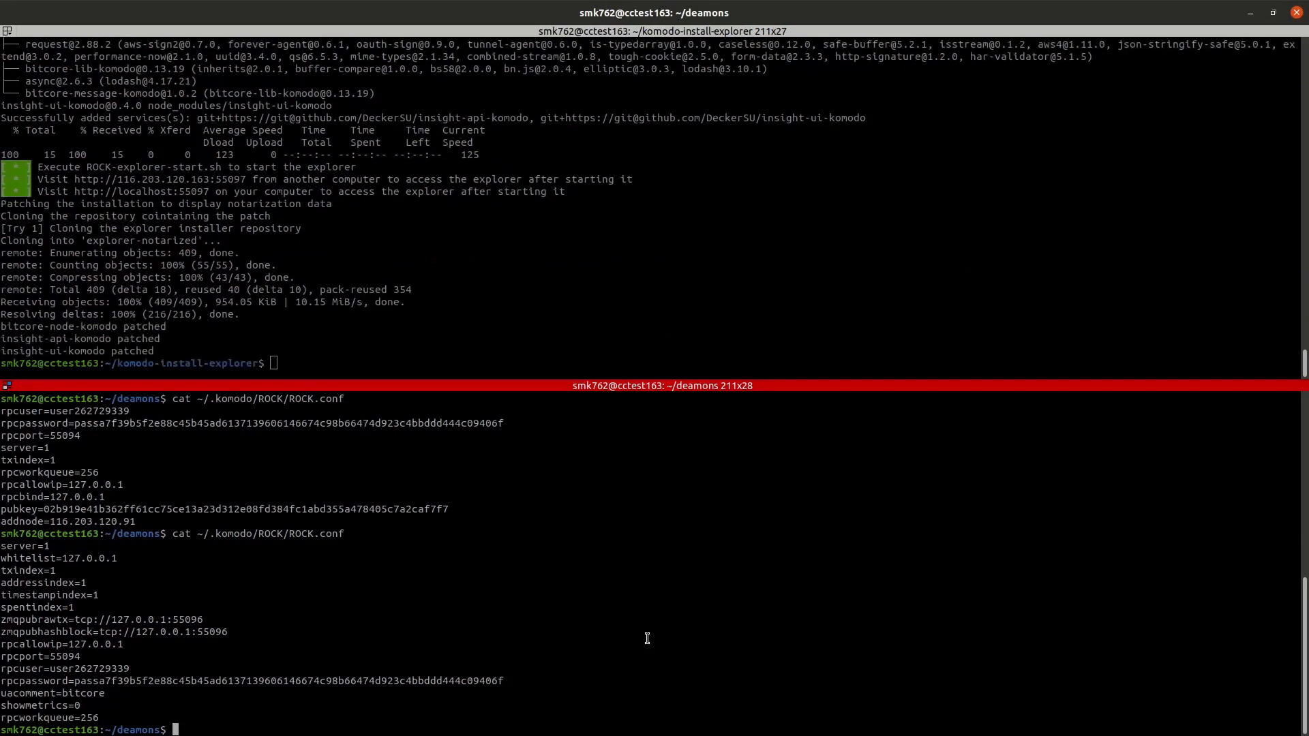
mouse_move(674, 651)
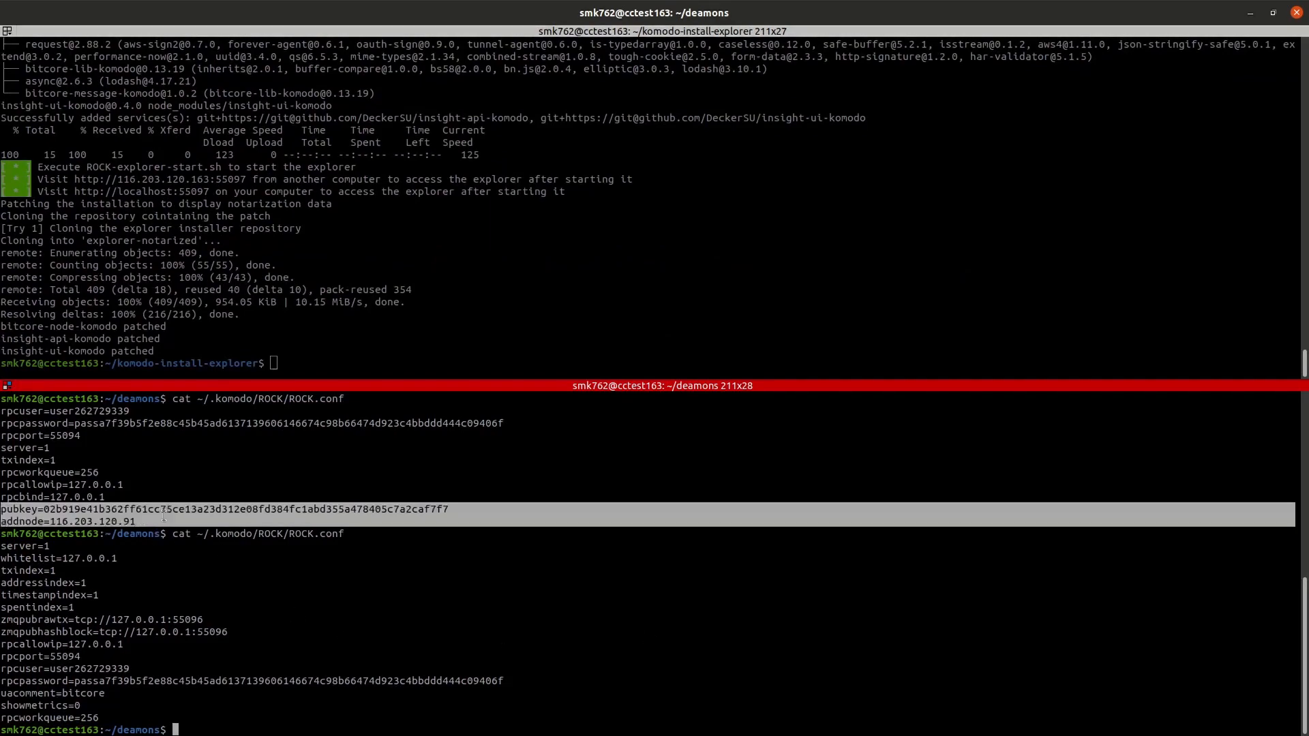
right_click(171, 528)
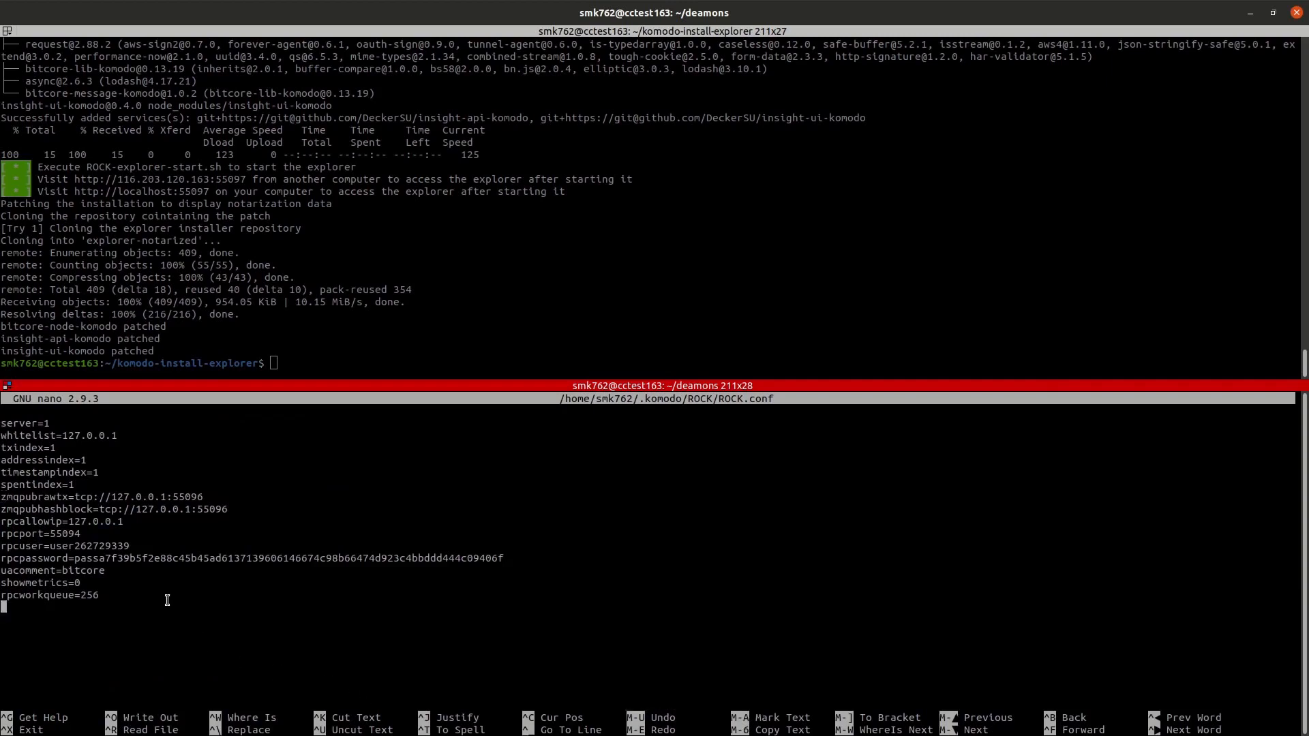
Paste the pubkey=02b919e4… and addnode lines into ROCK.conf and save it
right_click(205, 434)
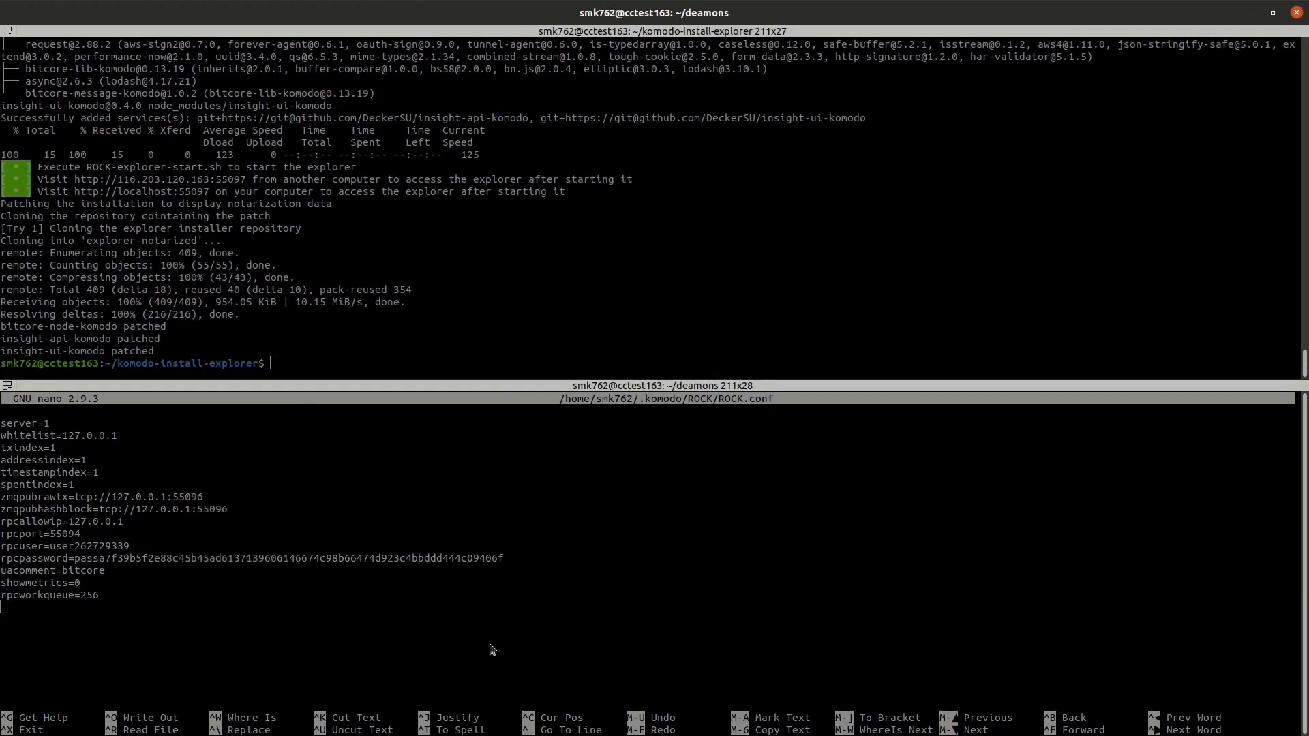
text(pubkey=02b919e41b362ff61cc75ce13a23d312e08fd384fc1abd355a478405c7a2caf7f7)
text(addnode=116.203.120.91)
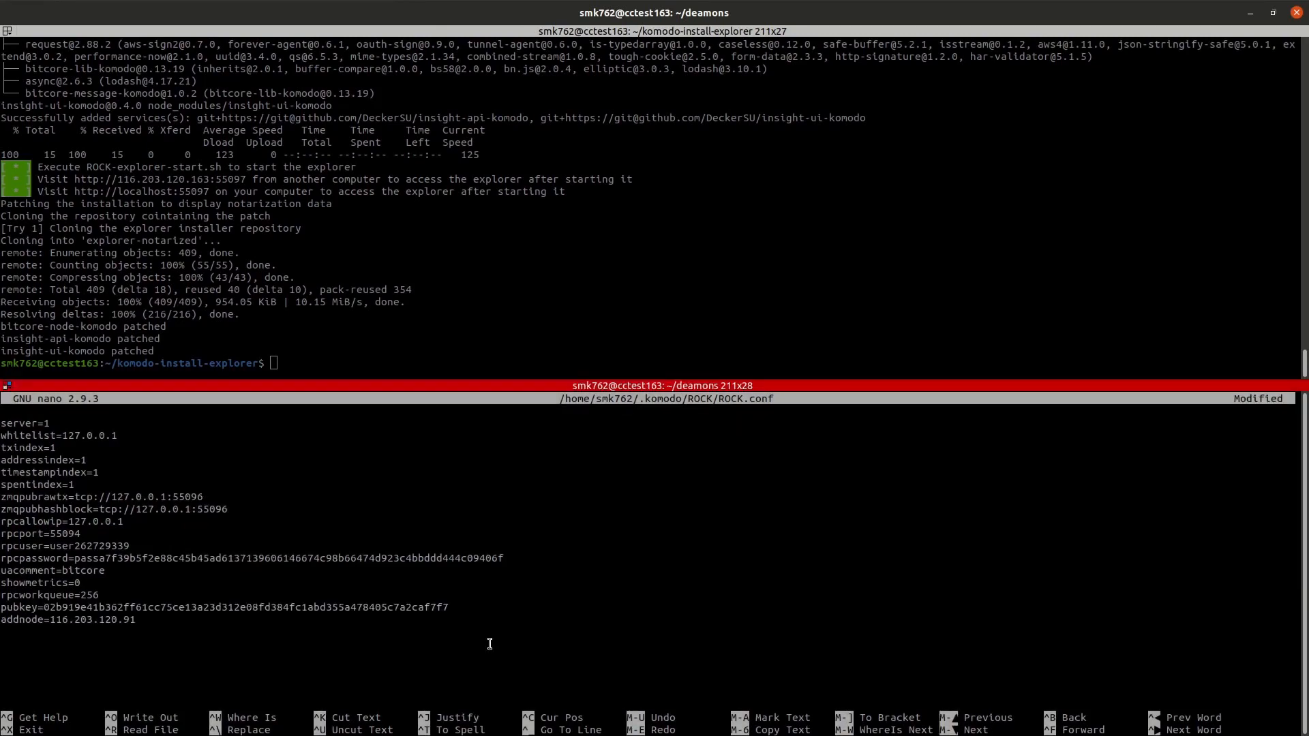
key(ctrl+o)
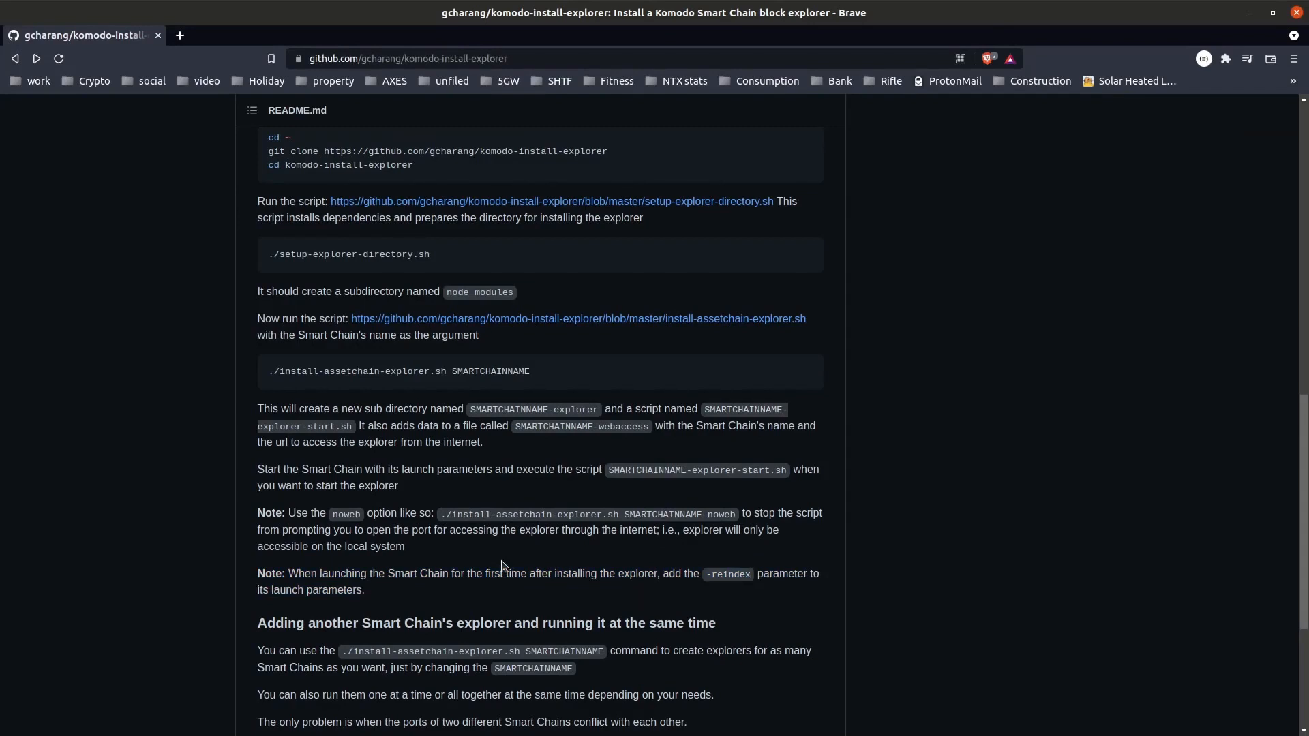
mouse_move(365, 480)
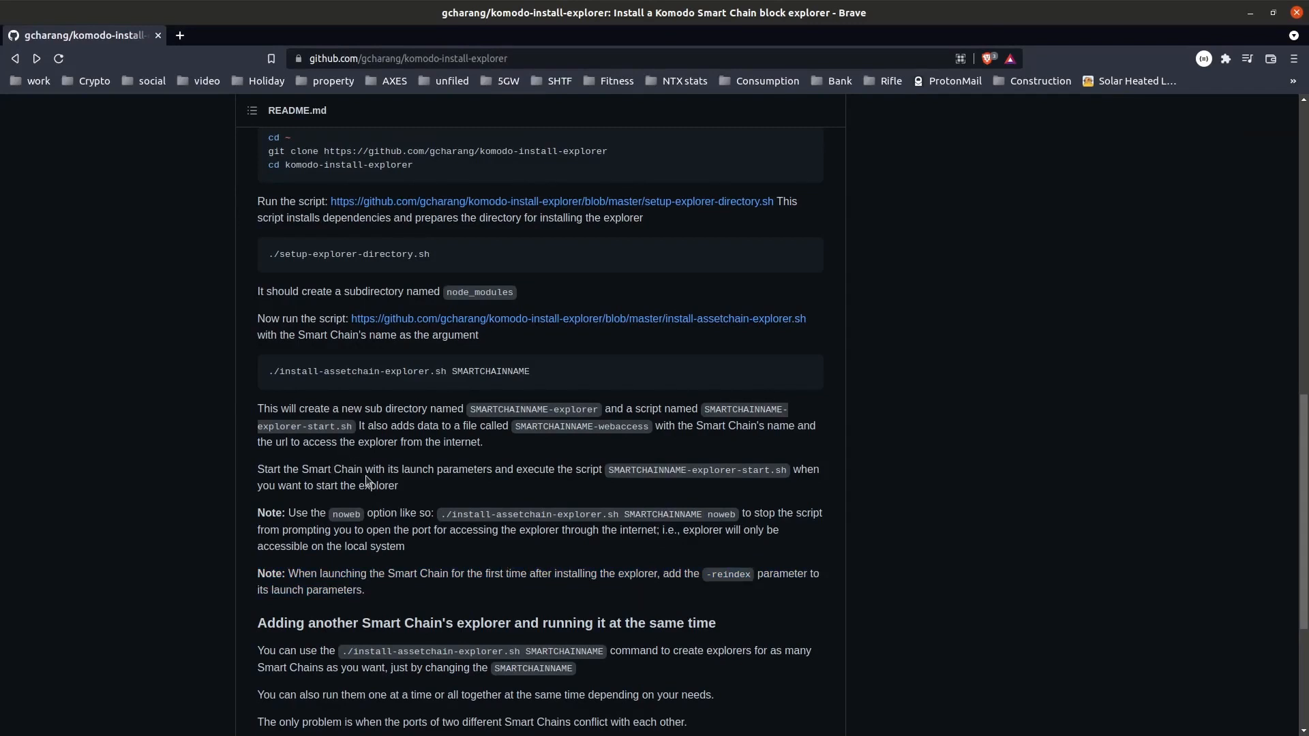
drag(257, 469, 398, 486)
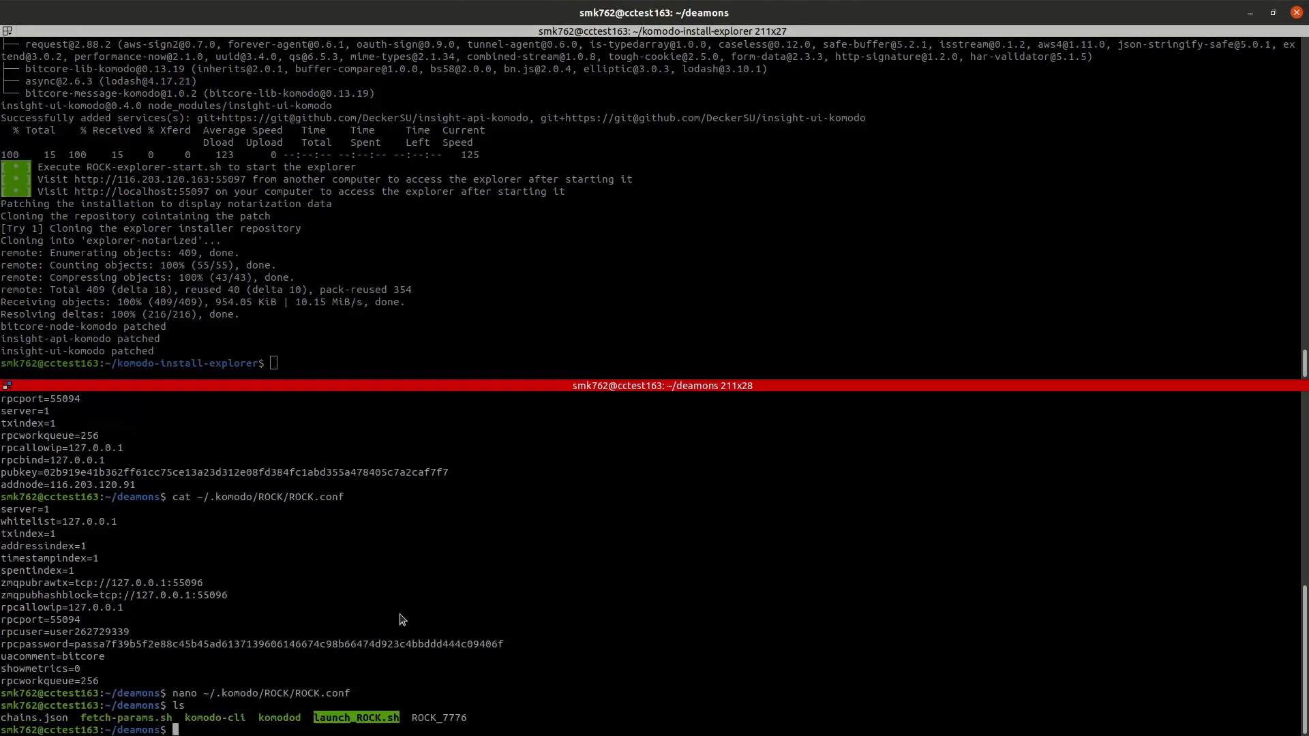
Relaunch the ROCK daemon using launch_ROCK.sh's command plus -reindex, then list the explorer folder
text(cat launch_ROCK.sh)
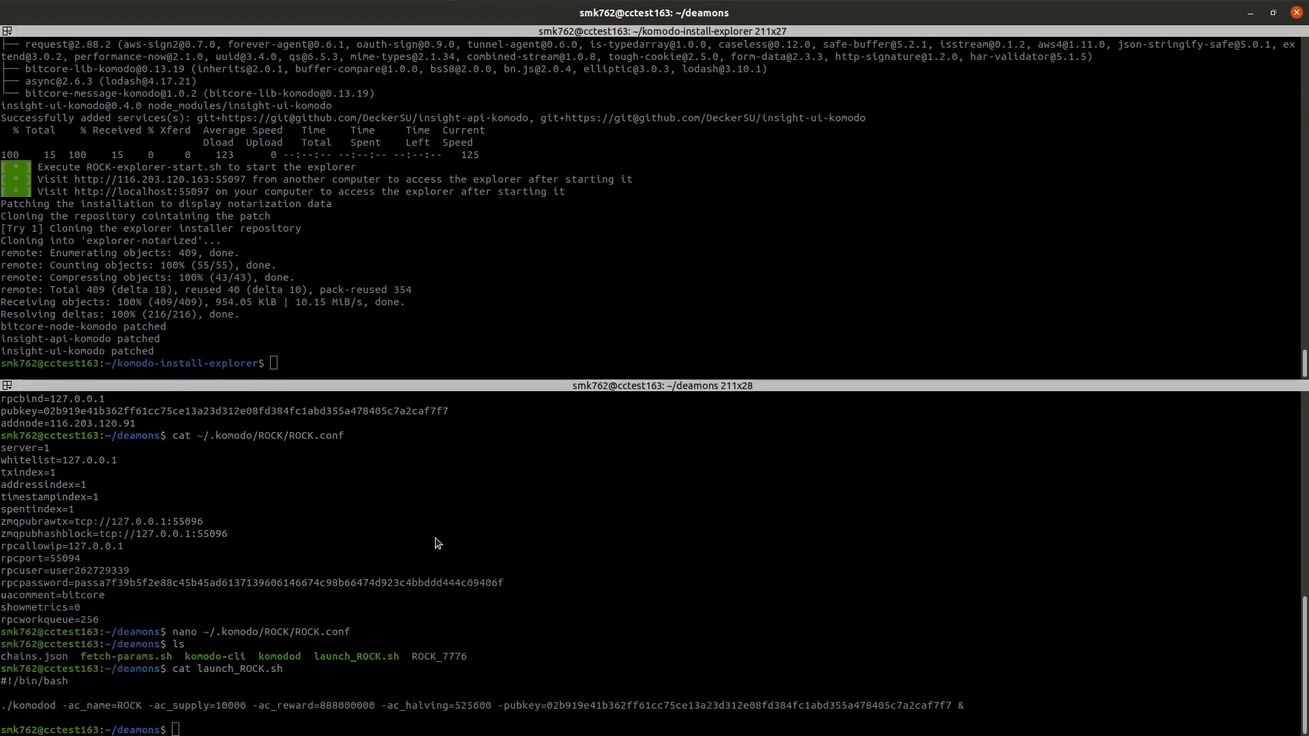
click(434, 538)
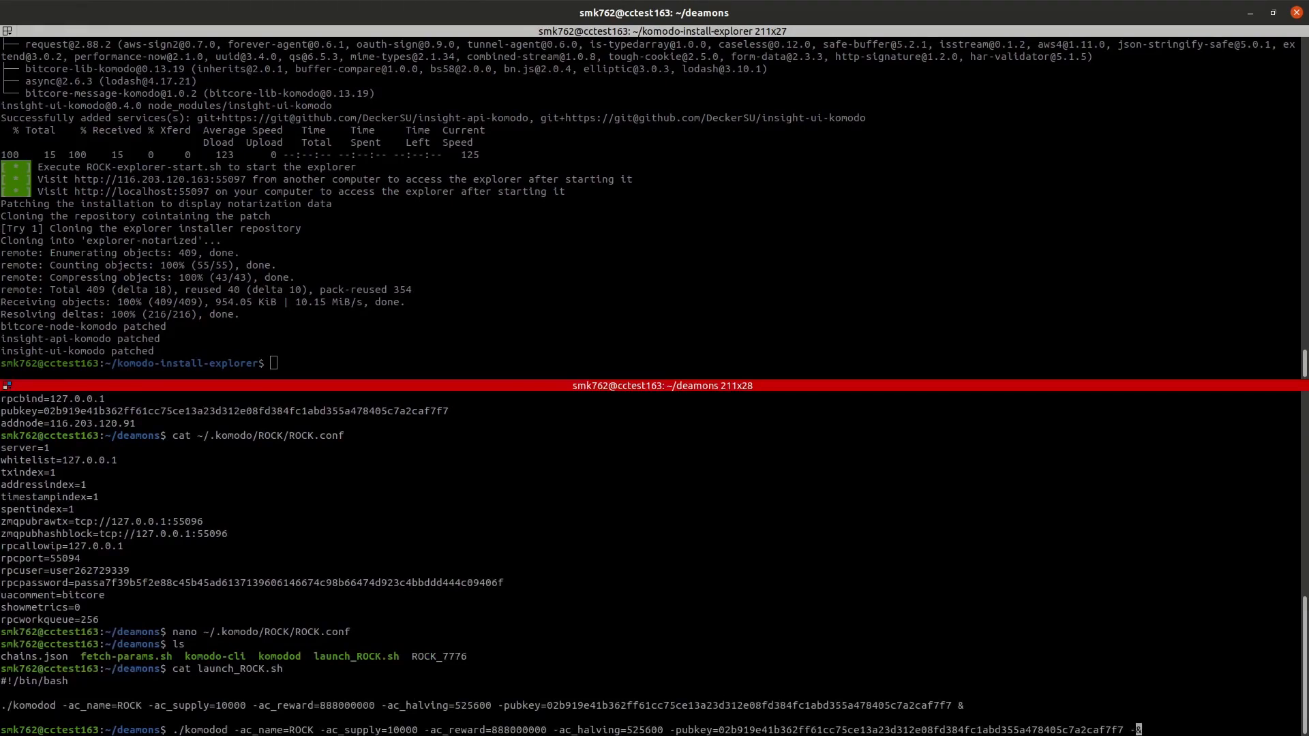
text(-reindex)
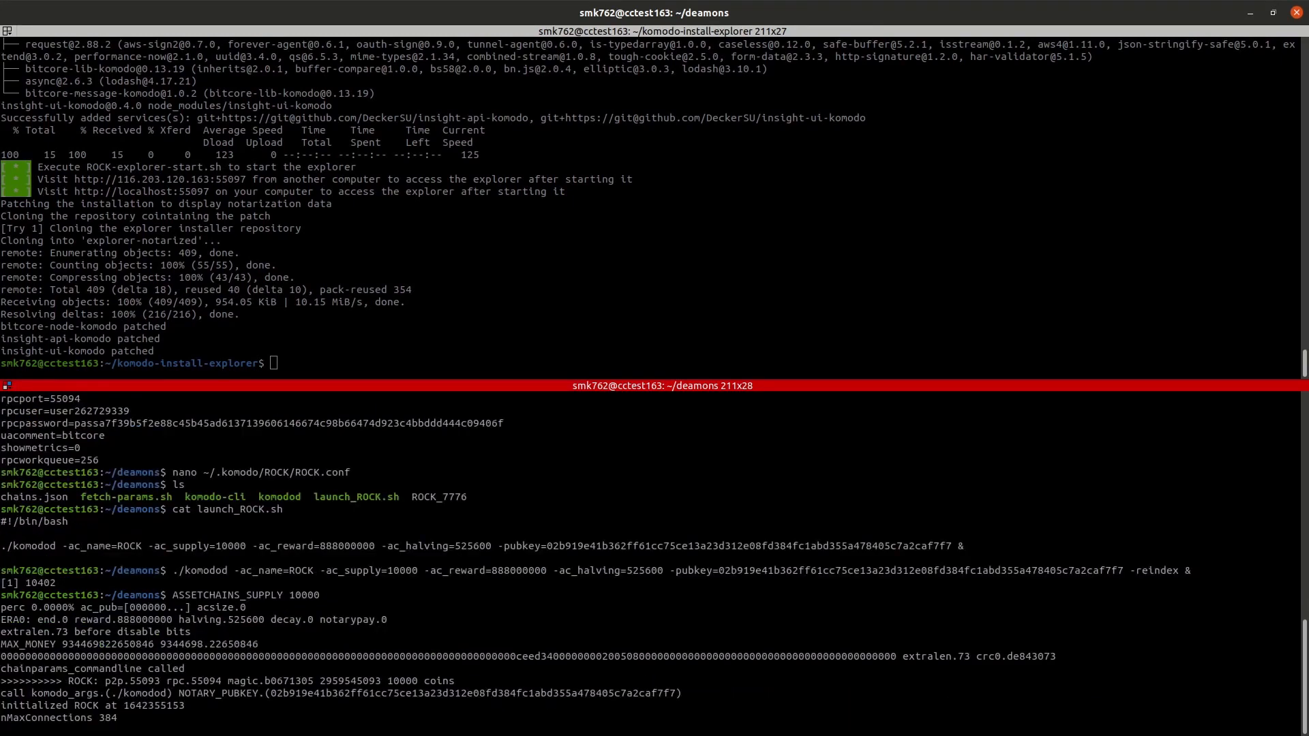
mouse_move(387, 328)
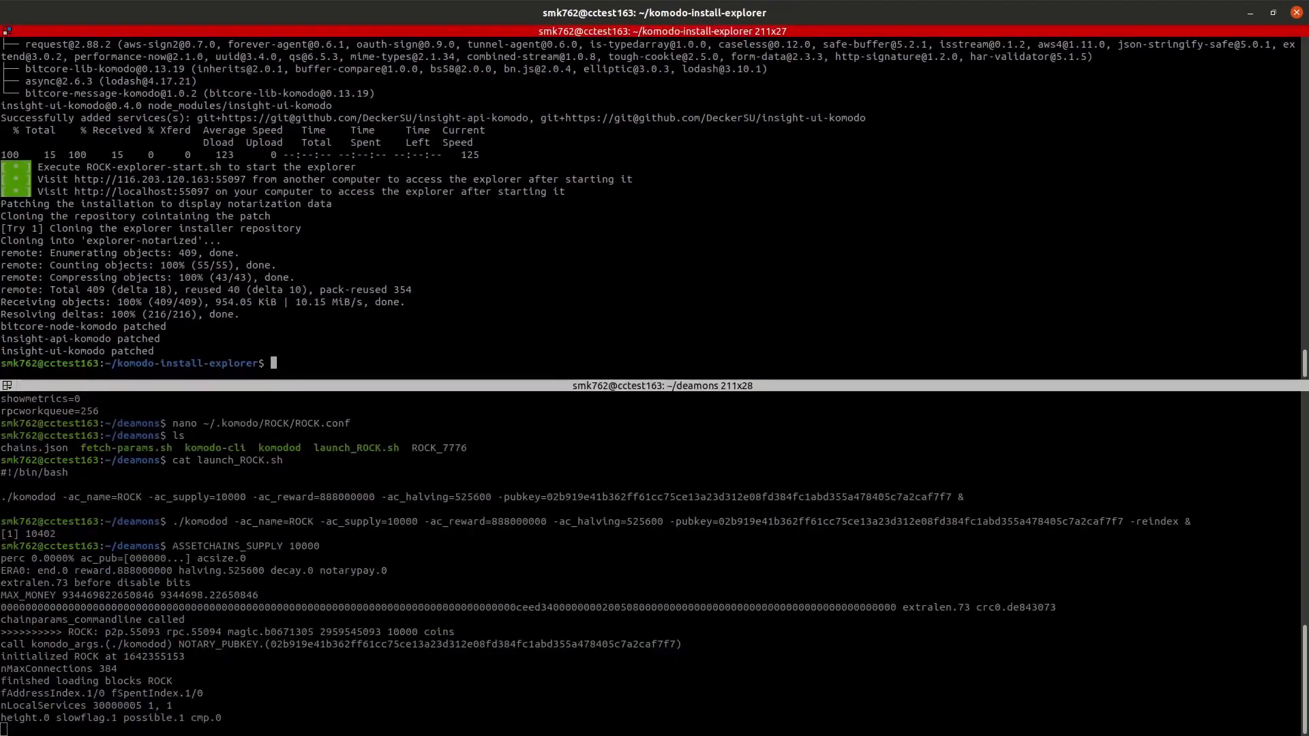
text(ls)
text(cat ROCK-webaccess)
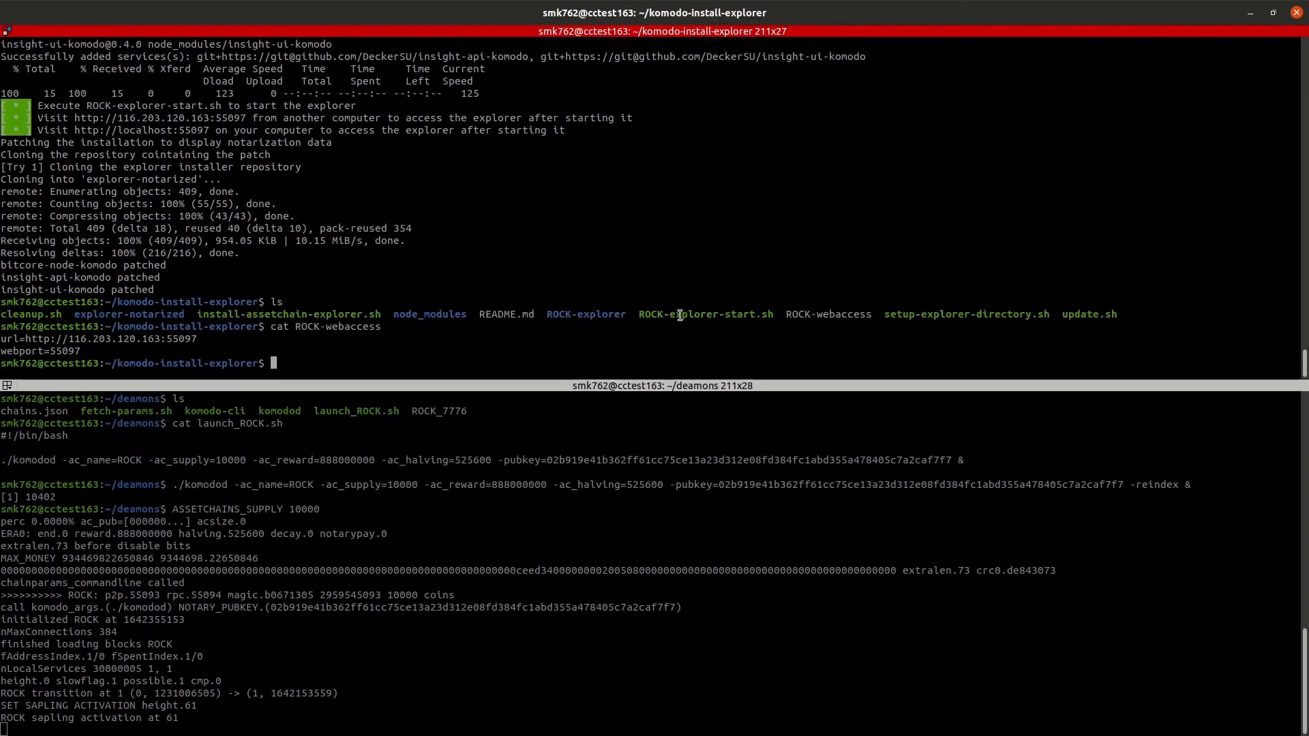
Run ./ROCK-explorer-start.sh to start the ROCK block explorer
right_click(706, 314)
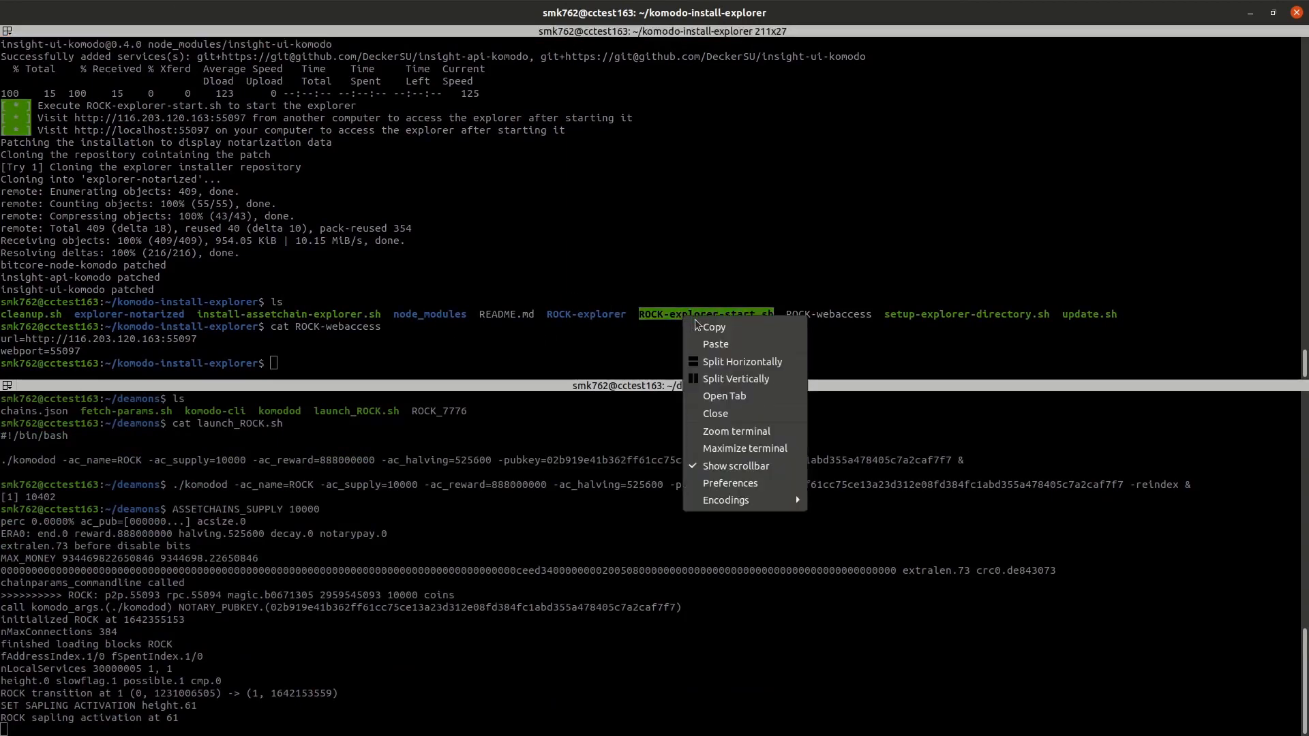
click(440, 345)
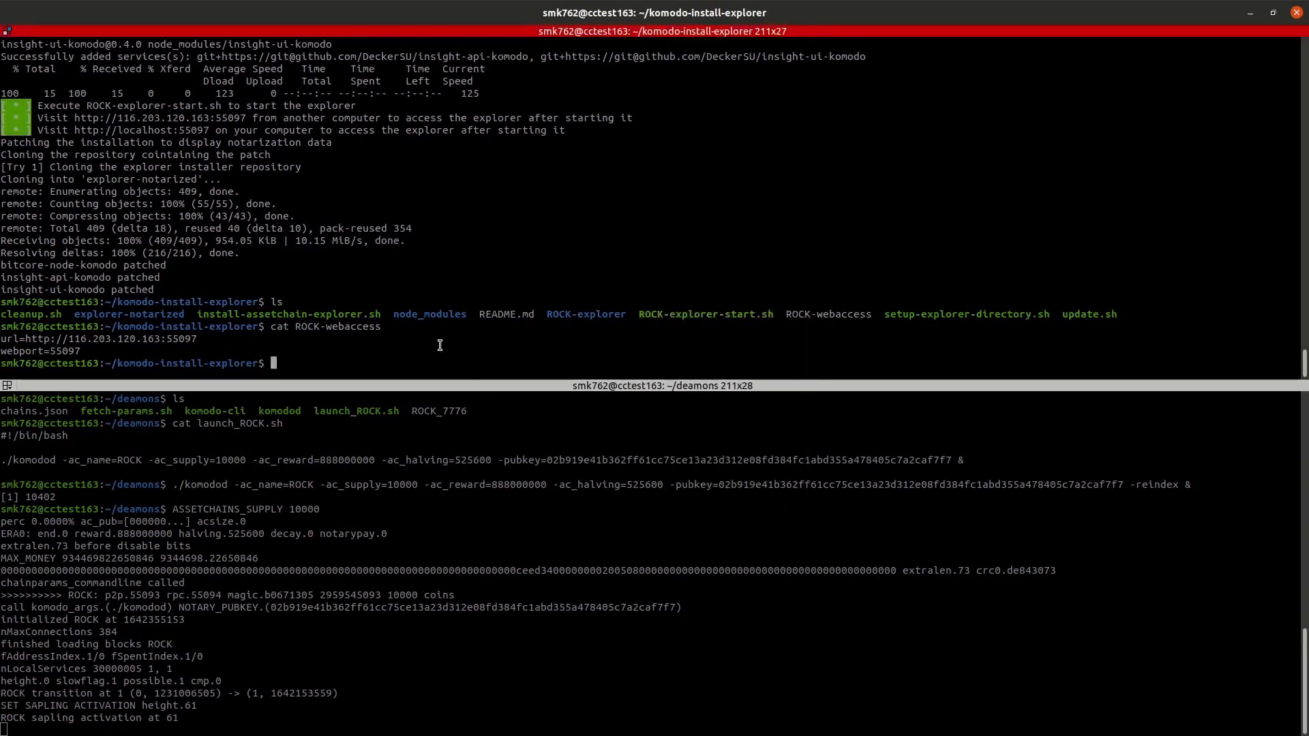
text(./)
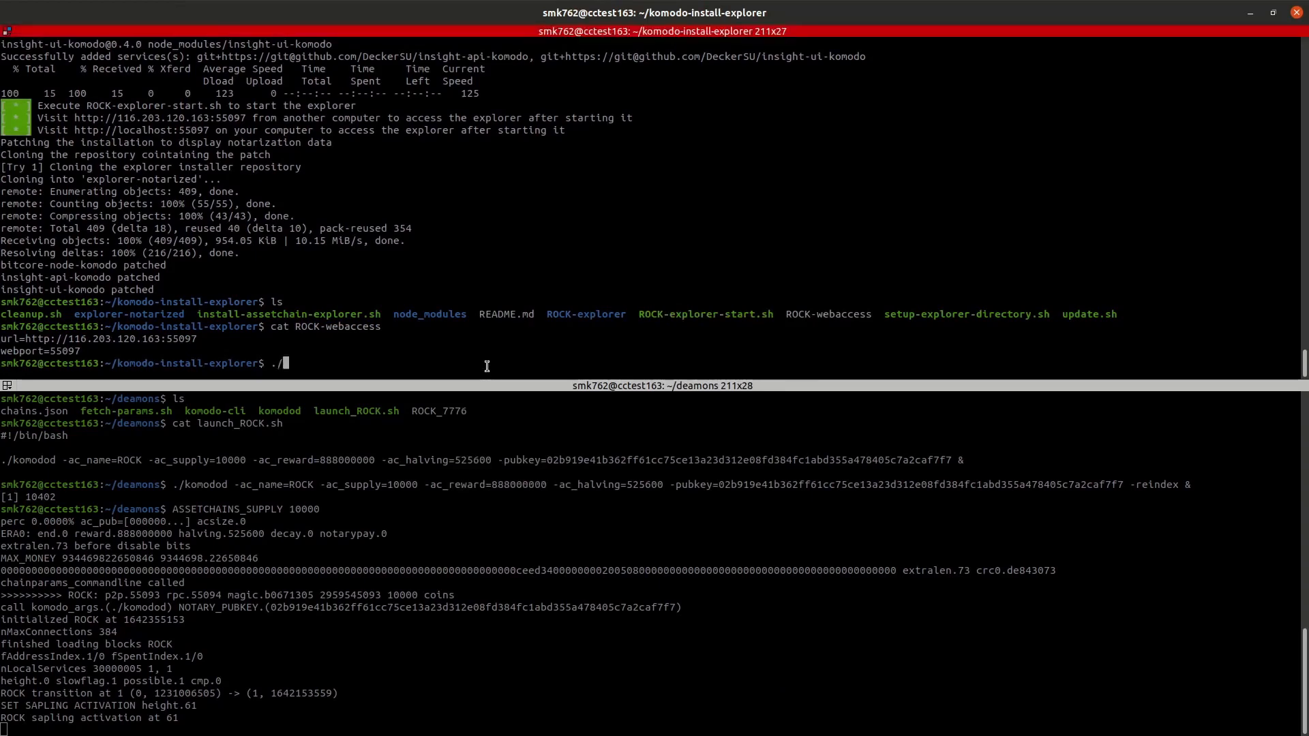
text(ROCK-explorer-start.sh)
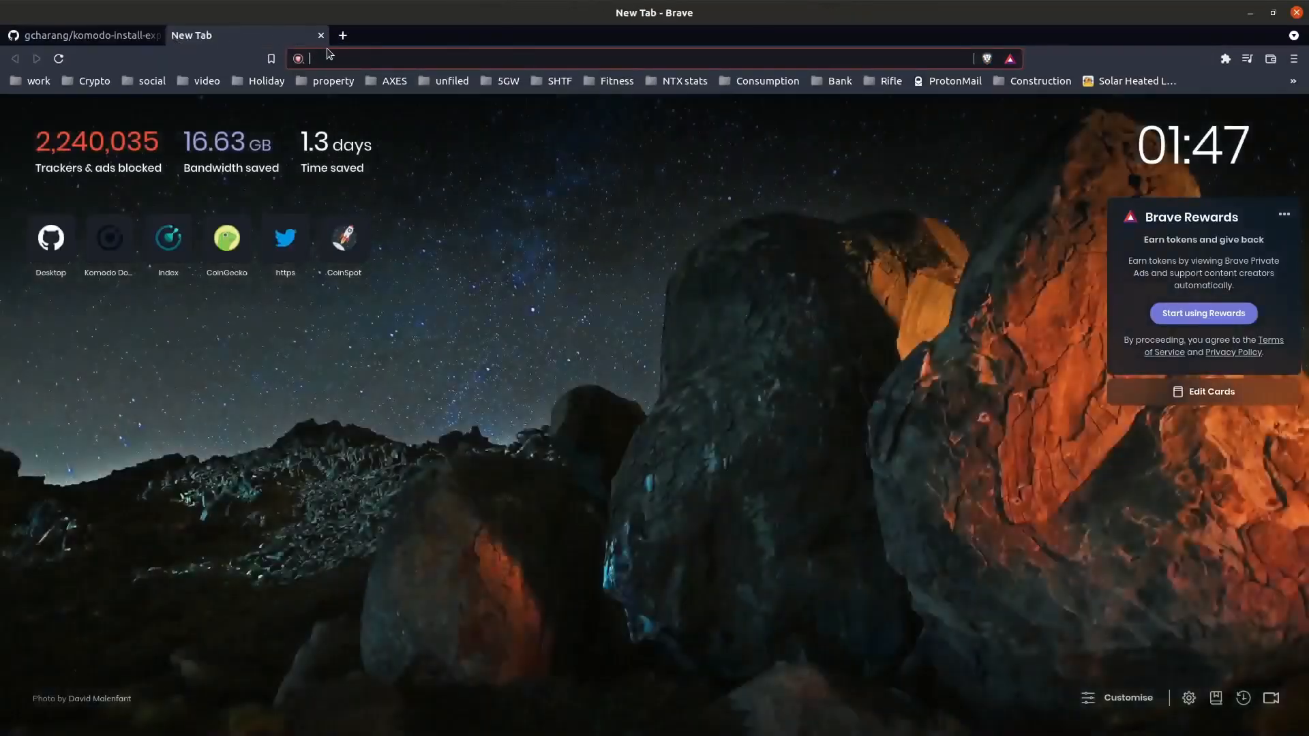
Load 116.203.120.163:55097 in Brave and open block 3379's details
text(116.203.120.163:55097)
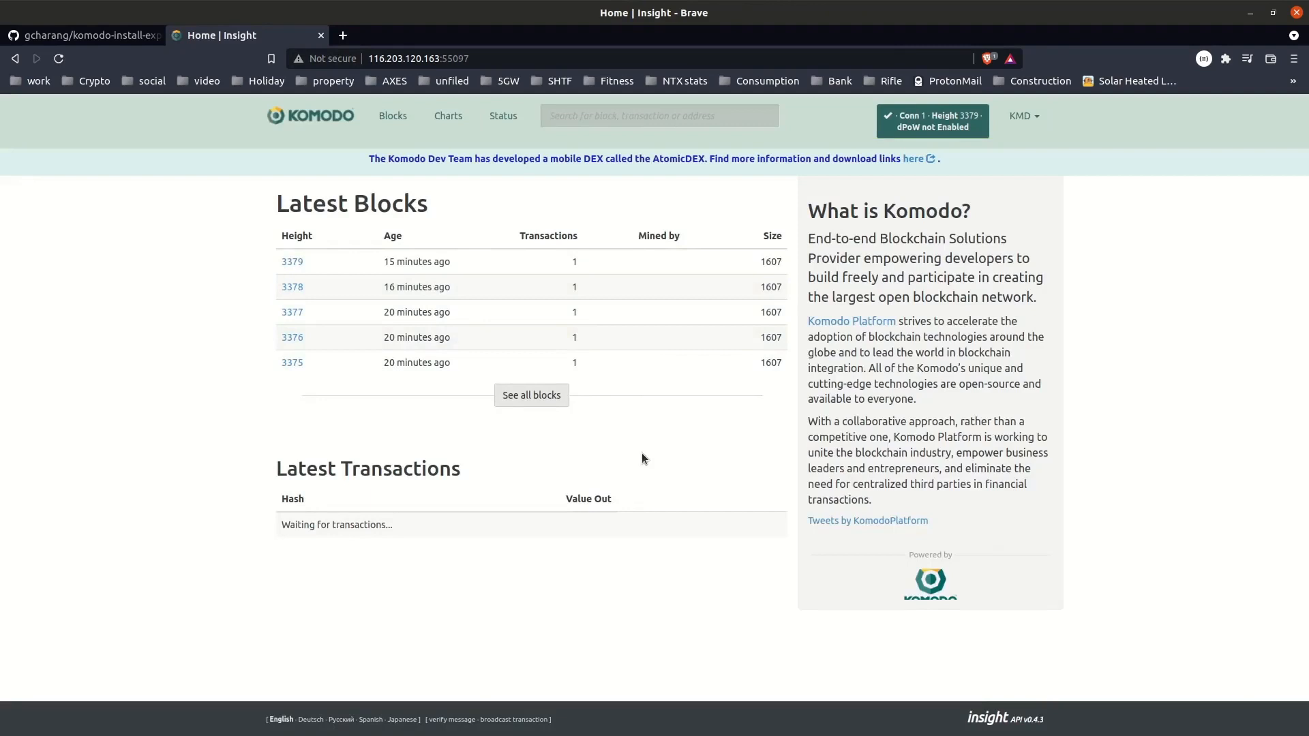
mouse_move(420, 443)
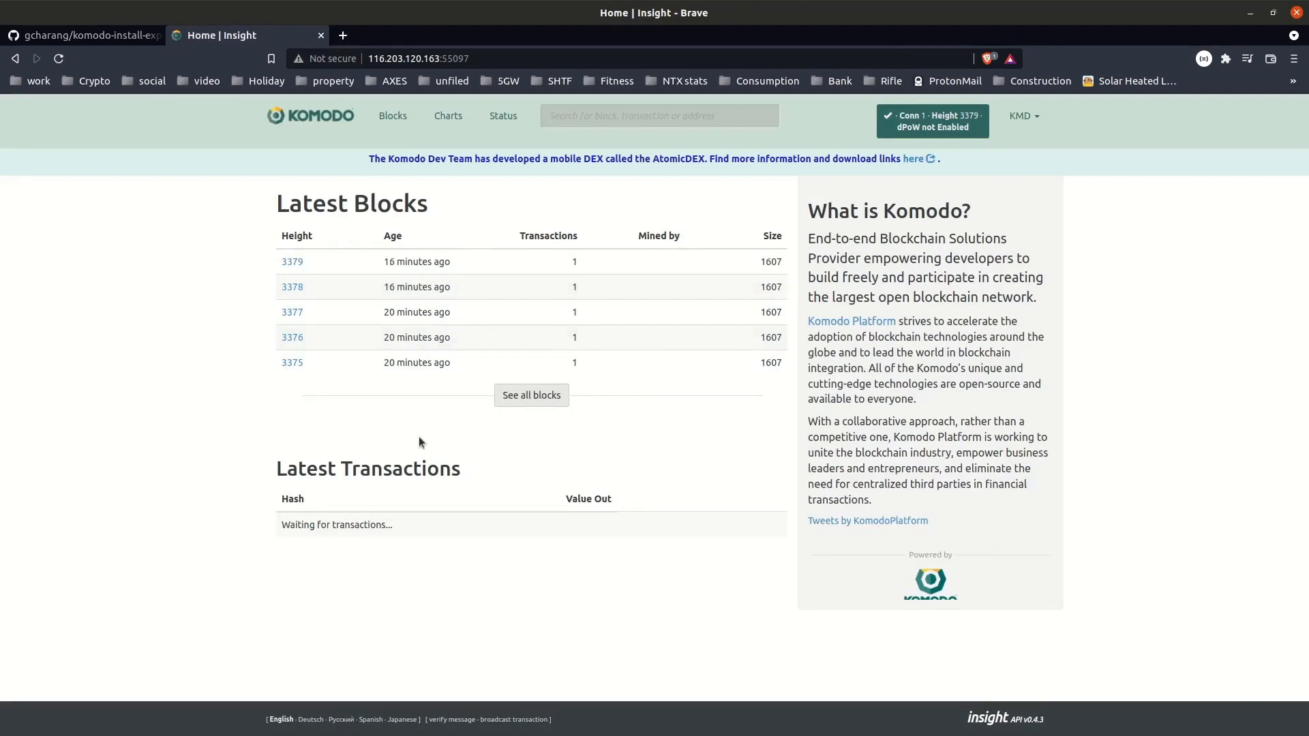
mouse_move(350, 336)
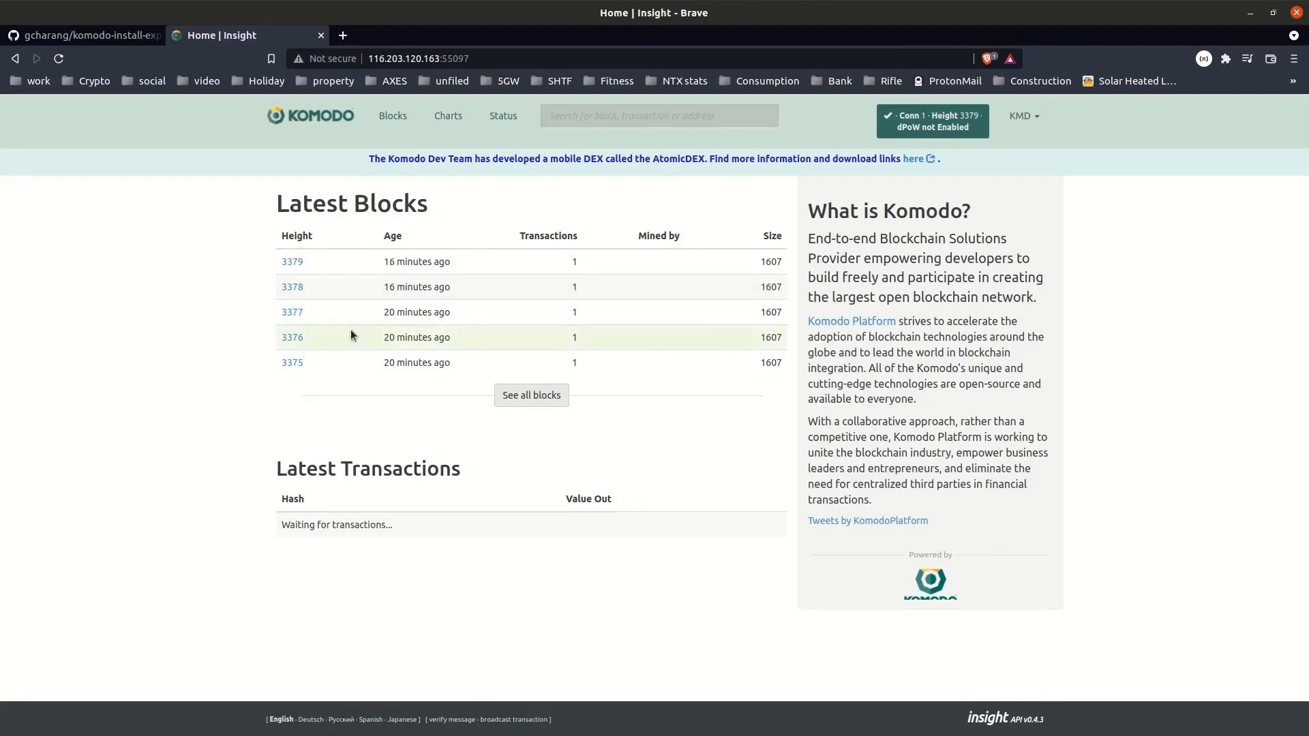
click(291, 262)
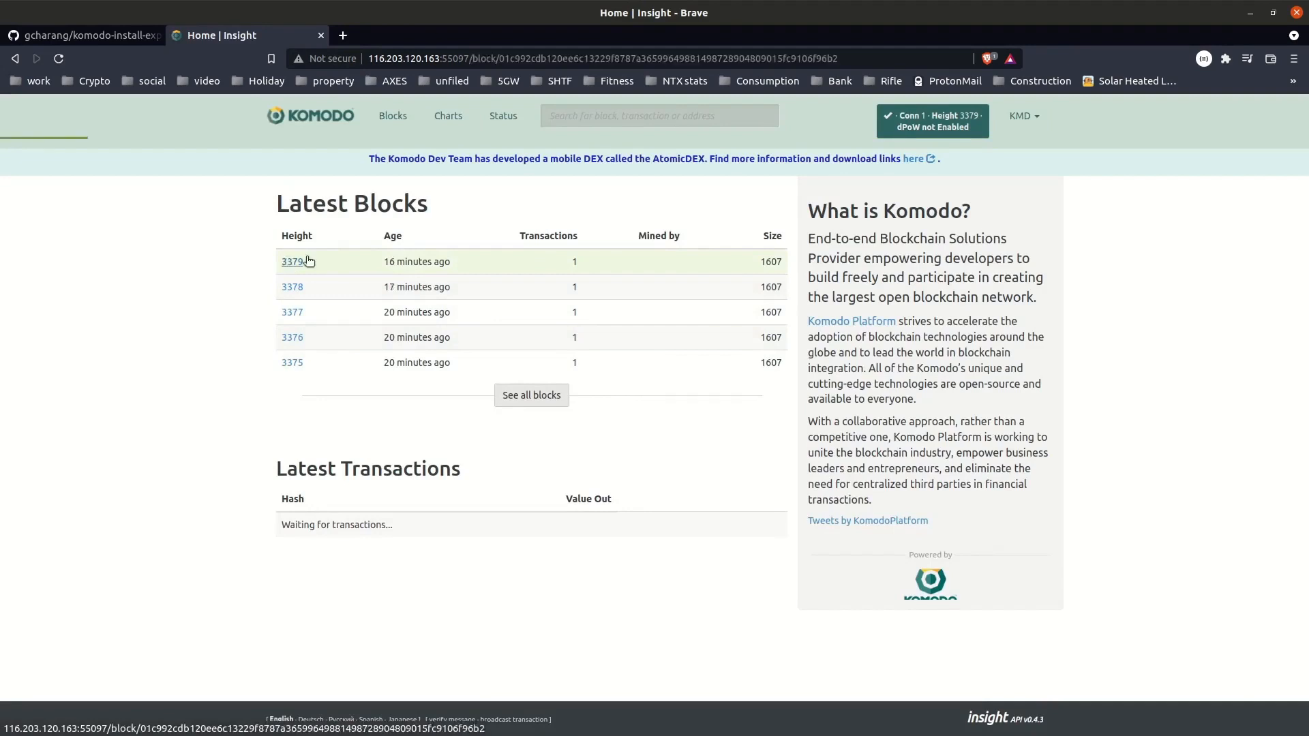
click(292, 262)
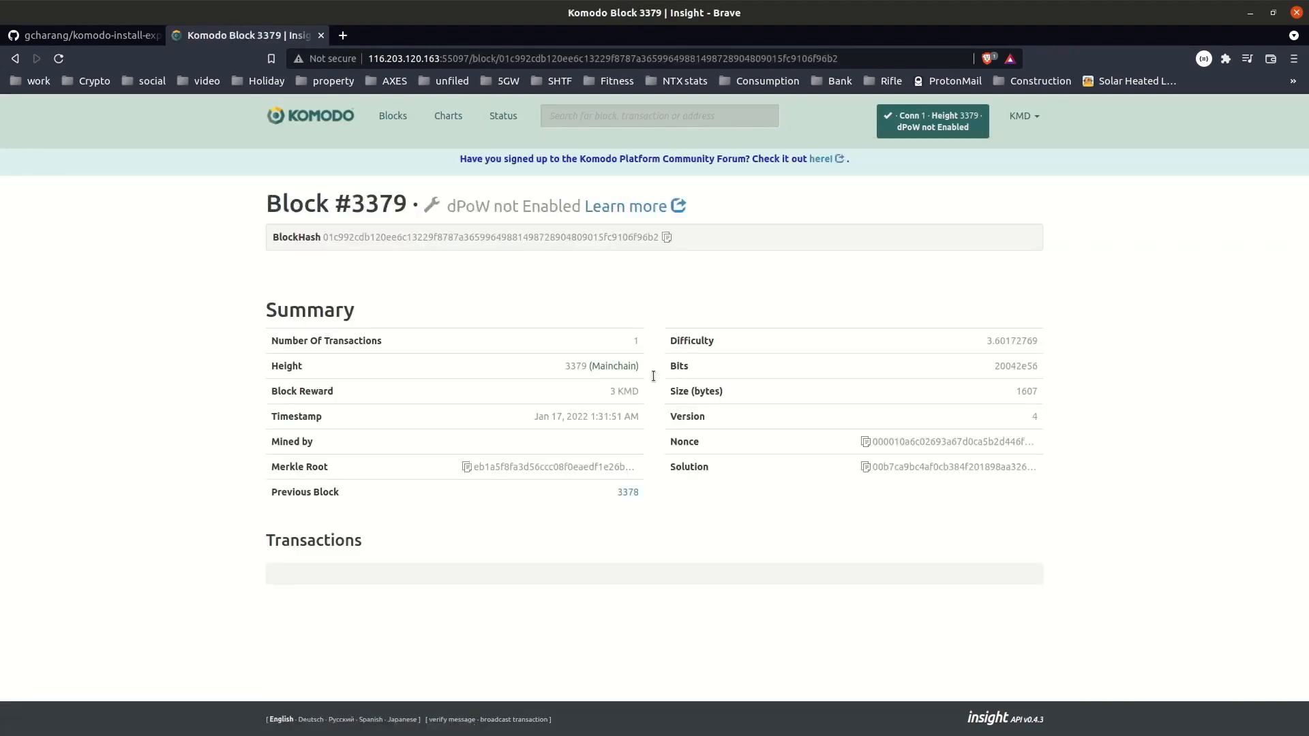
scroll(down, 3)
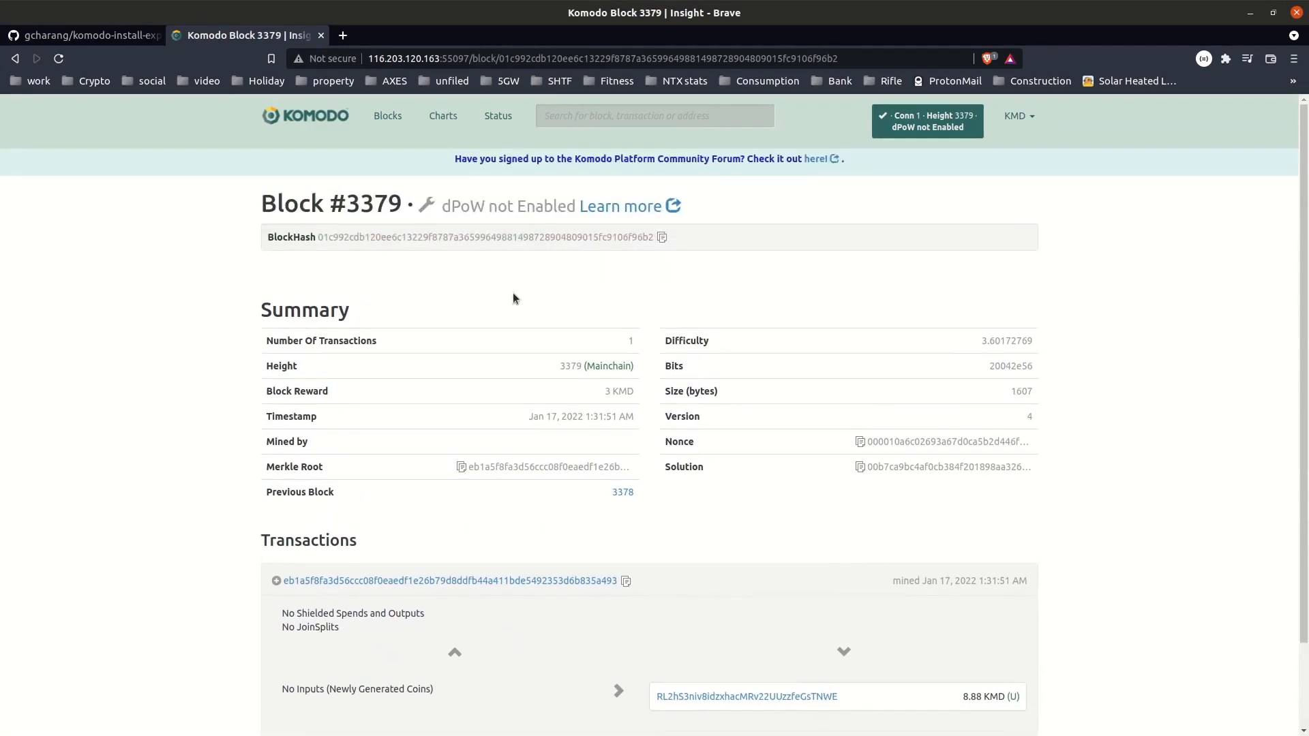
mouse_move(187, 54)
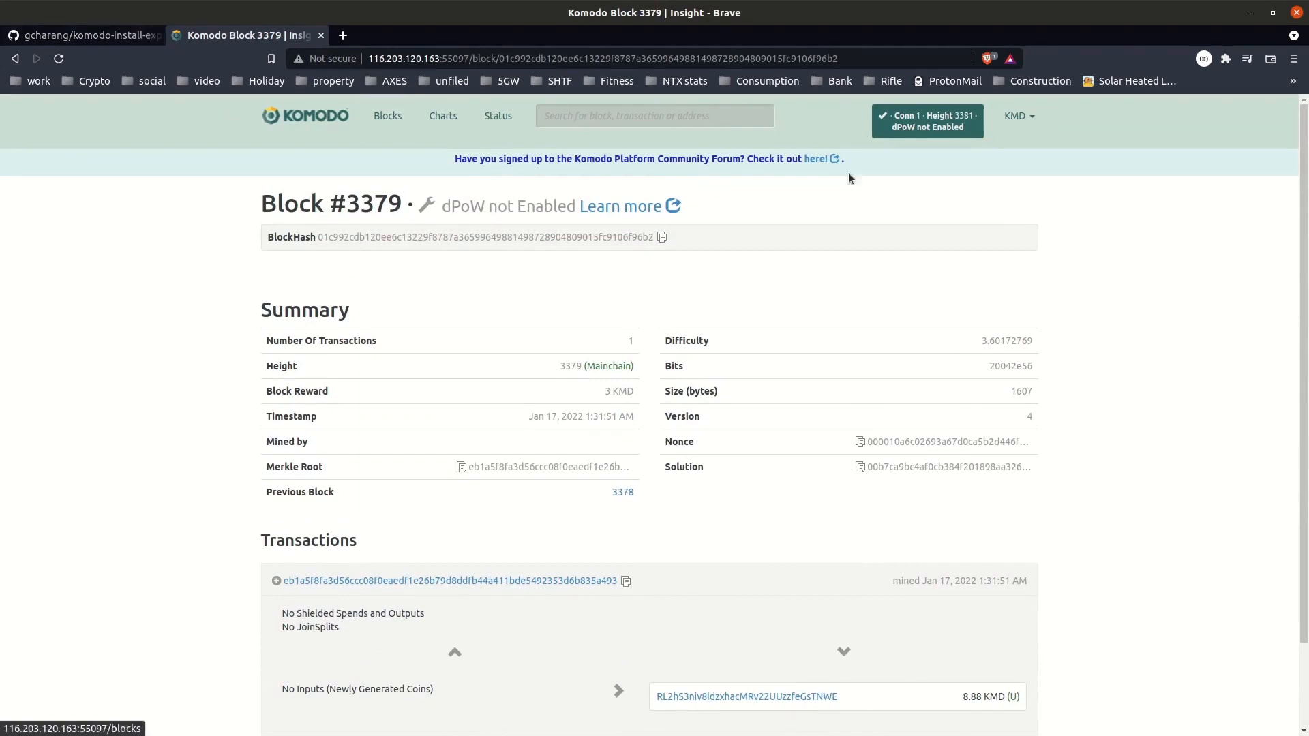
mouse_move(1007, 245)
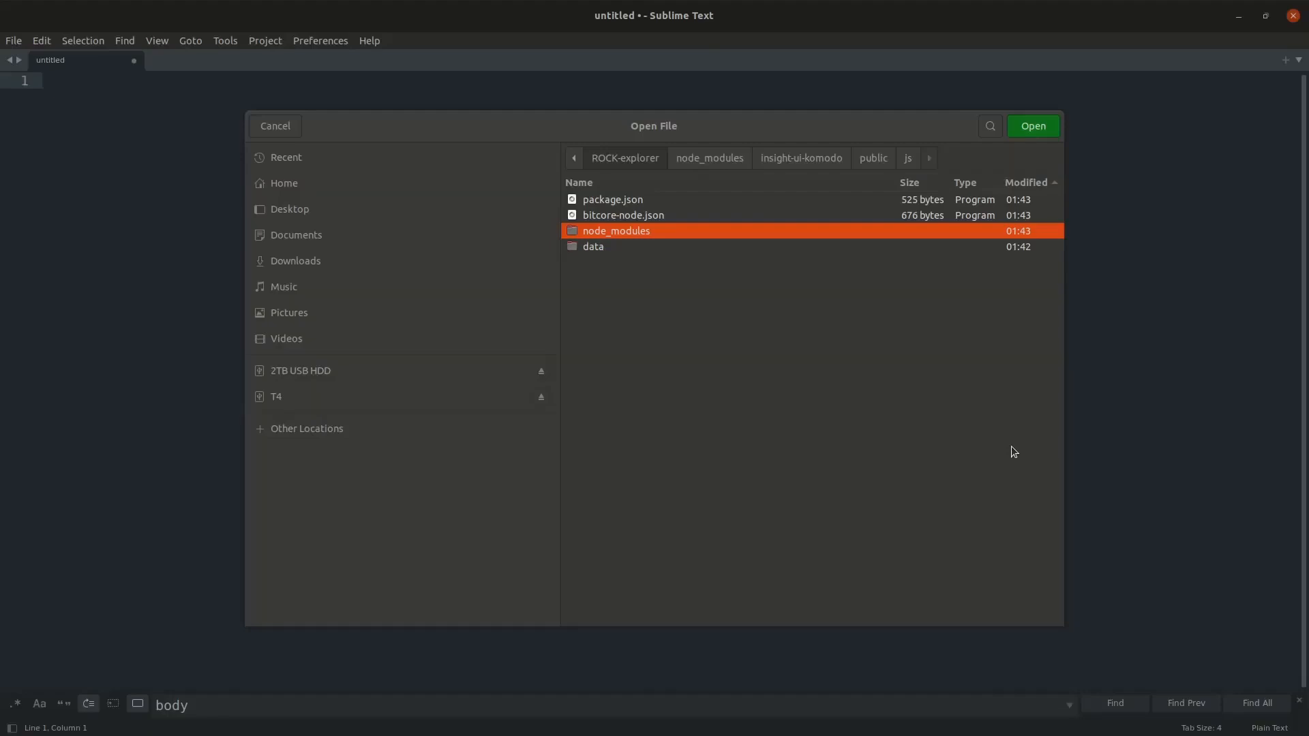
mouse_move(870, 412)
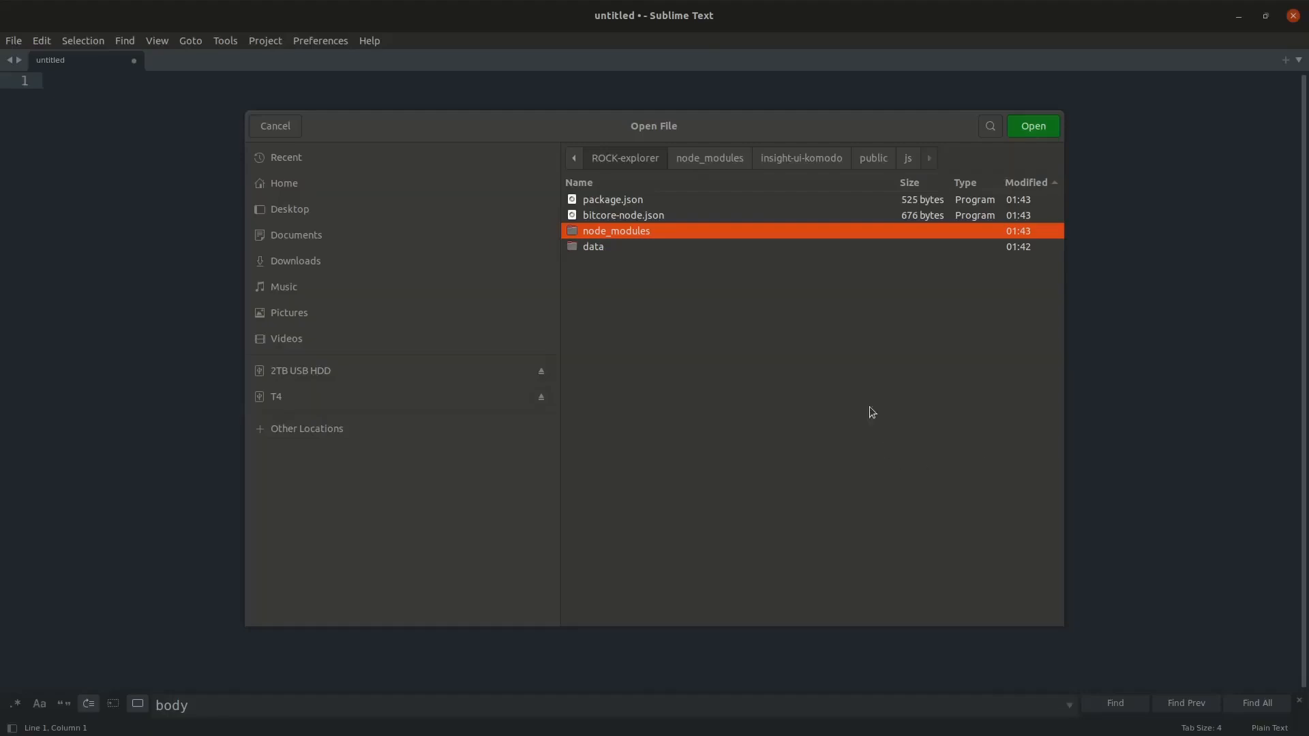
mouse_move(655, 167)
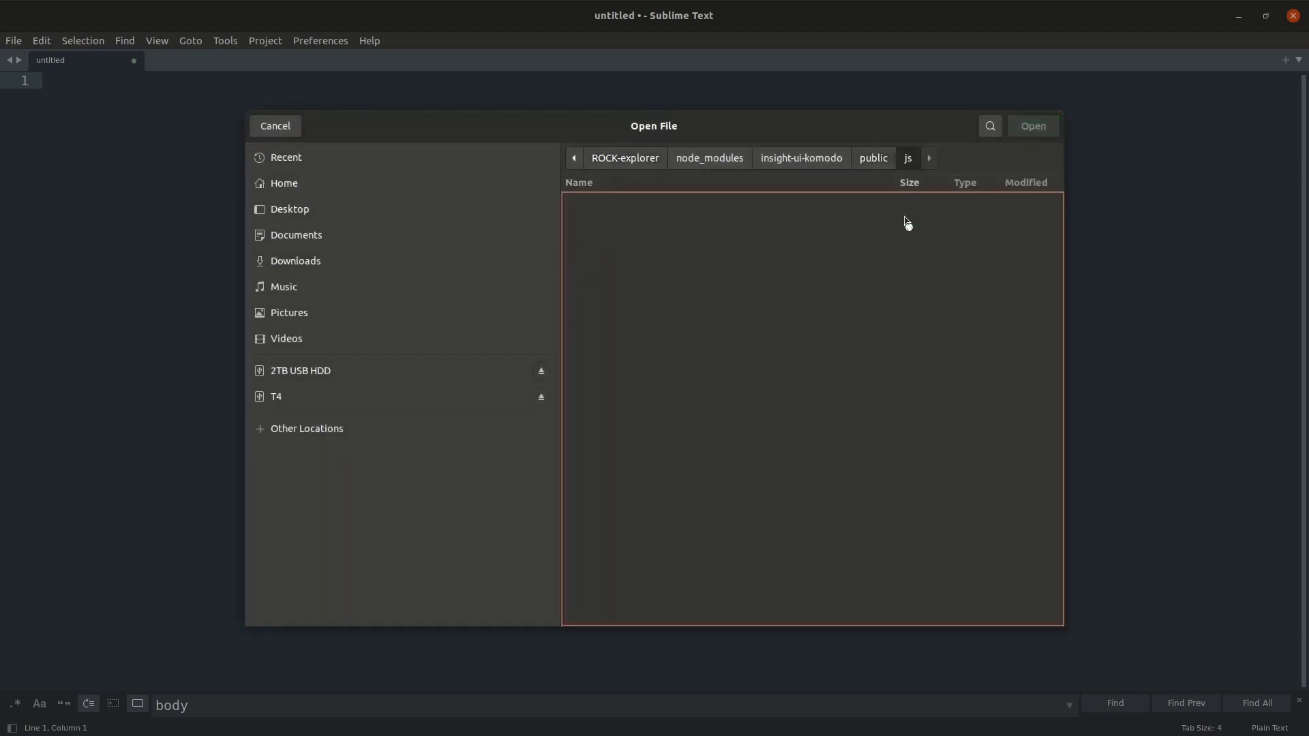
Open main.min.js from ROCK-explorer/node_modules/insight-ui-komodo/public/js in Sublime Text
click(609, 200)
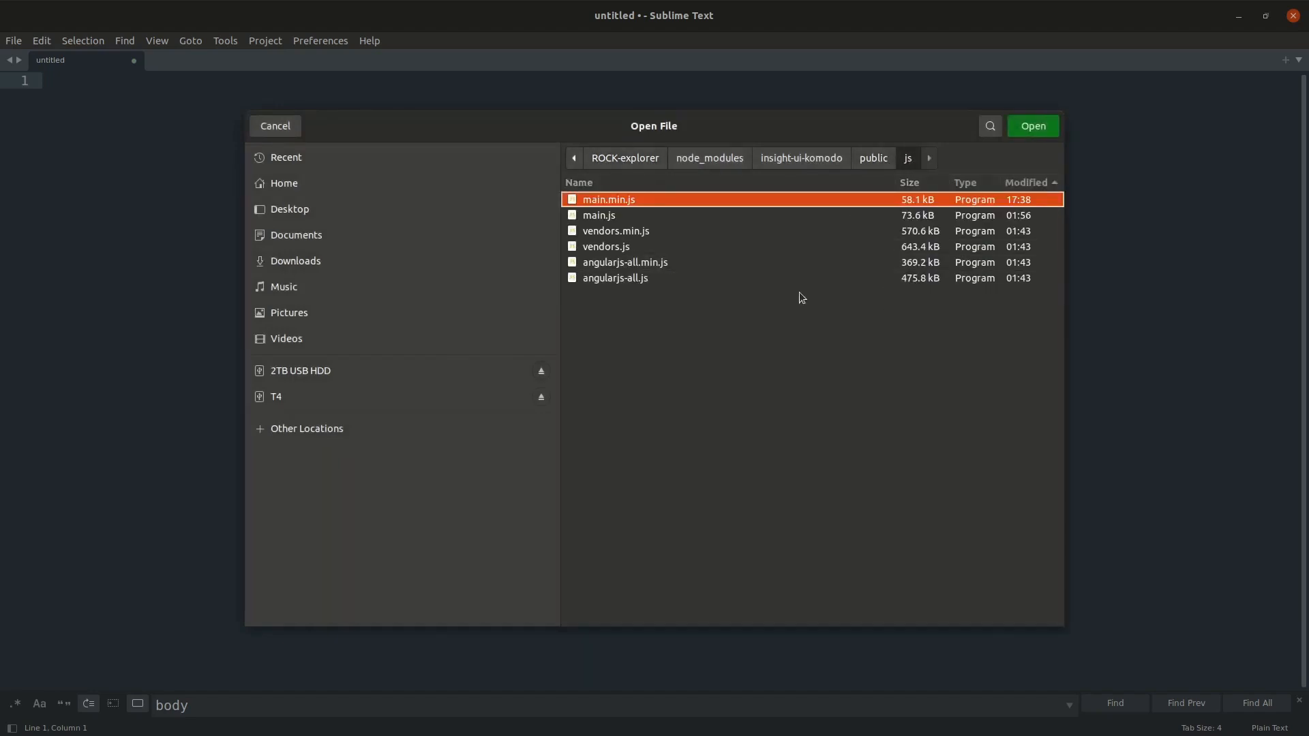
click(598, 216)
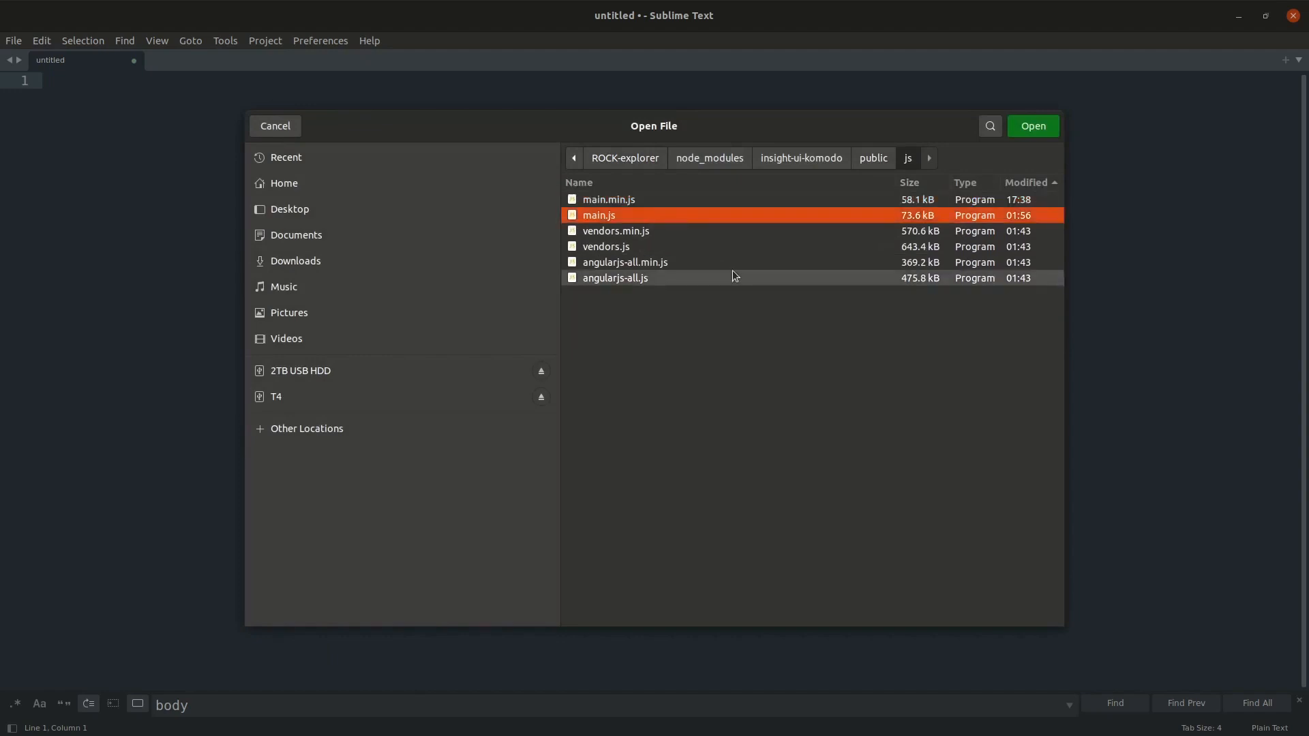
mouse_move(662, 207)
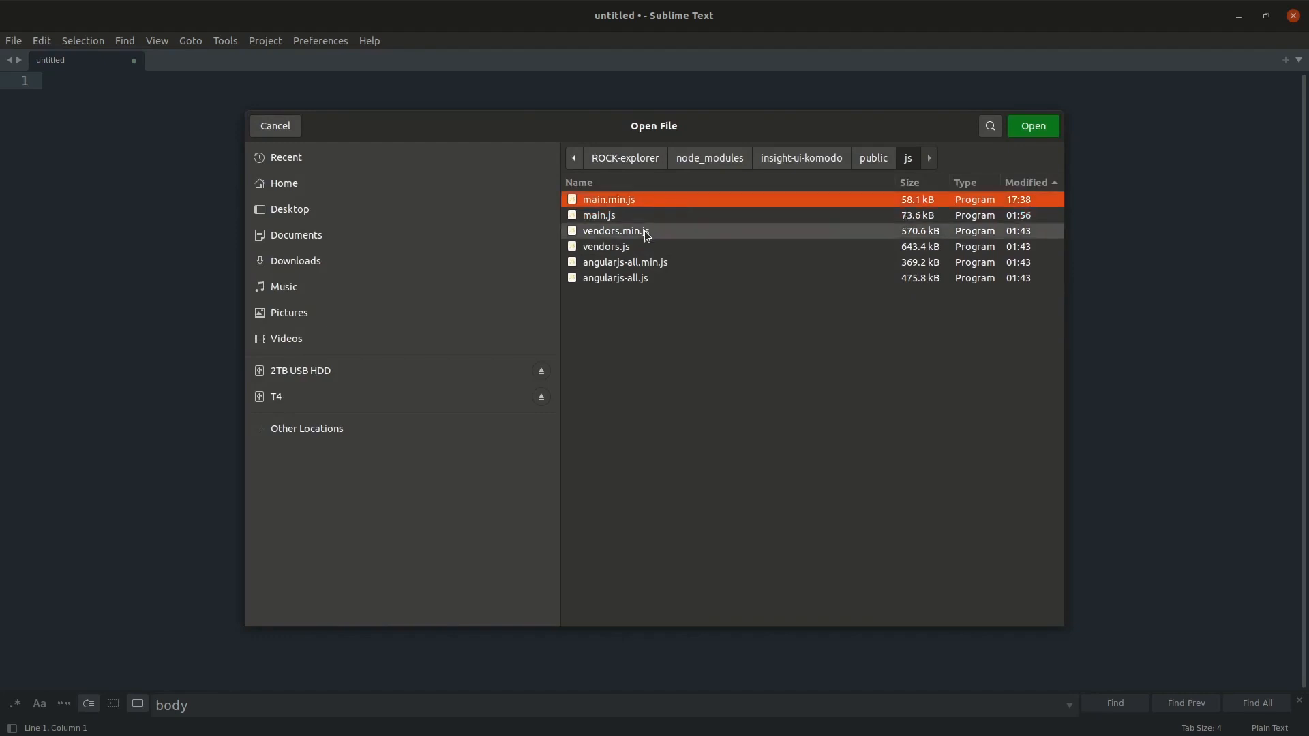
click(1031, 127)
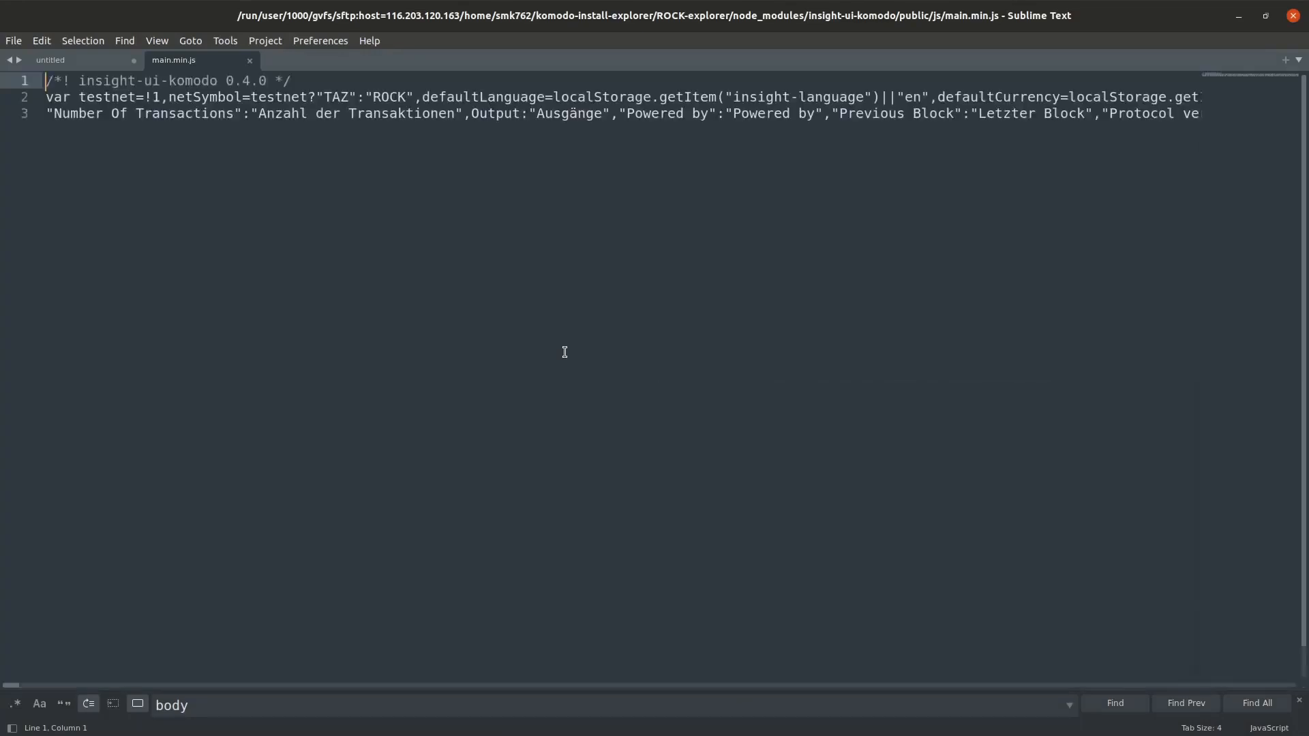
Paste main.min.js's code into unminify.com and unminify it into indented JavaScript
click(223, 97)
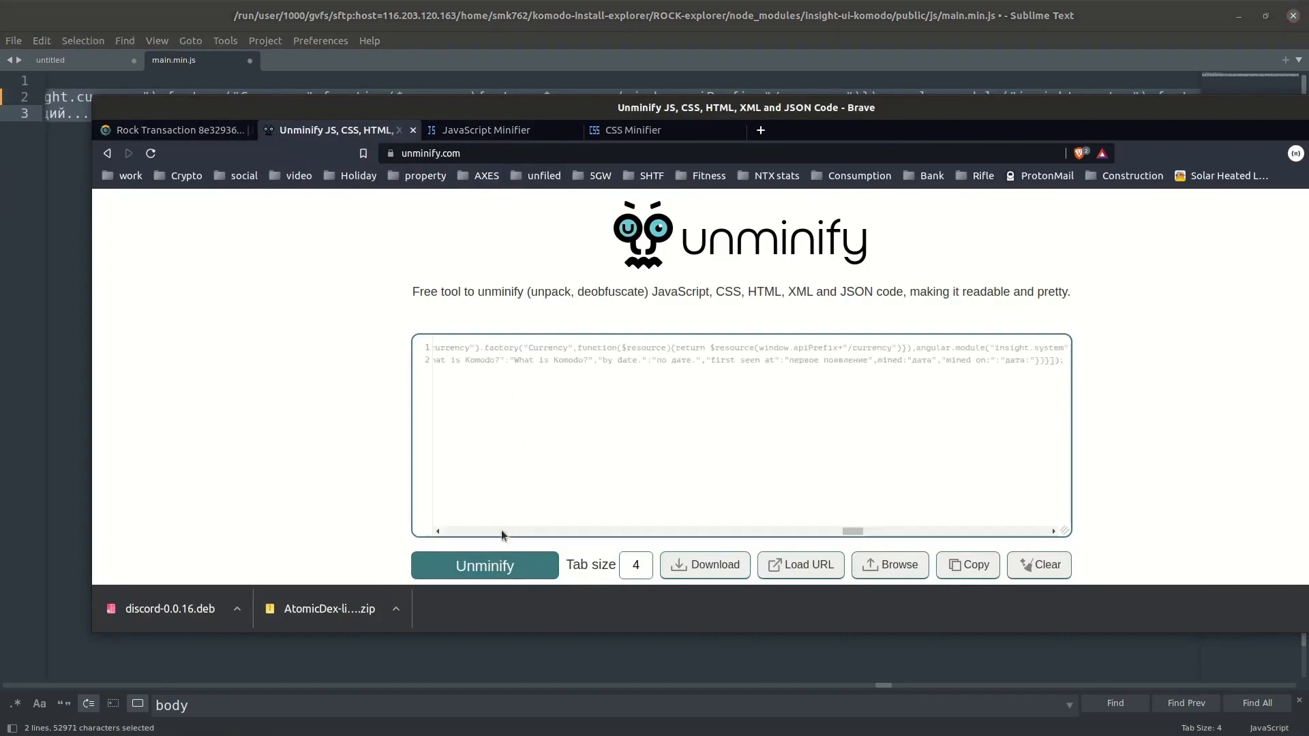
click(484, 565)
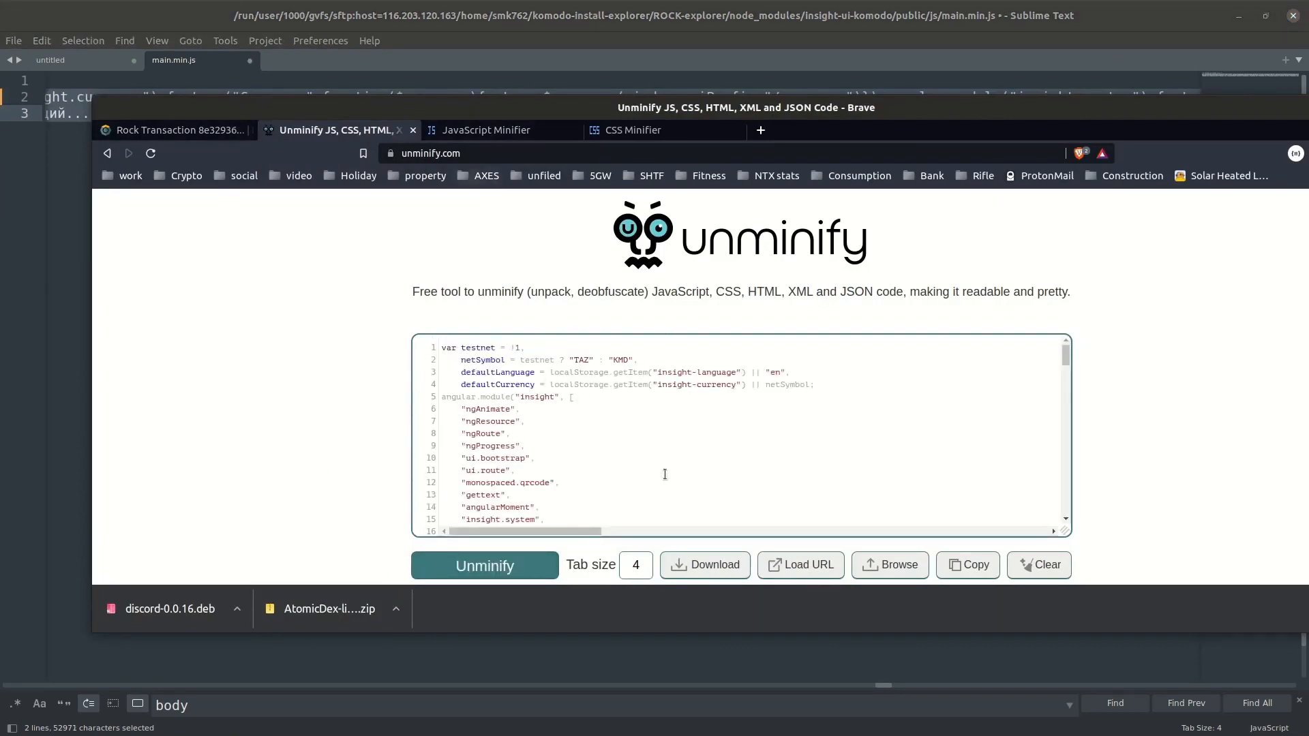
scroll(down, 3)
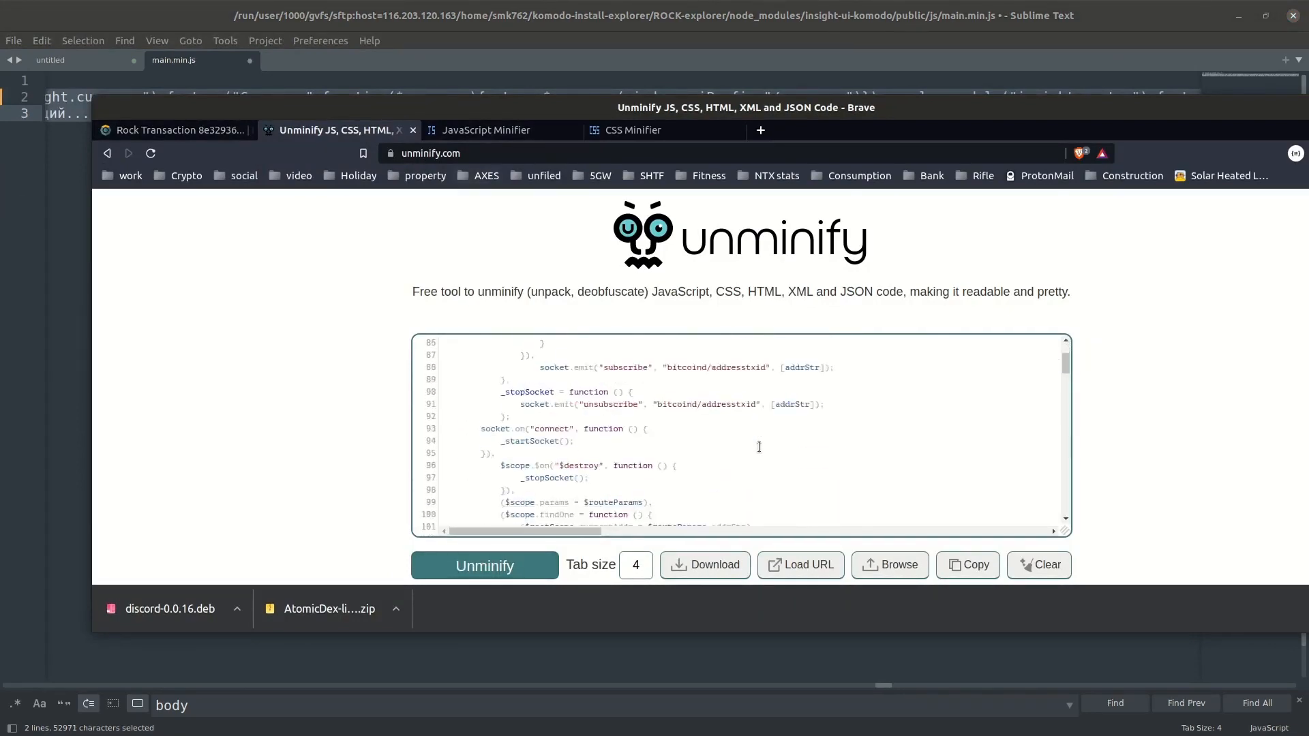
scroll(up, 3)
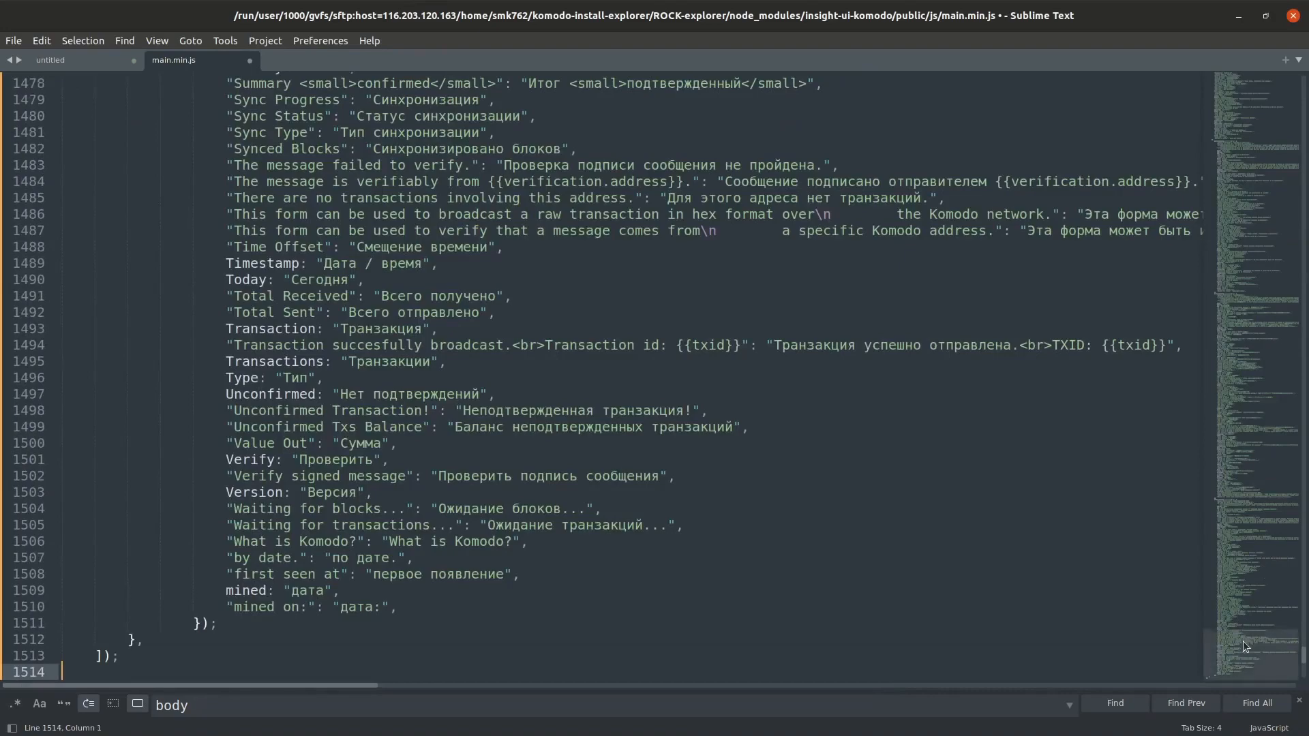
Save the unminified main.min.js, locate netSymbol, and compare with the explorer's currency list
key(ctrl+Home)
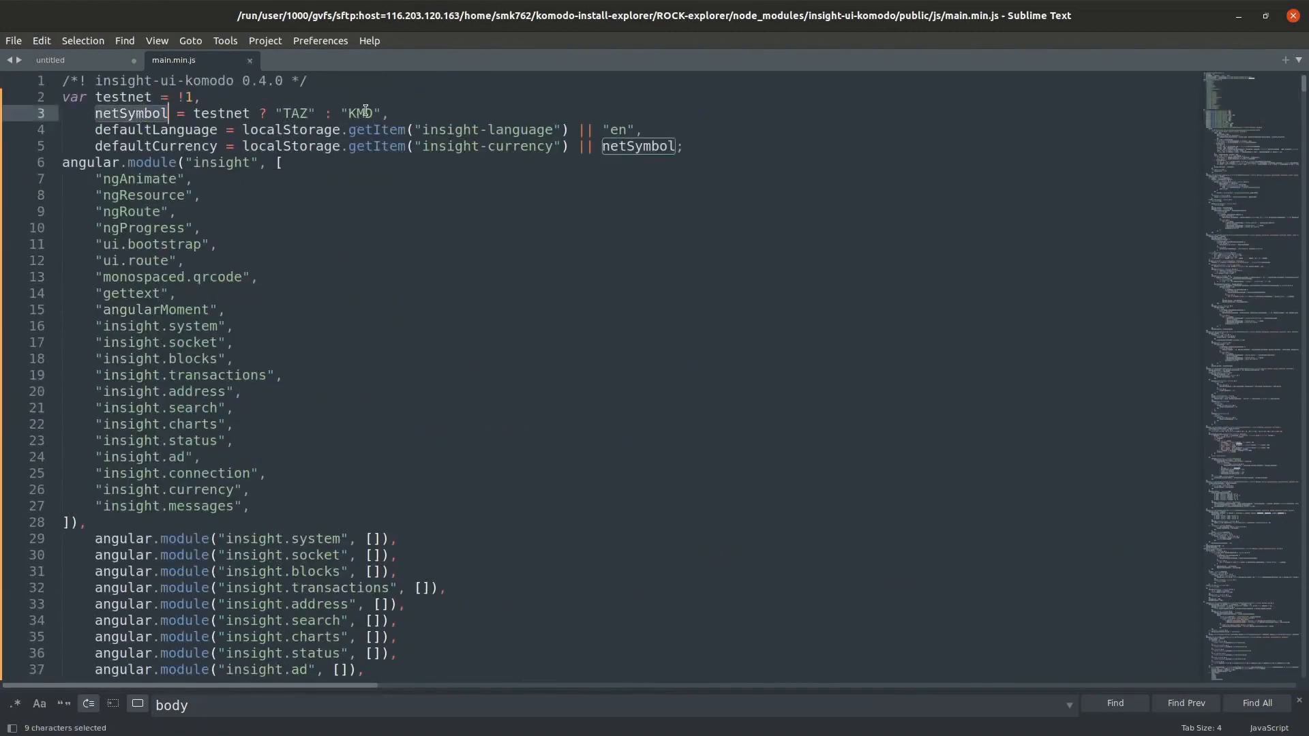
click(659, 146)
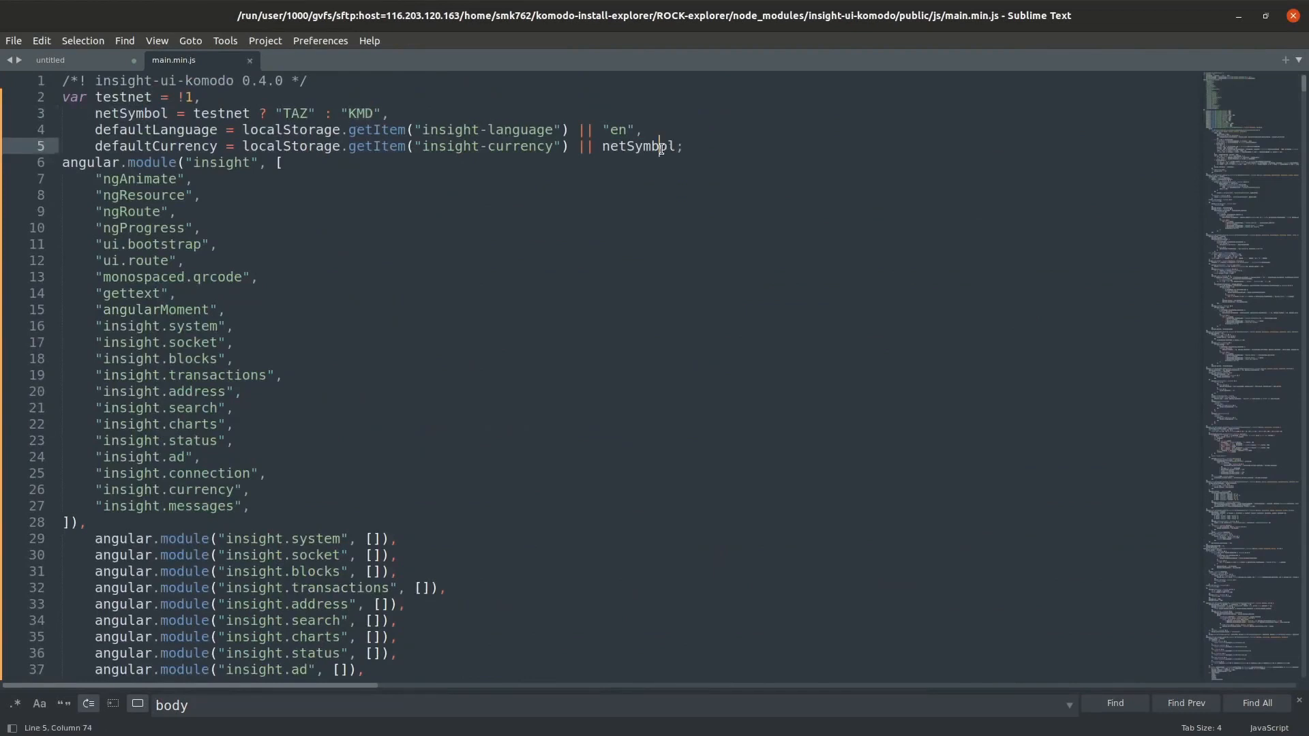
click(216, 244)
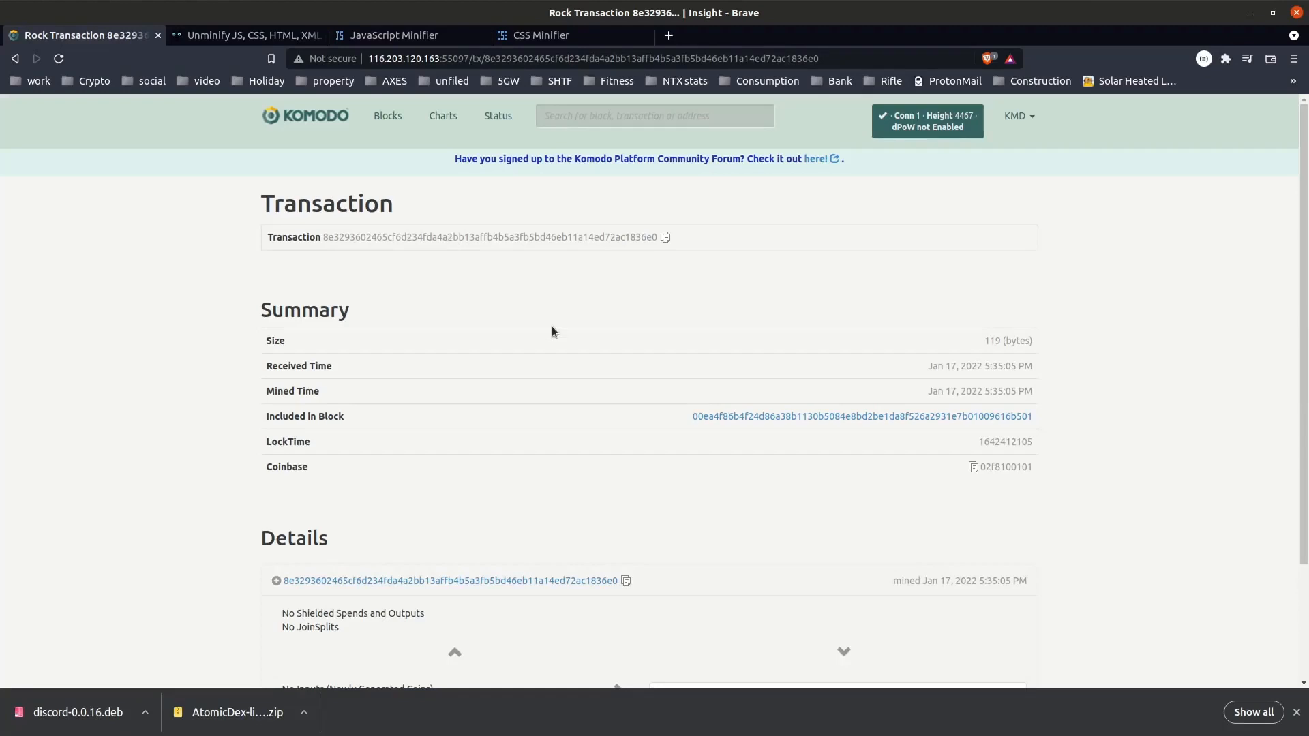
click(1017, 116)
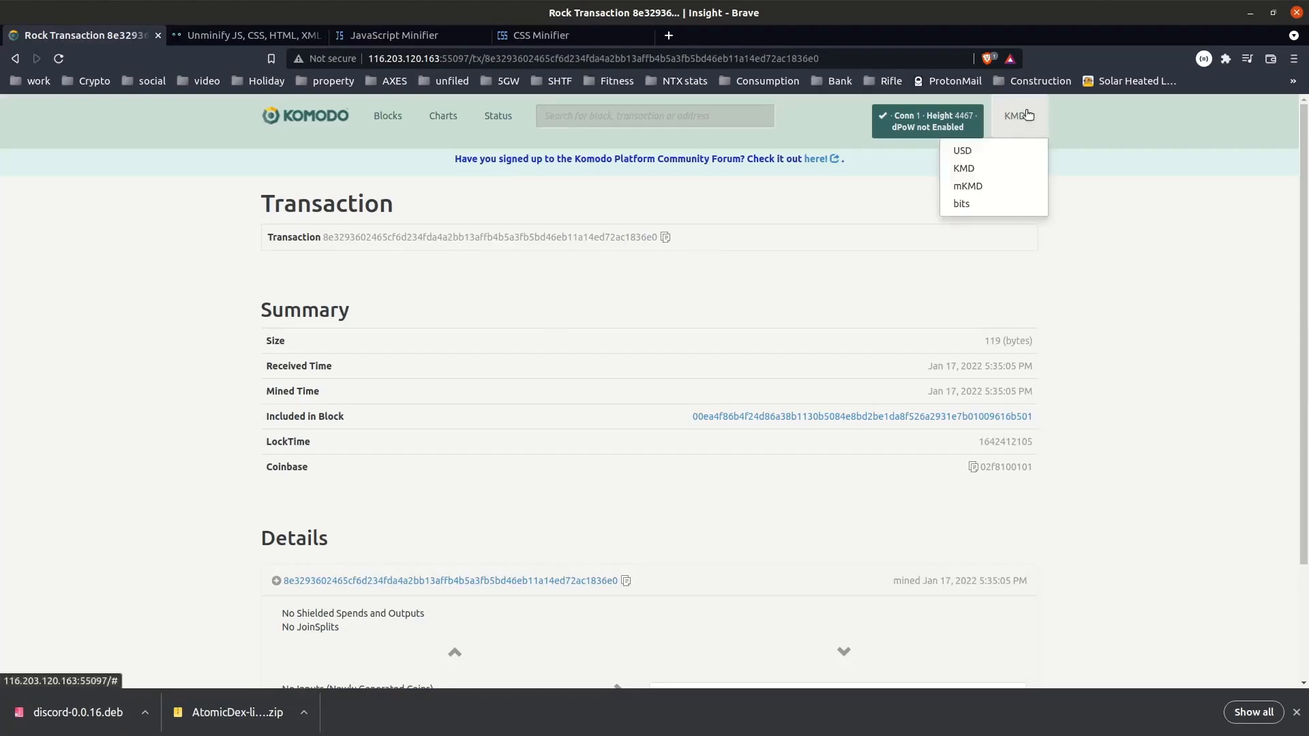
click(1017, 115)
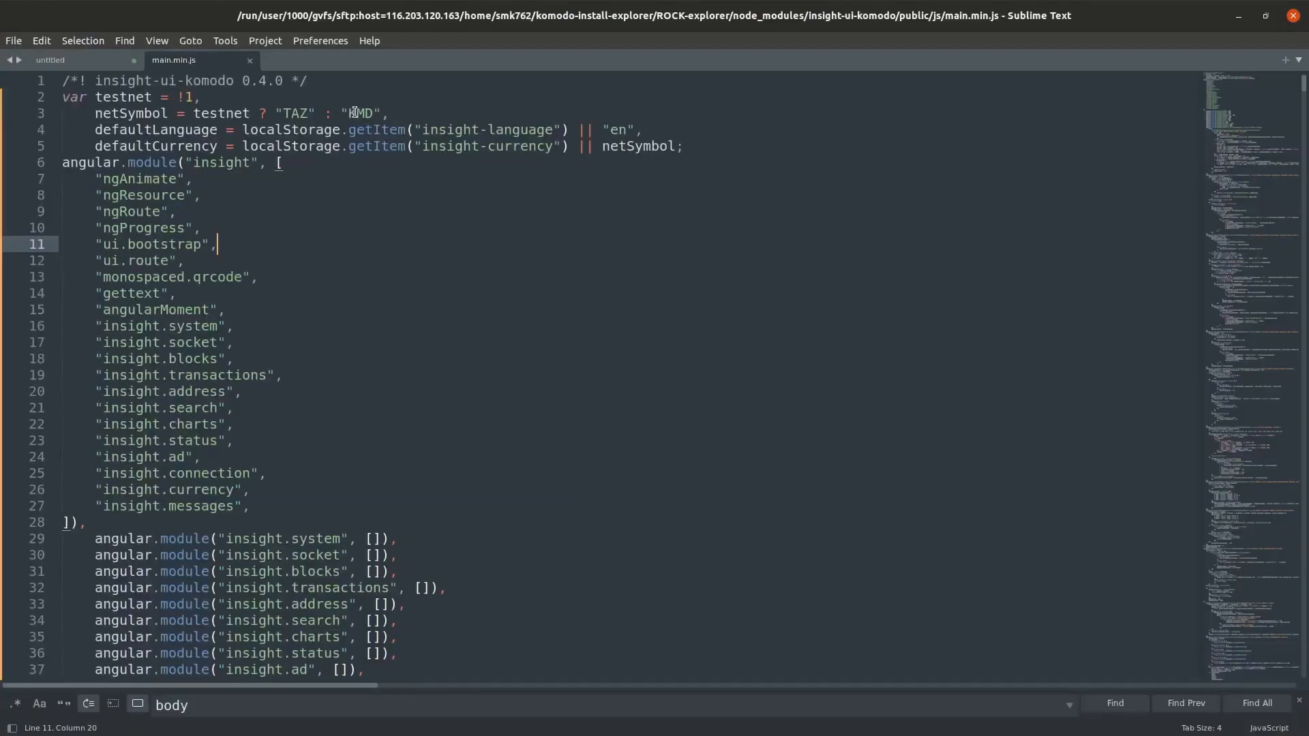
Replace "KMD" with "ROCK" in the netSymbol assignment on line 3
text(RO)
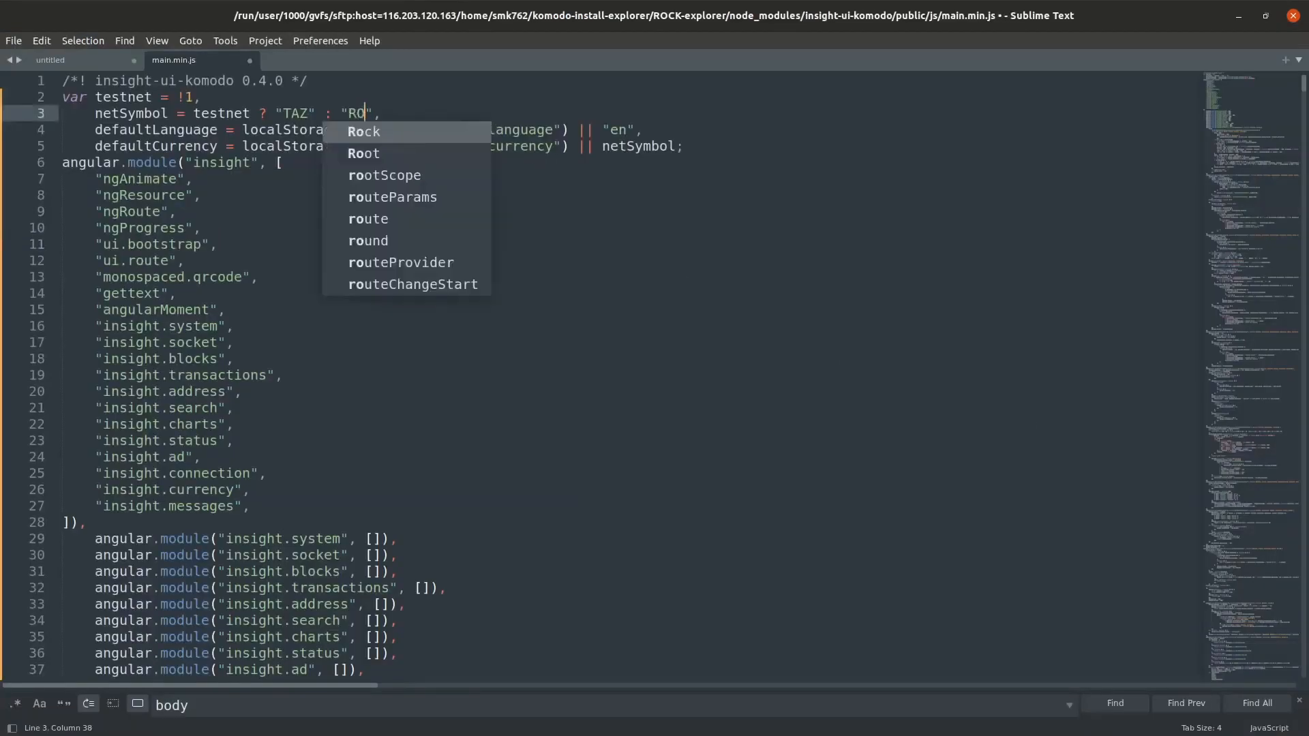
text(CK)
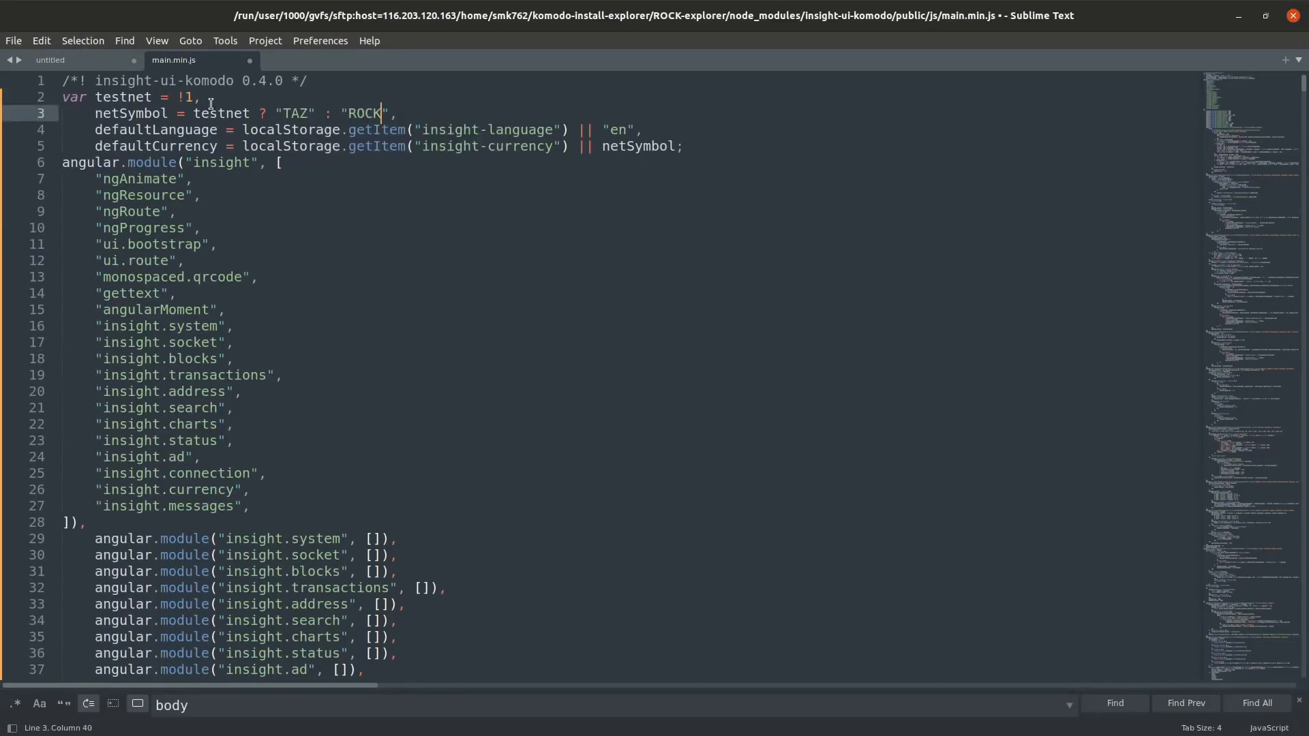
click(14, 40)
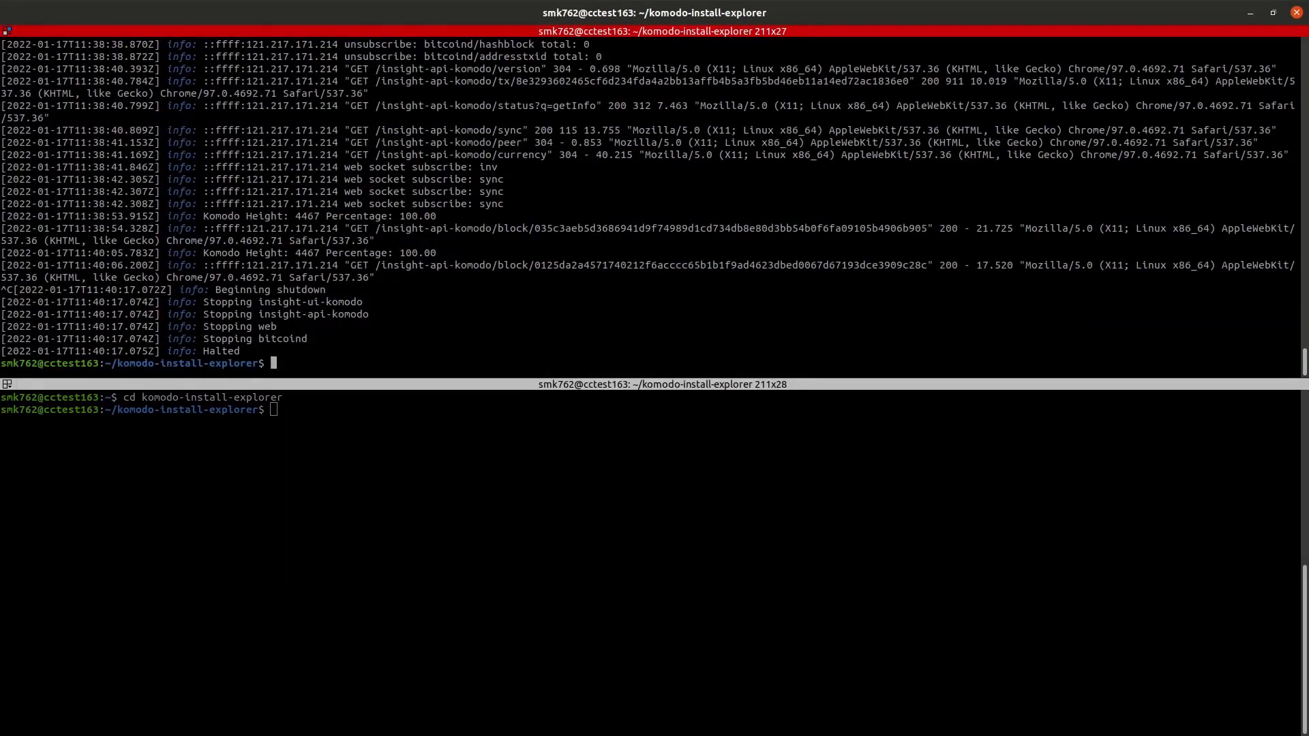
Restart the ROCK explorer with ./ROCK-explorer-start.sh
text(./ROCK-explorer-start.sh)
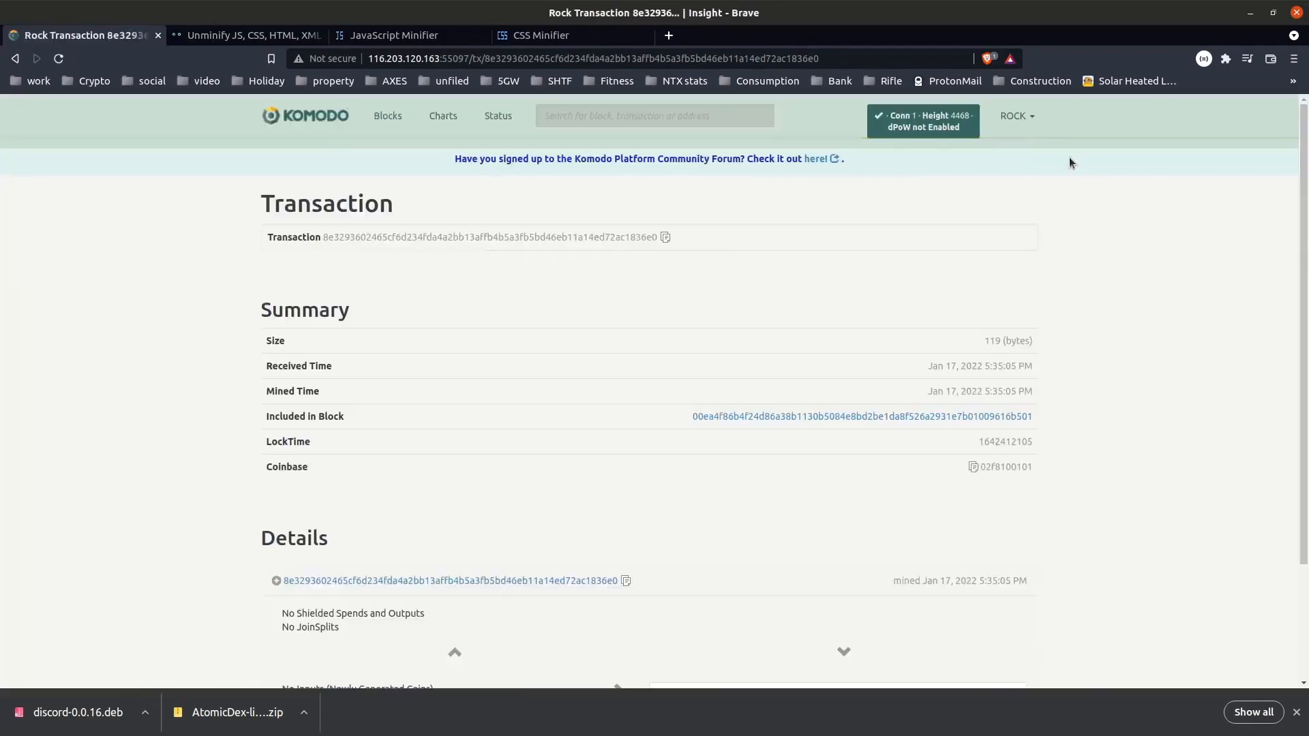
Reload the ROCK transaction page and check the currency label reads ROCK
click(1015, 116)
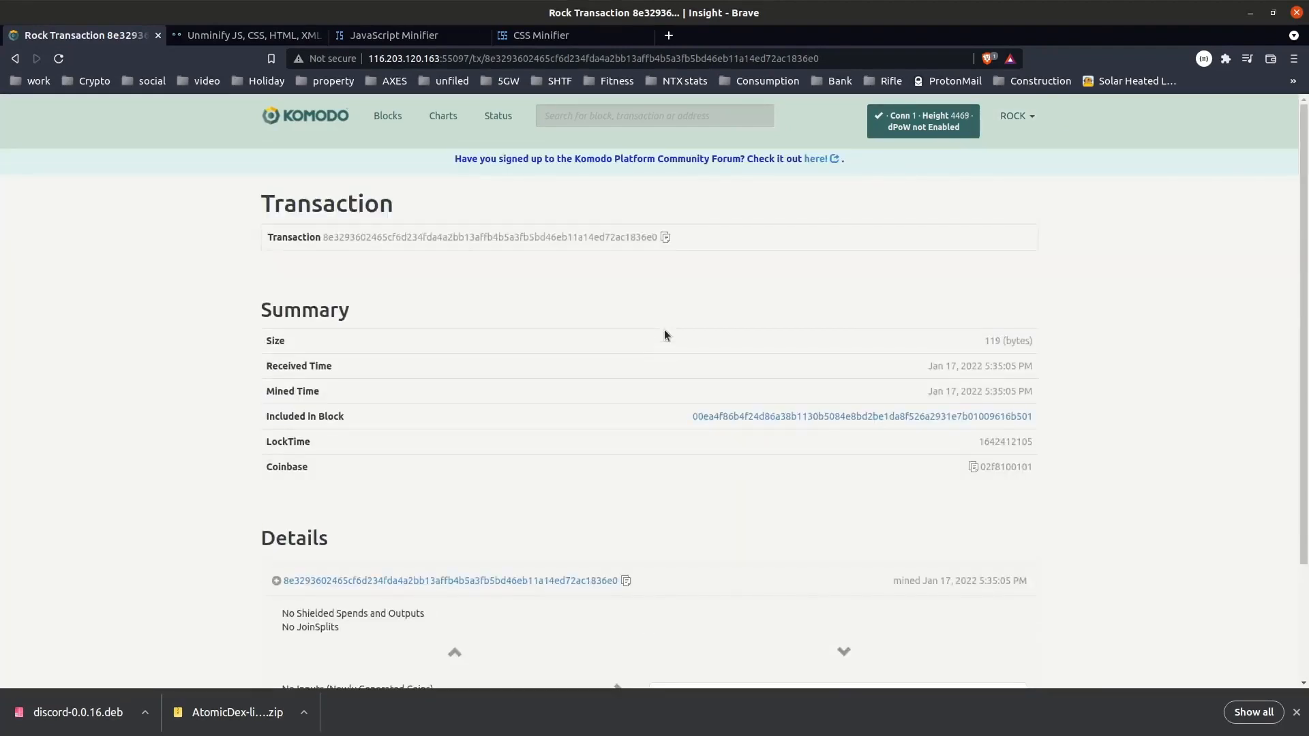
mouse_move(1172, 250)
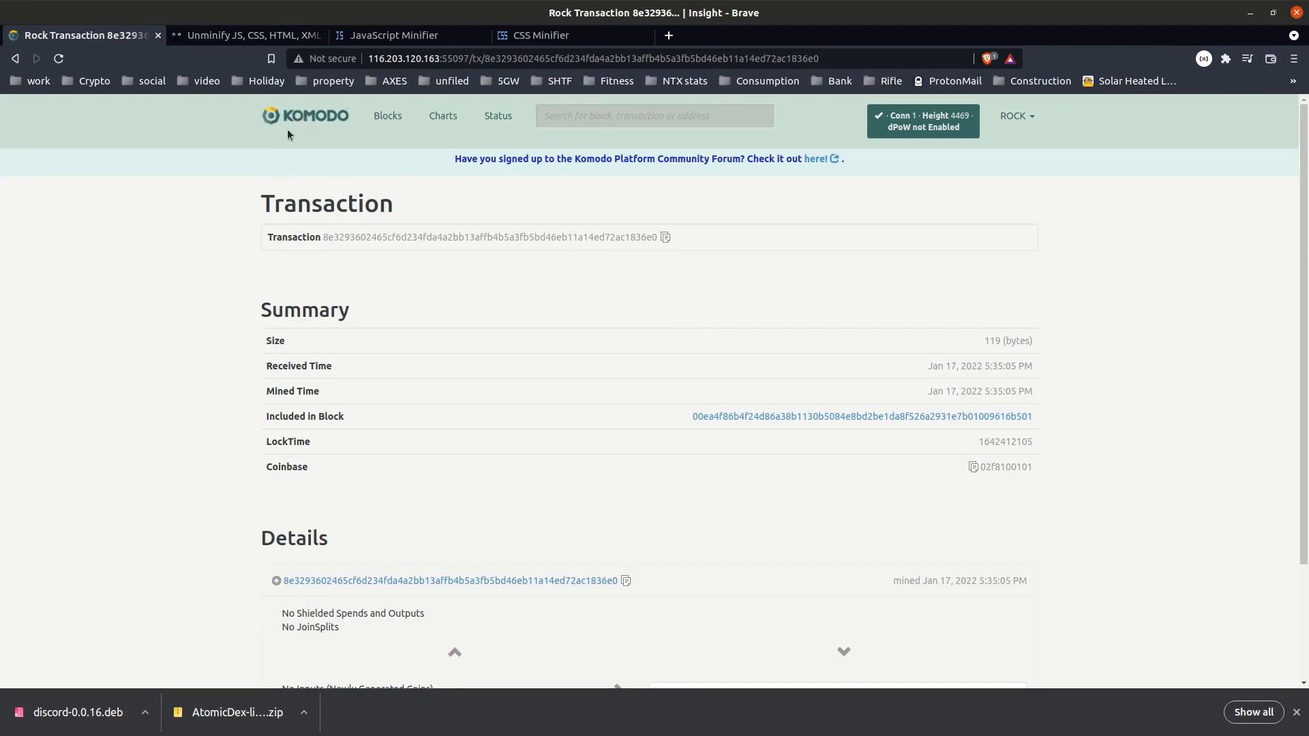
mouse_move(1121, 211)
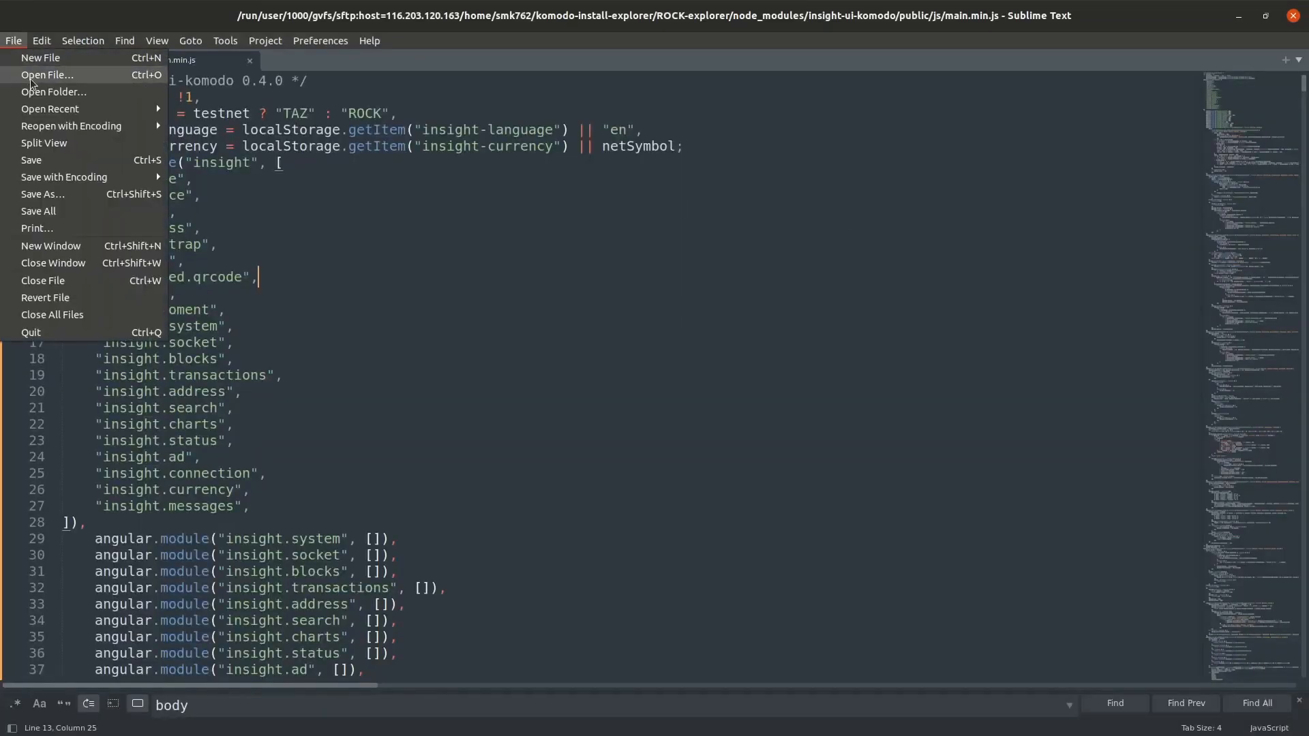
Open public/img/logo.png to view the Komodo logo, then close its tab
click(48, 75)
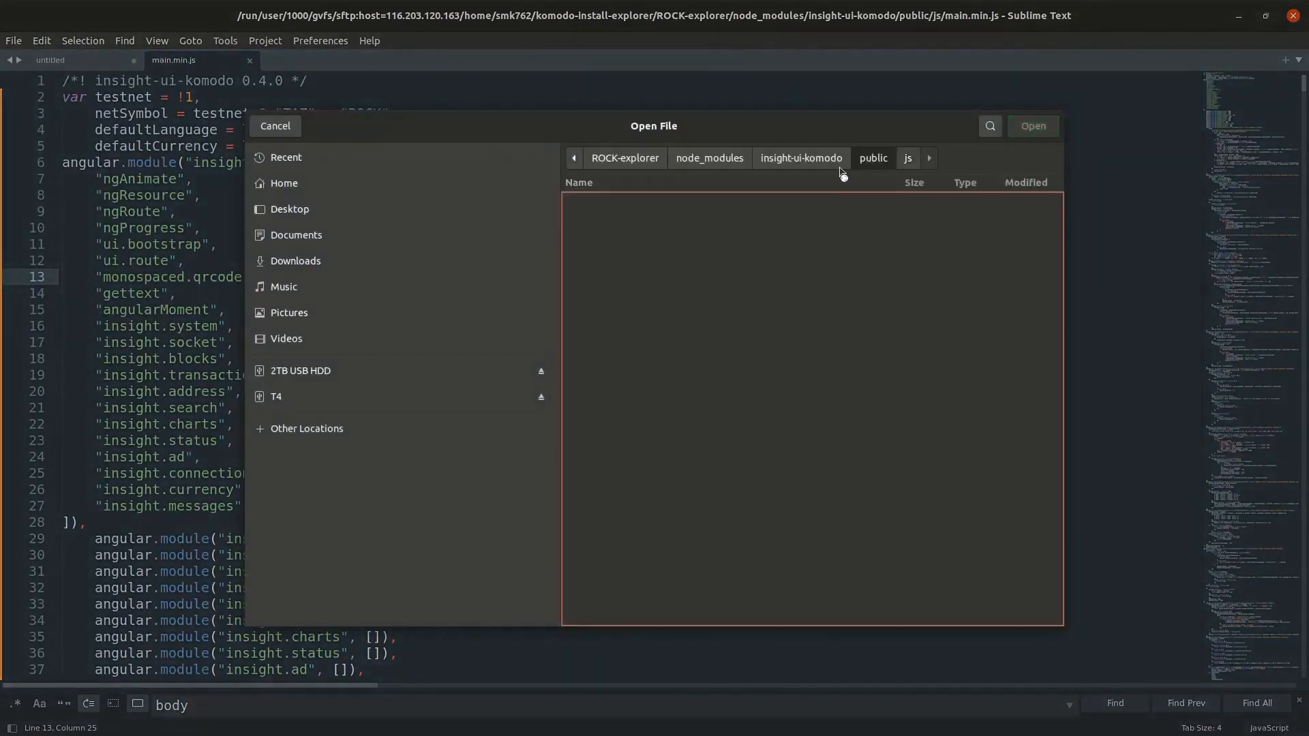
click(587, 231)
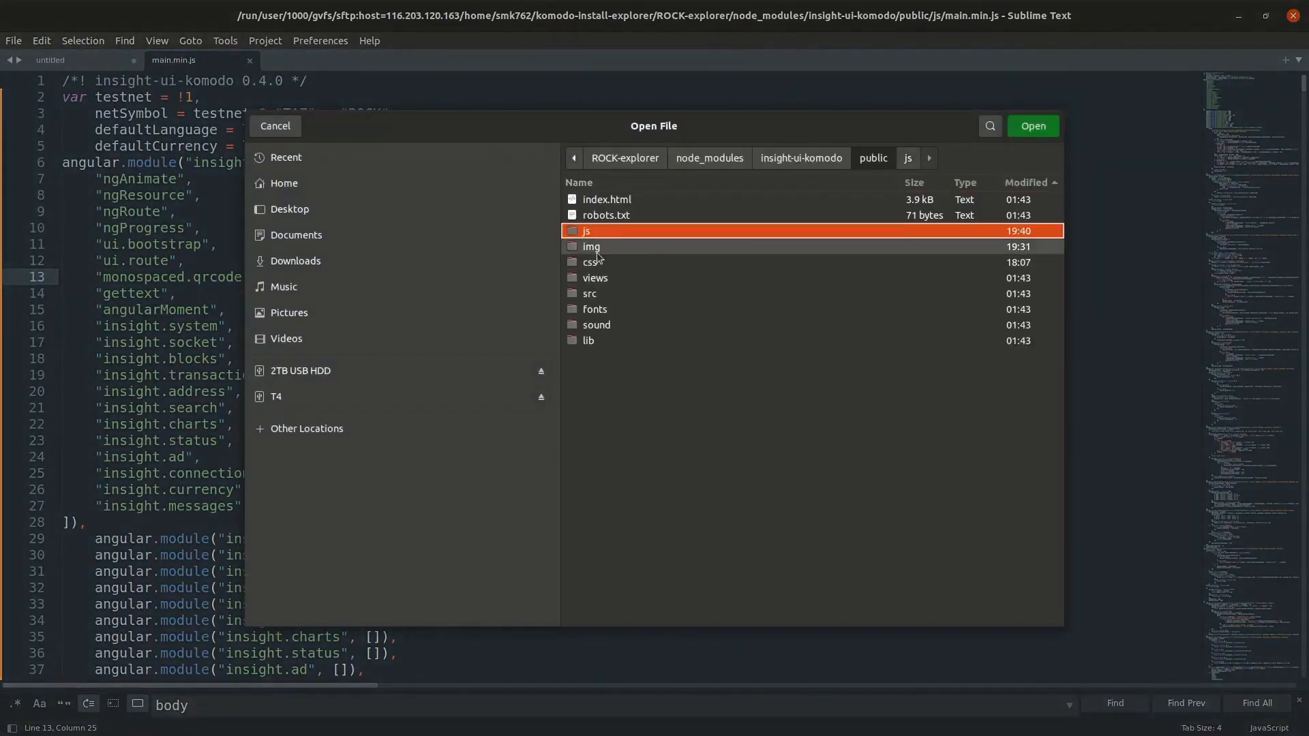
double_click(587, 231)
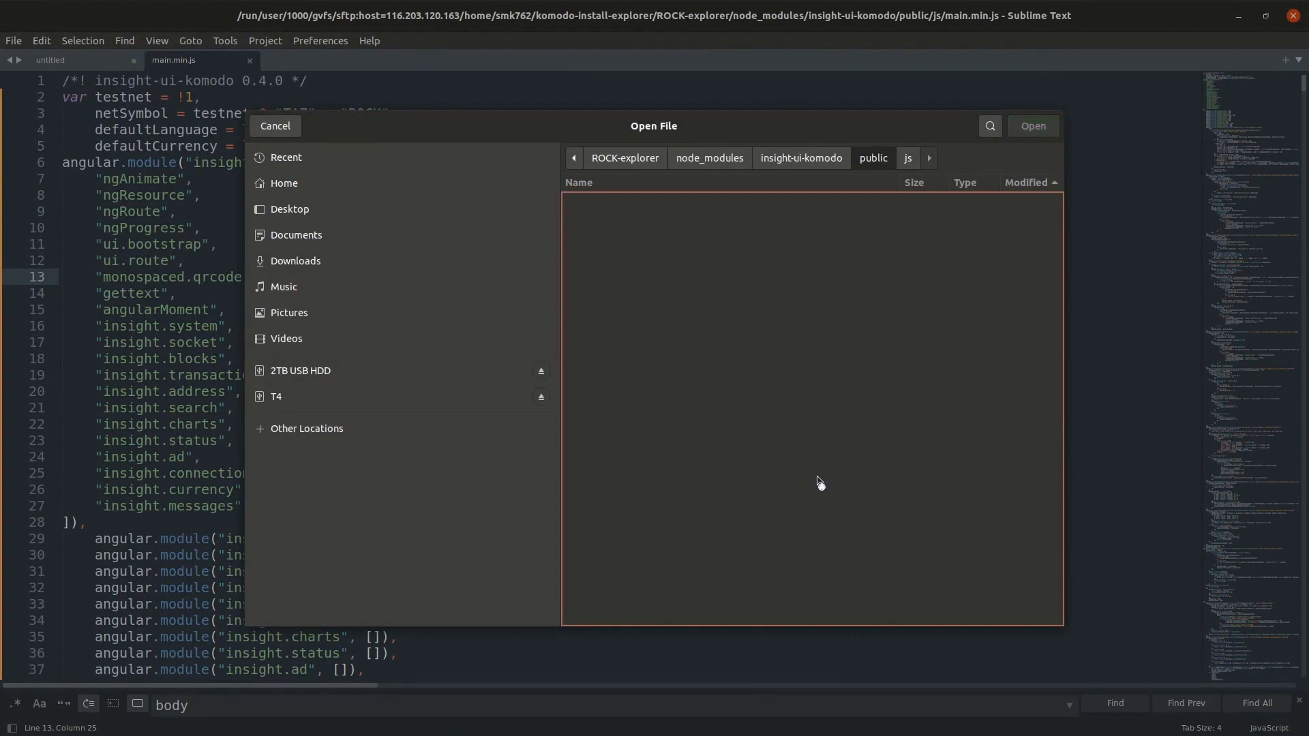
click(602, 200)
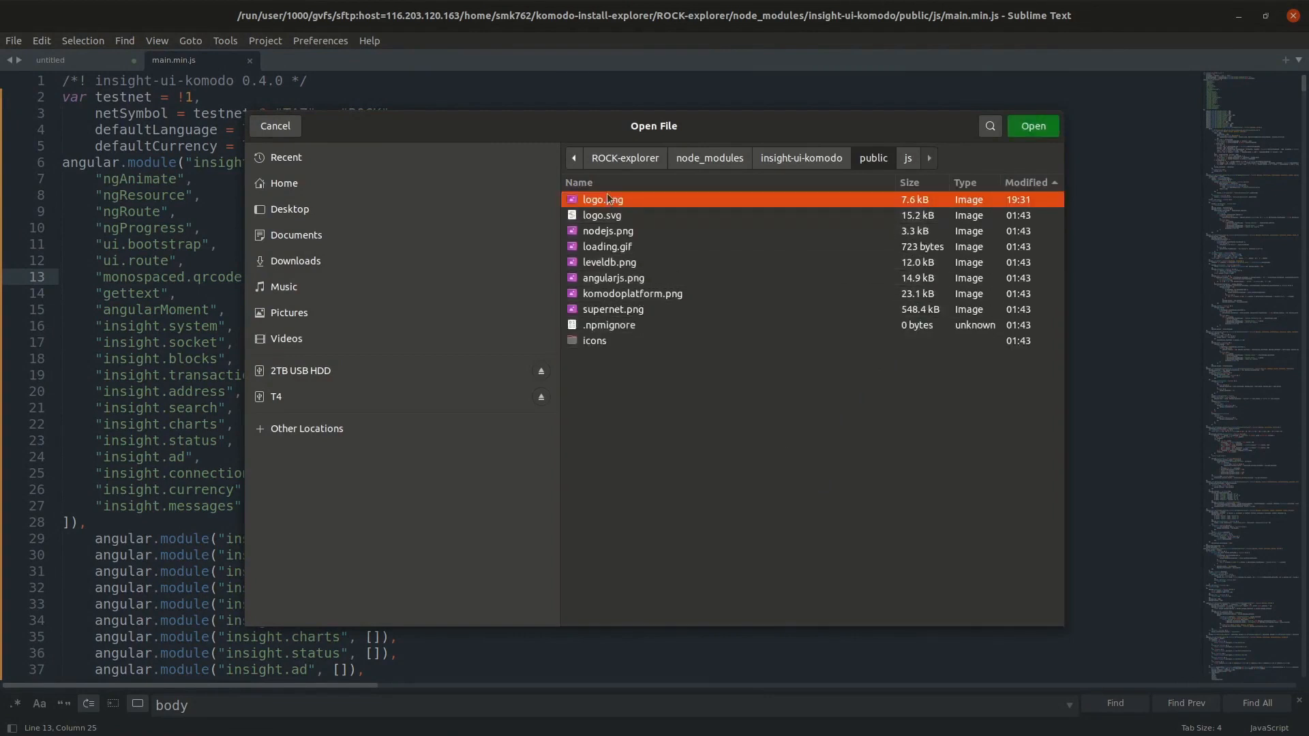
click(928, 157)
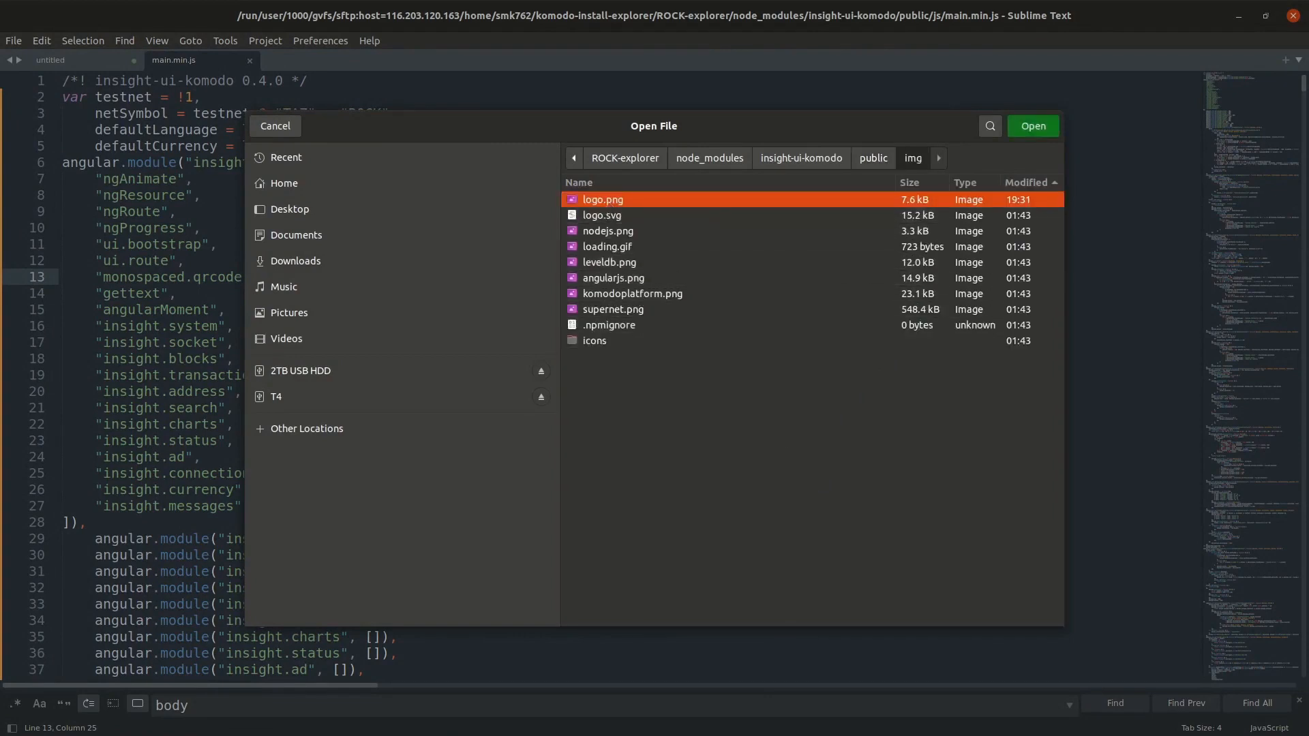
click(1031, 126)
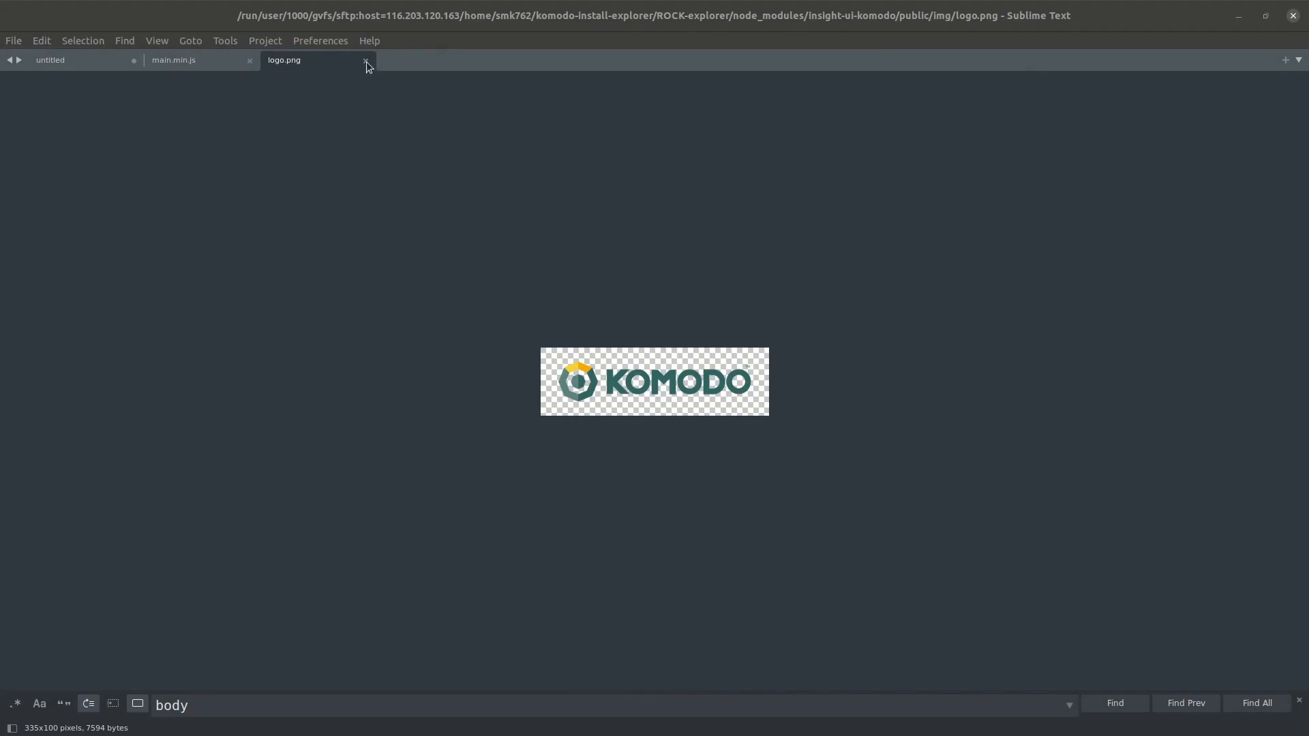
click(365, 60)
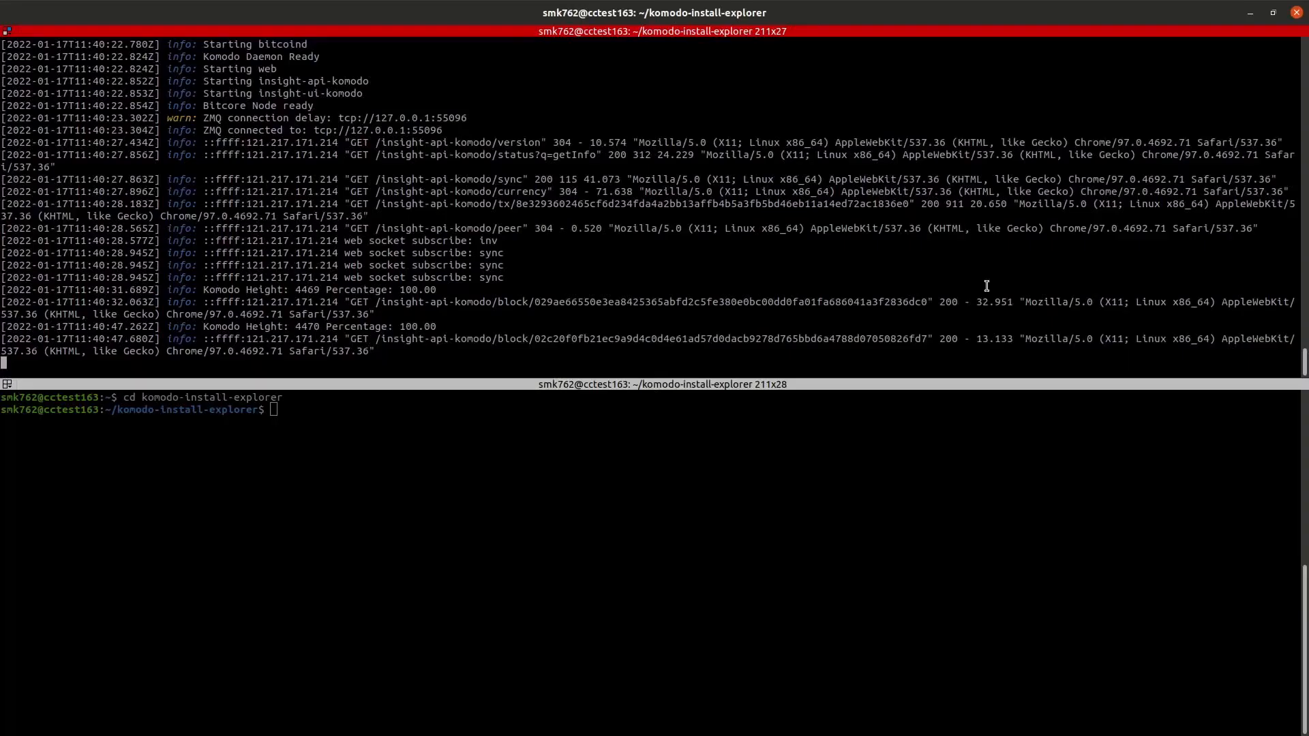
key(ctrl+c)
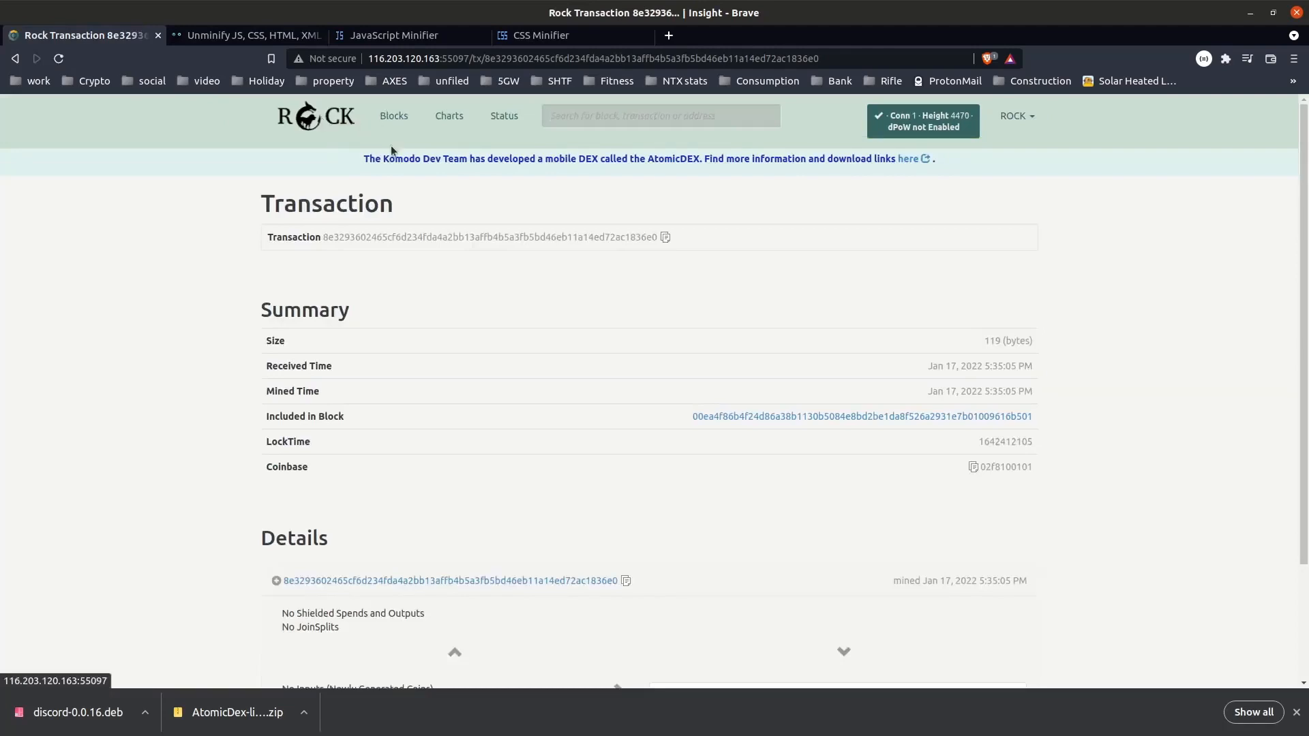
mouse_move(766, 219)
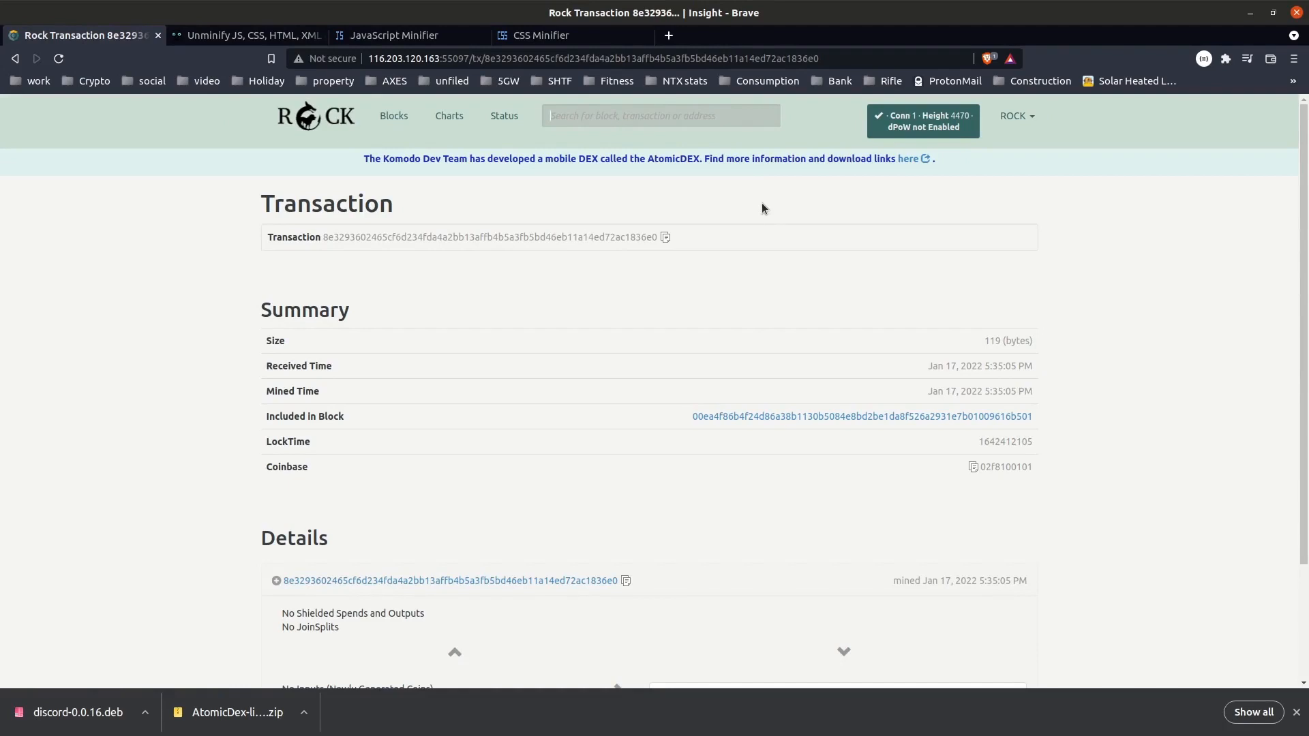
mouse_move(608, 198)
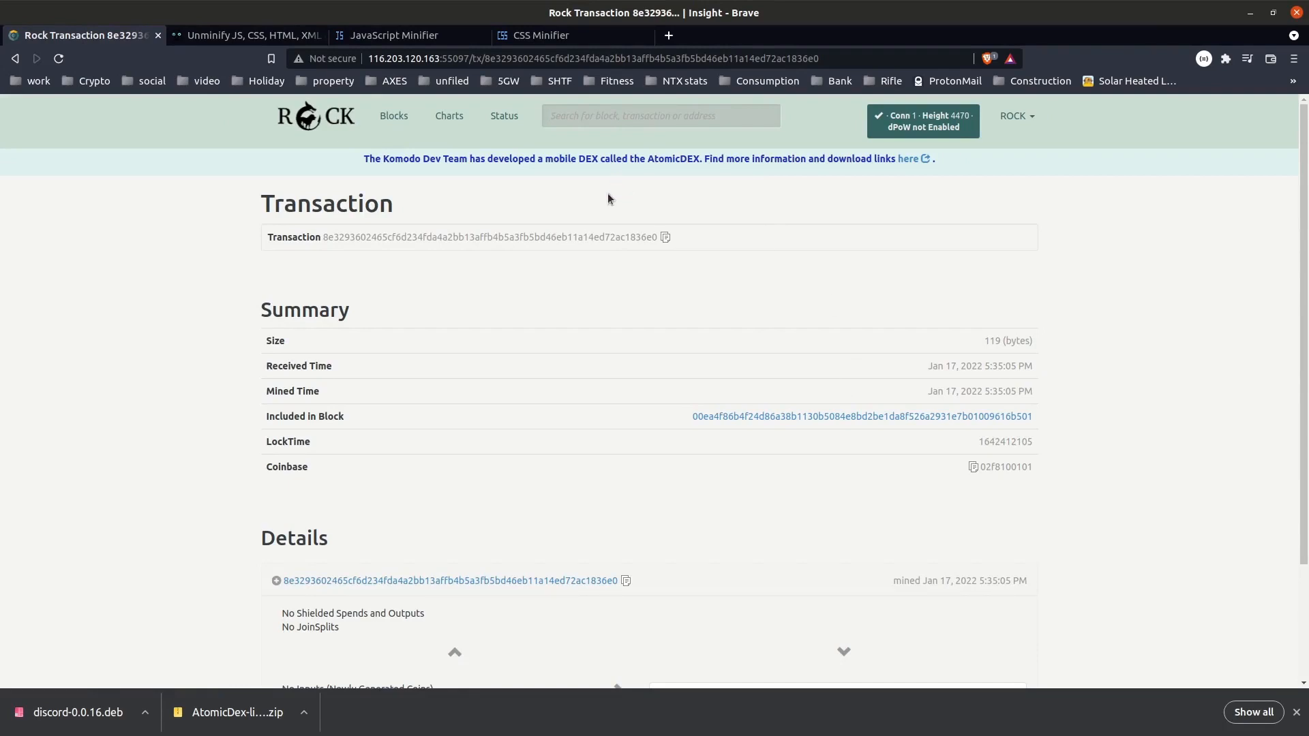
mouse_move(619, 201)
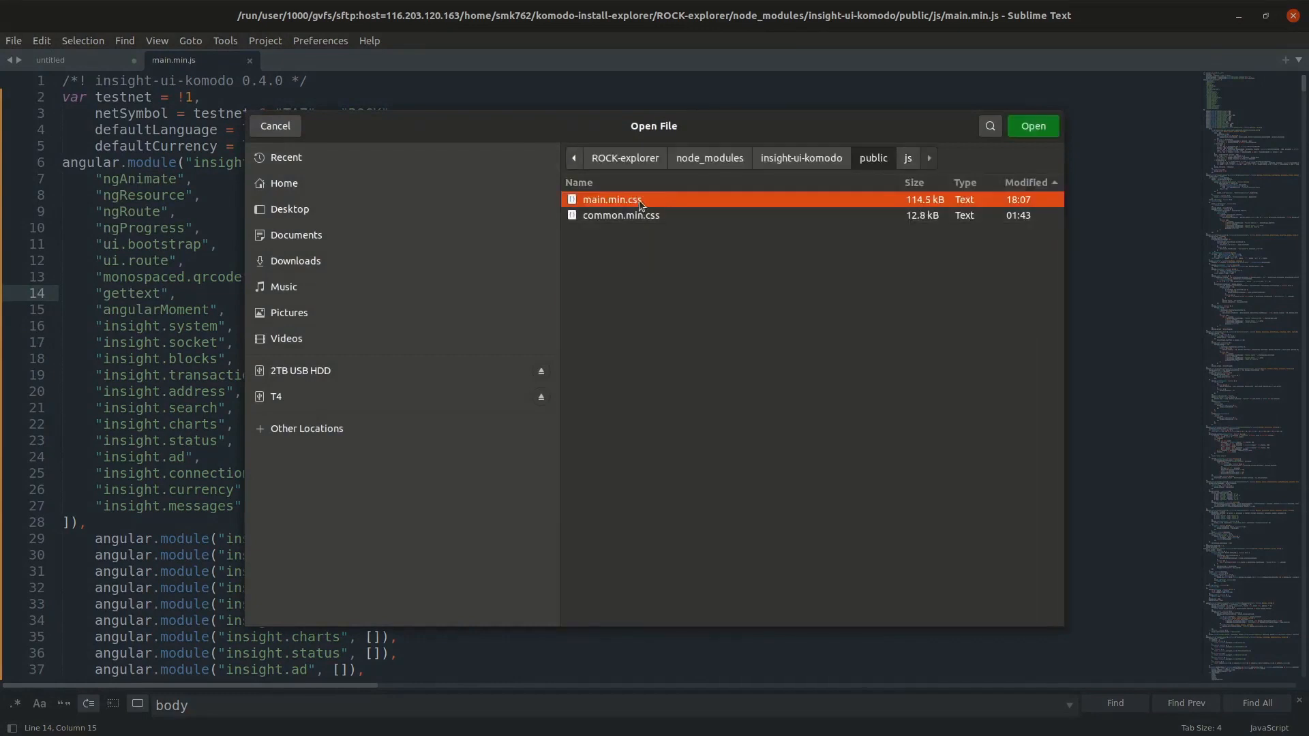
Select main.min.css in insight-ui-komodo/public/css and open it
click(907, 158)
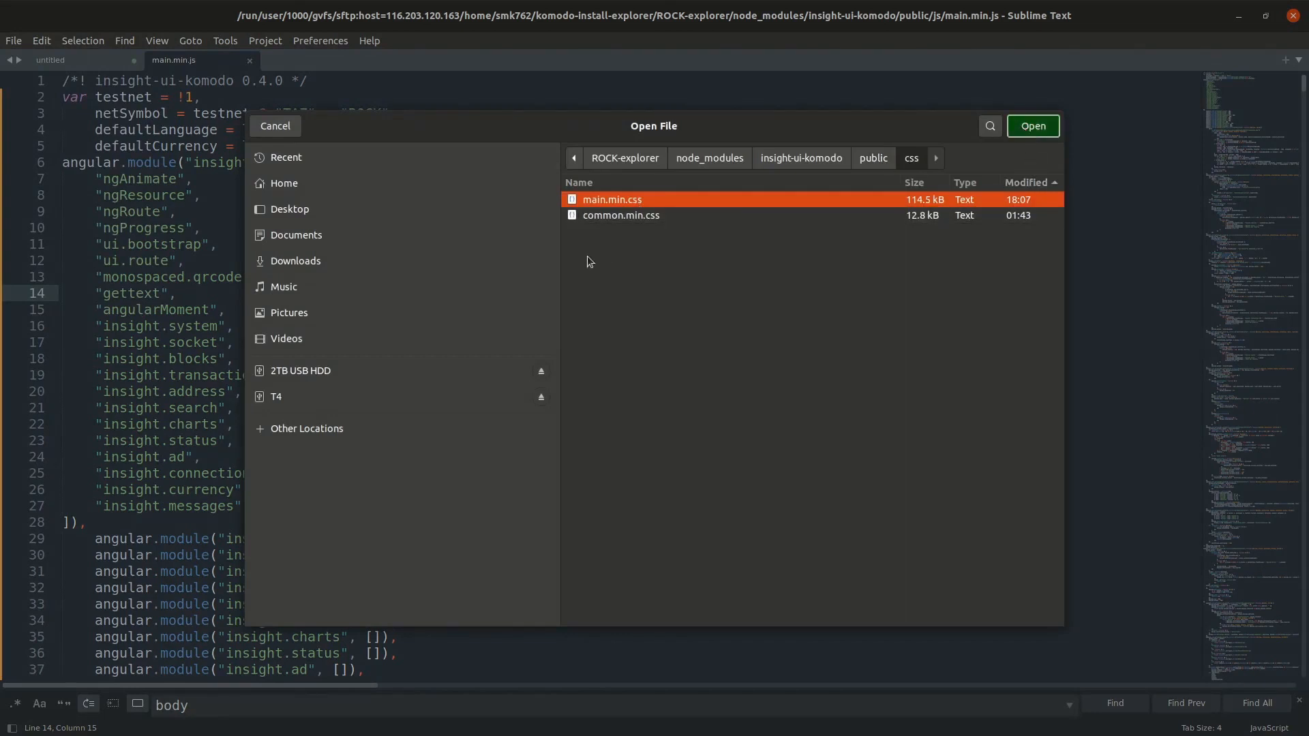
click(1032, 126)
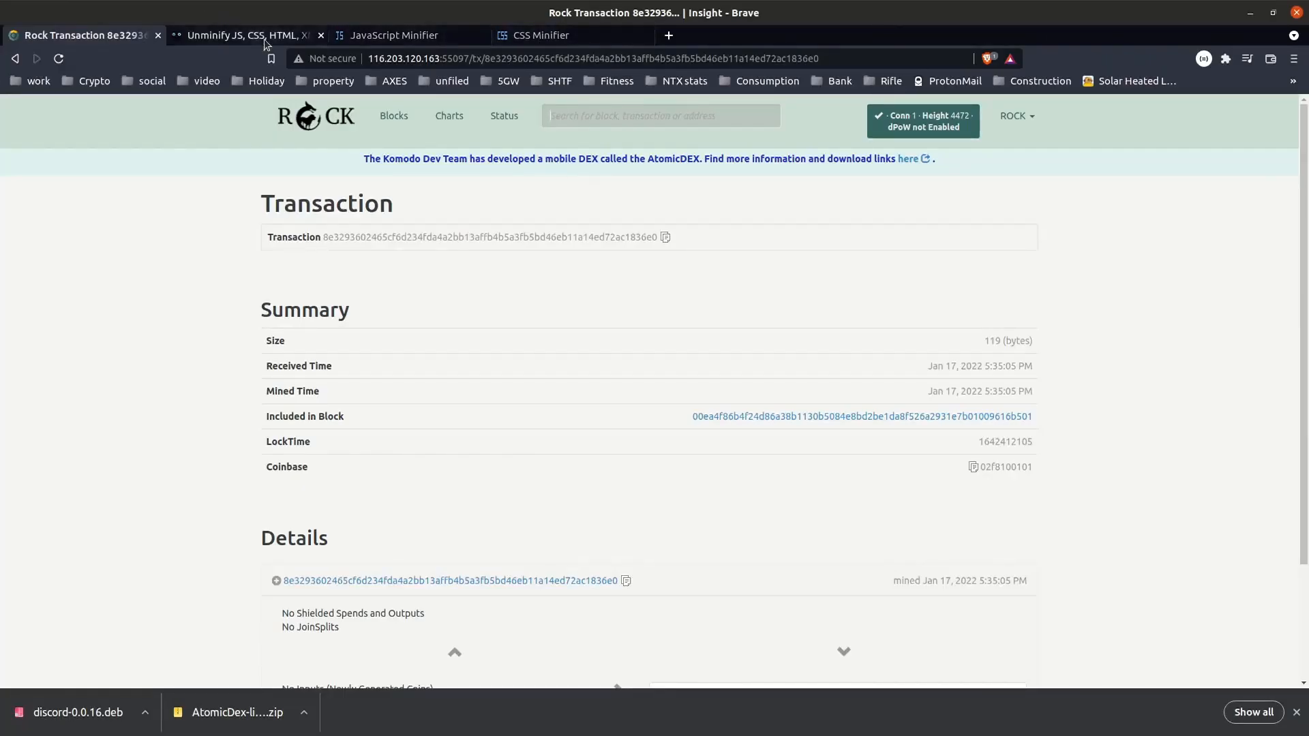
On unminify.com, select the input box contents to paste the minified CSS
click(242, 35)
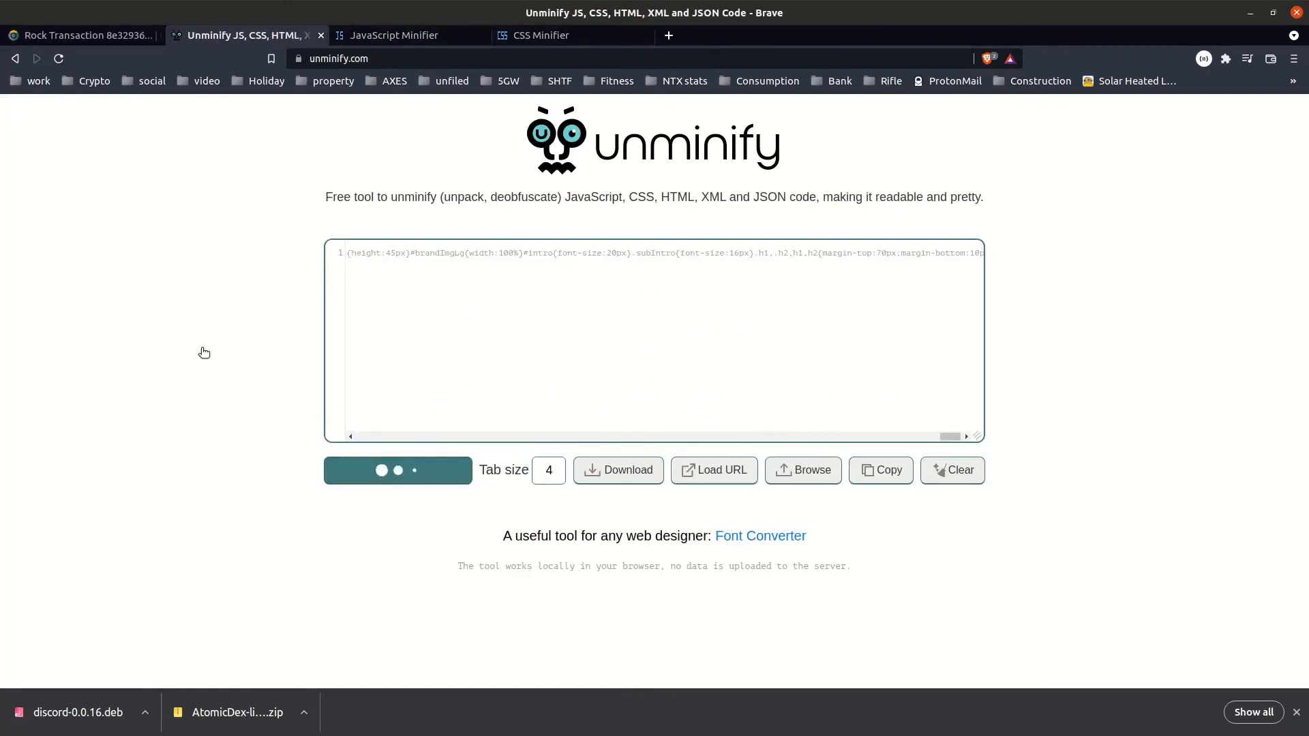
click(398, 470)
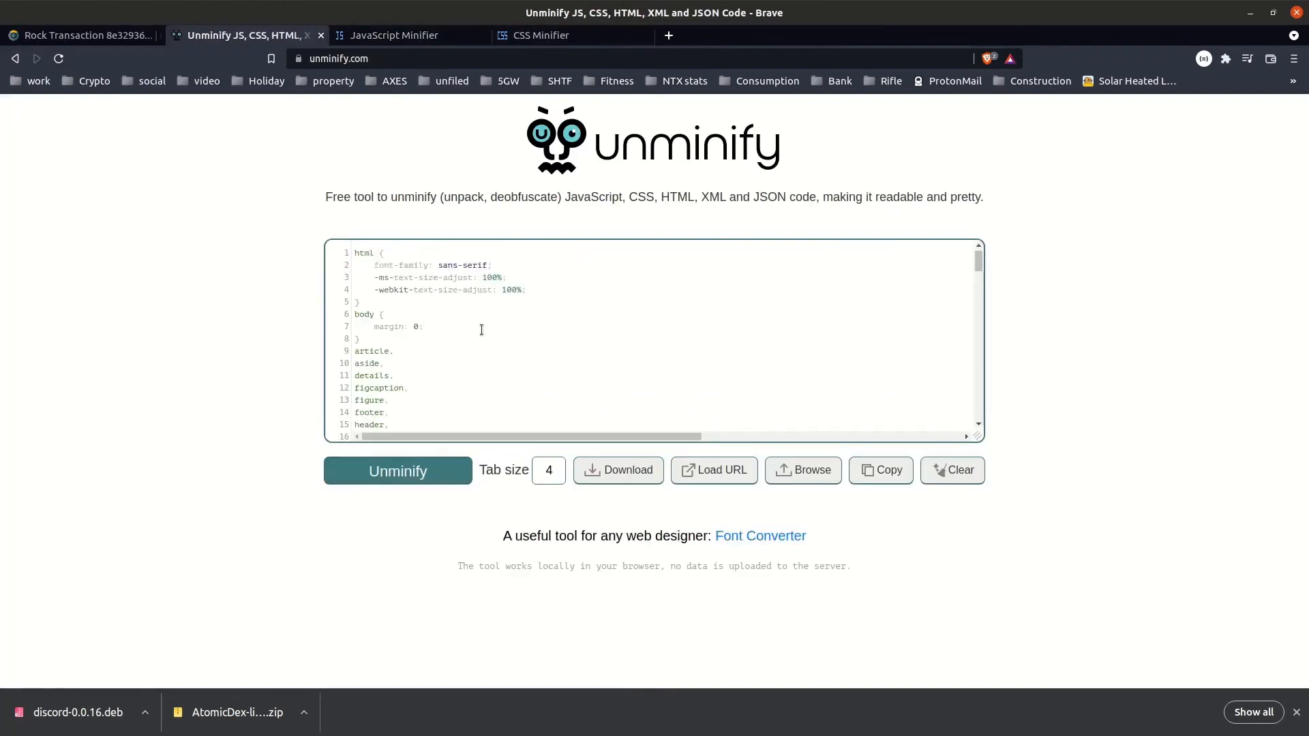
key(ctrl+a)
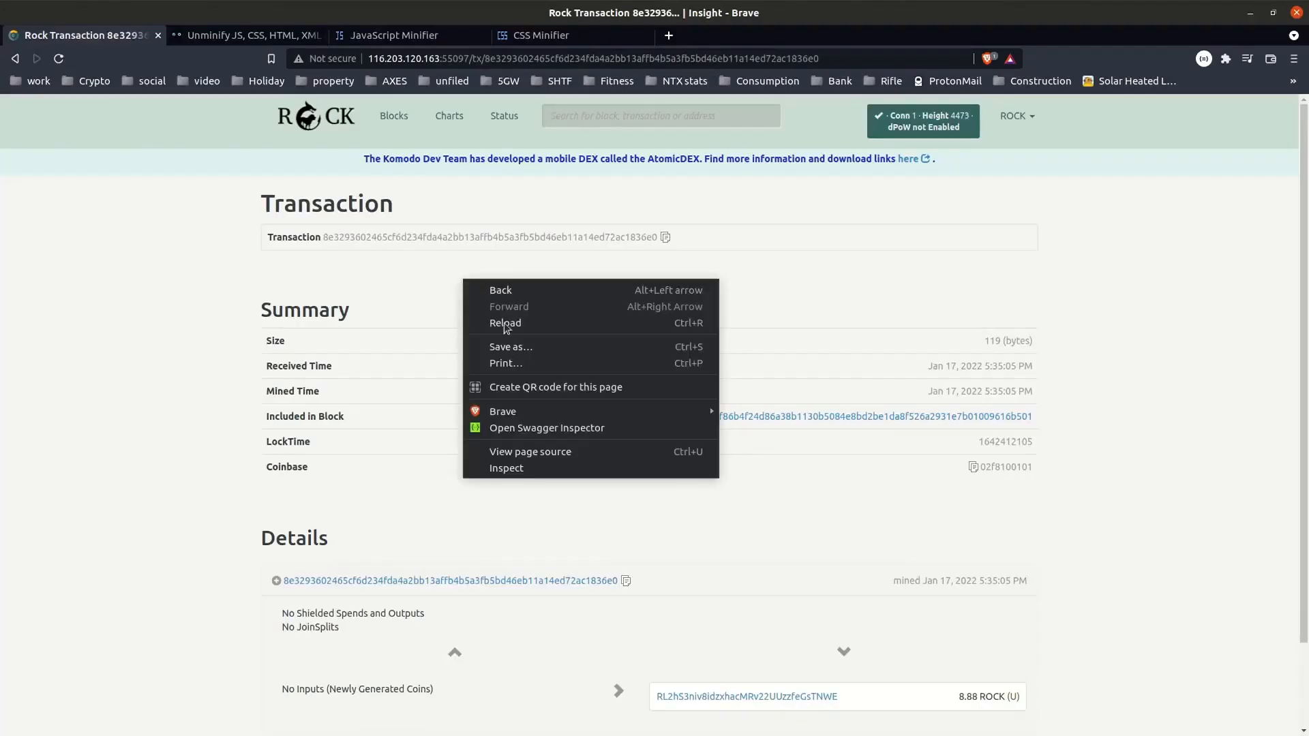
Inspect the Transaction heading's h1 styles in DevTools, then reload to discard edits
click(506, 468)
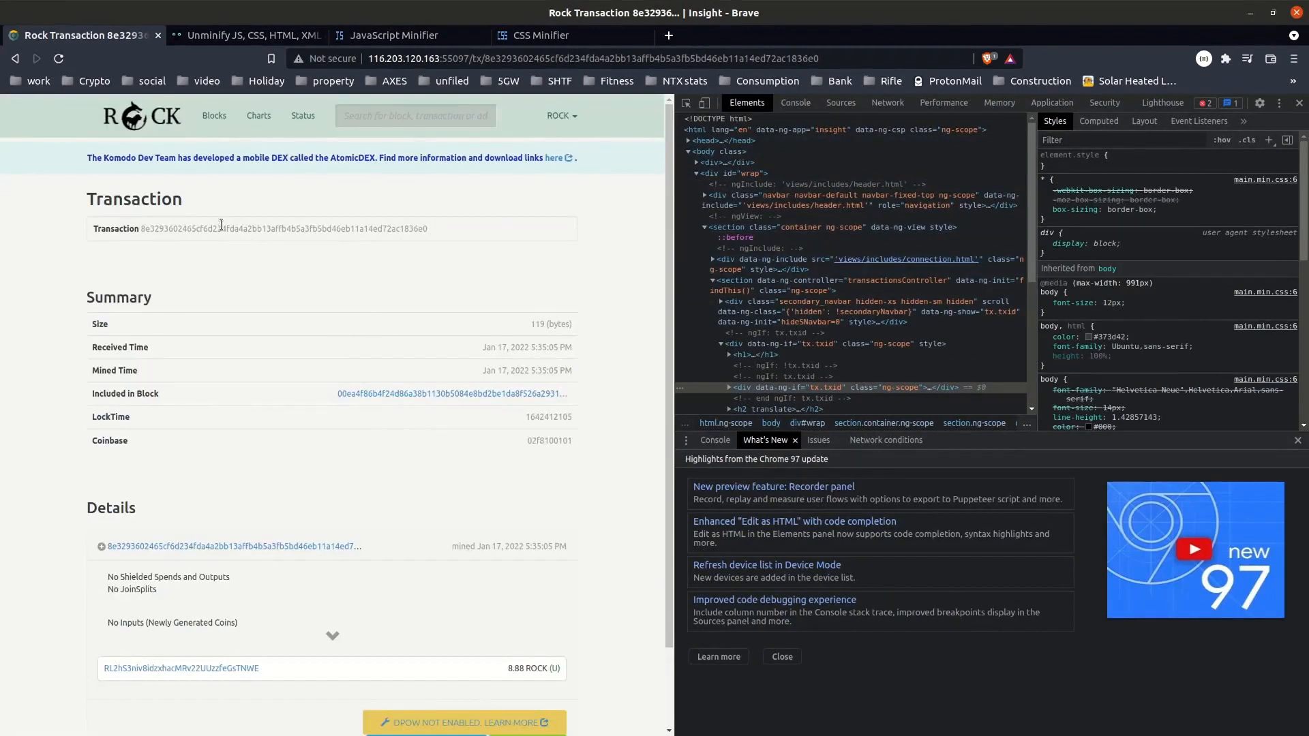
right_click(133, 199)
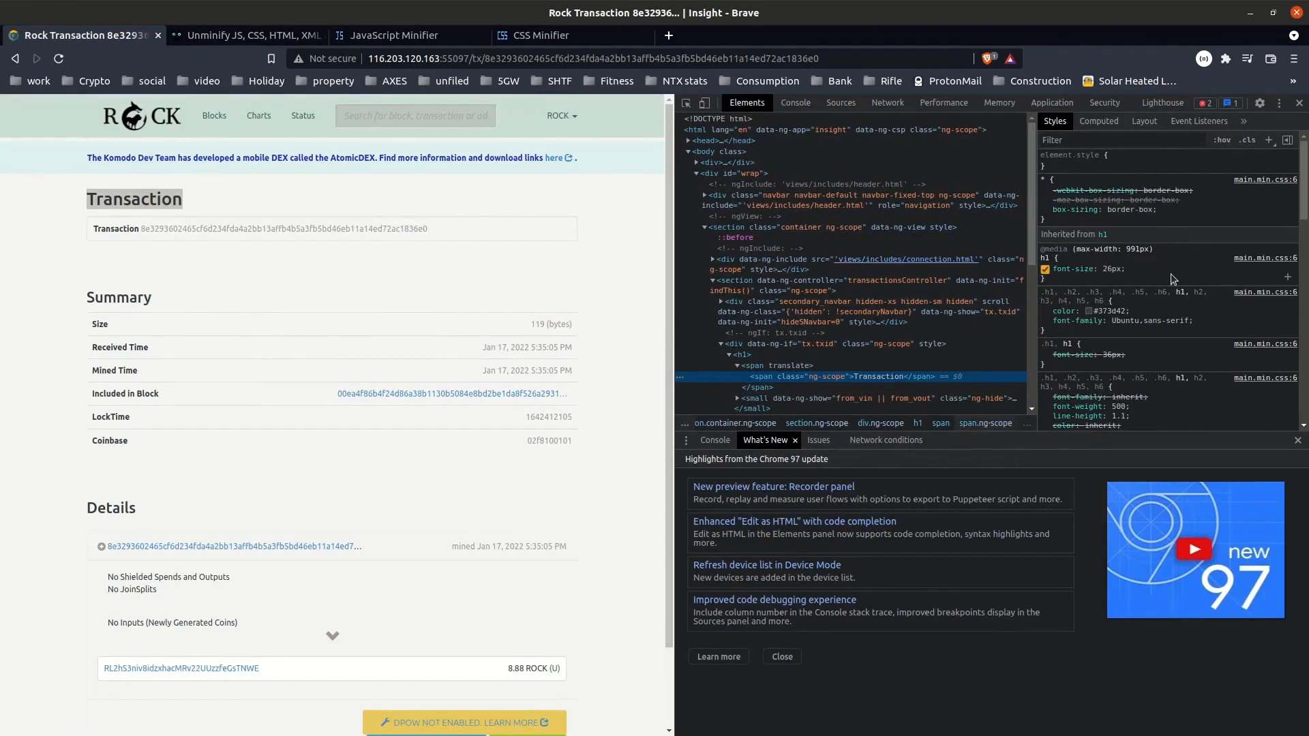
scroll(down, 3)
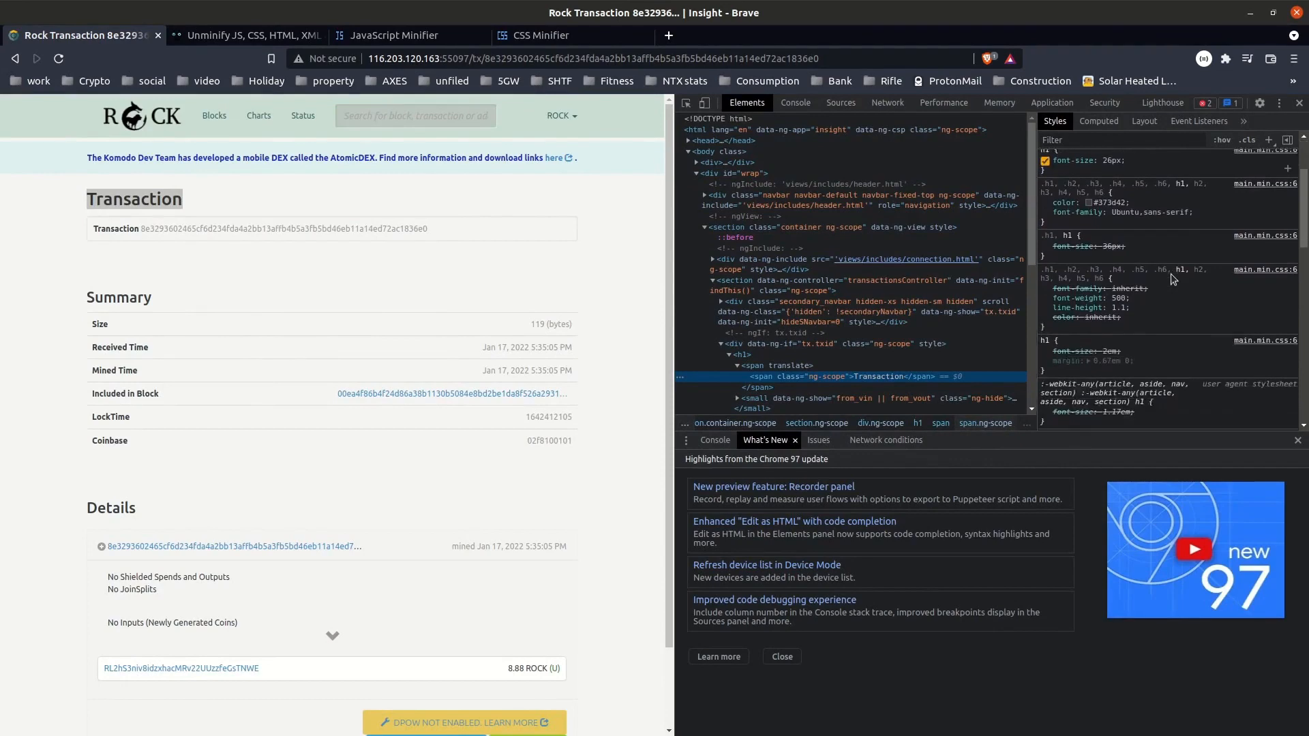
scroll(down, 3)
text(50)
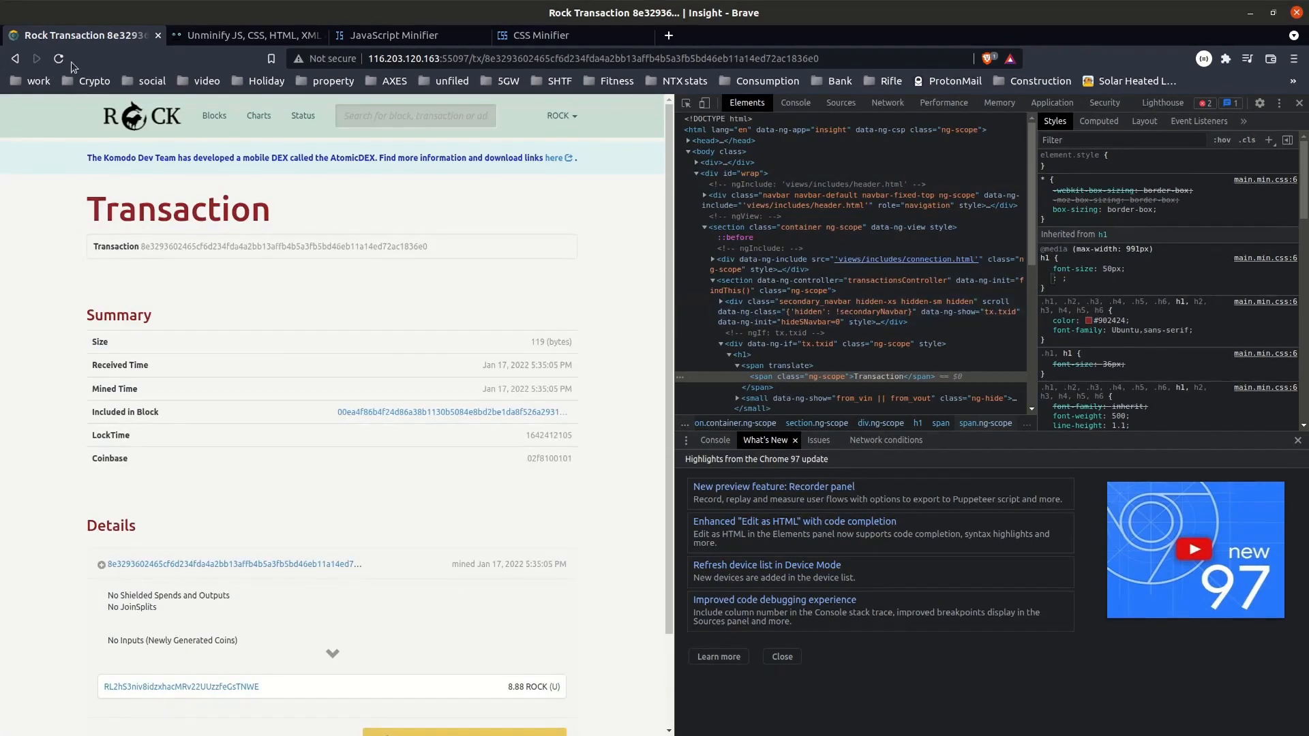
click(59, 59)
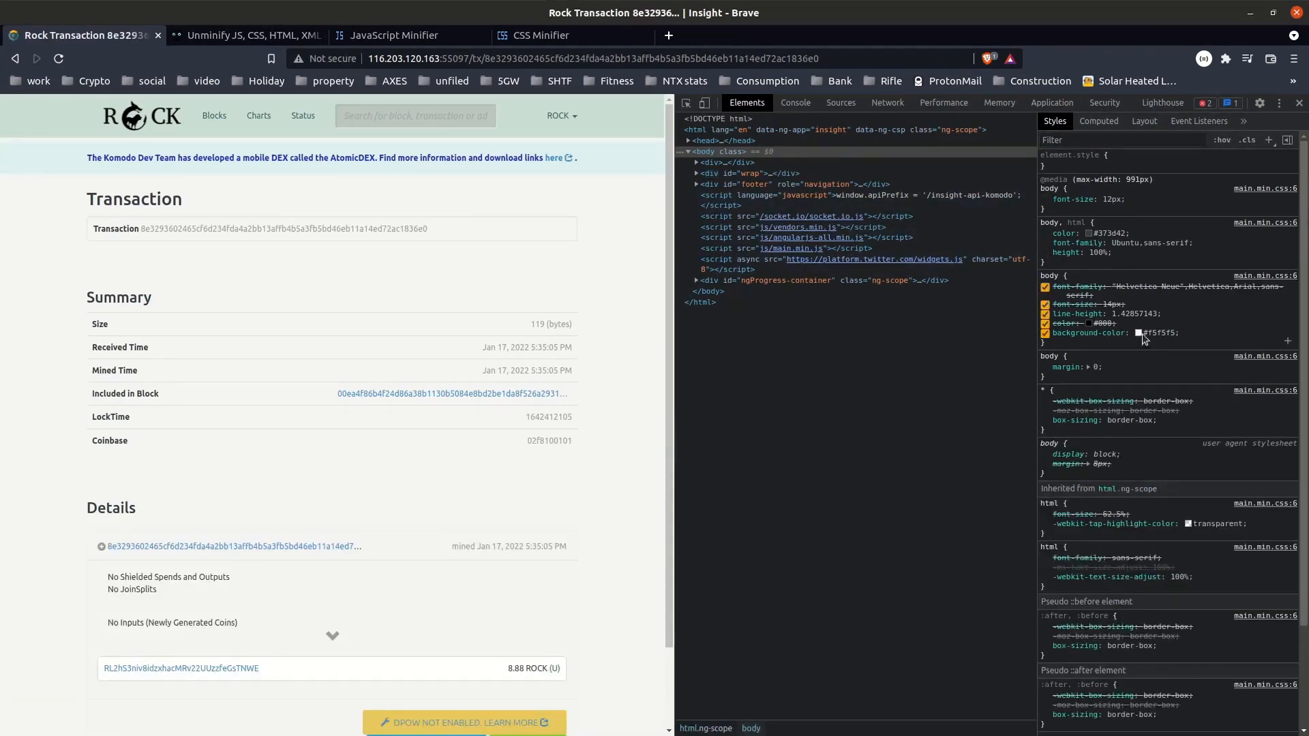
Trial dark body background colours in the picker and copy #080808
click(1138, 332)
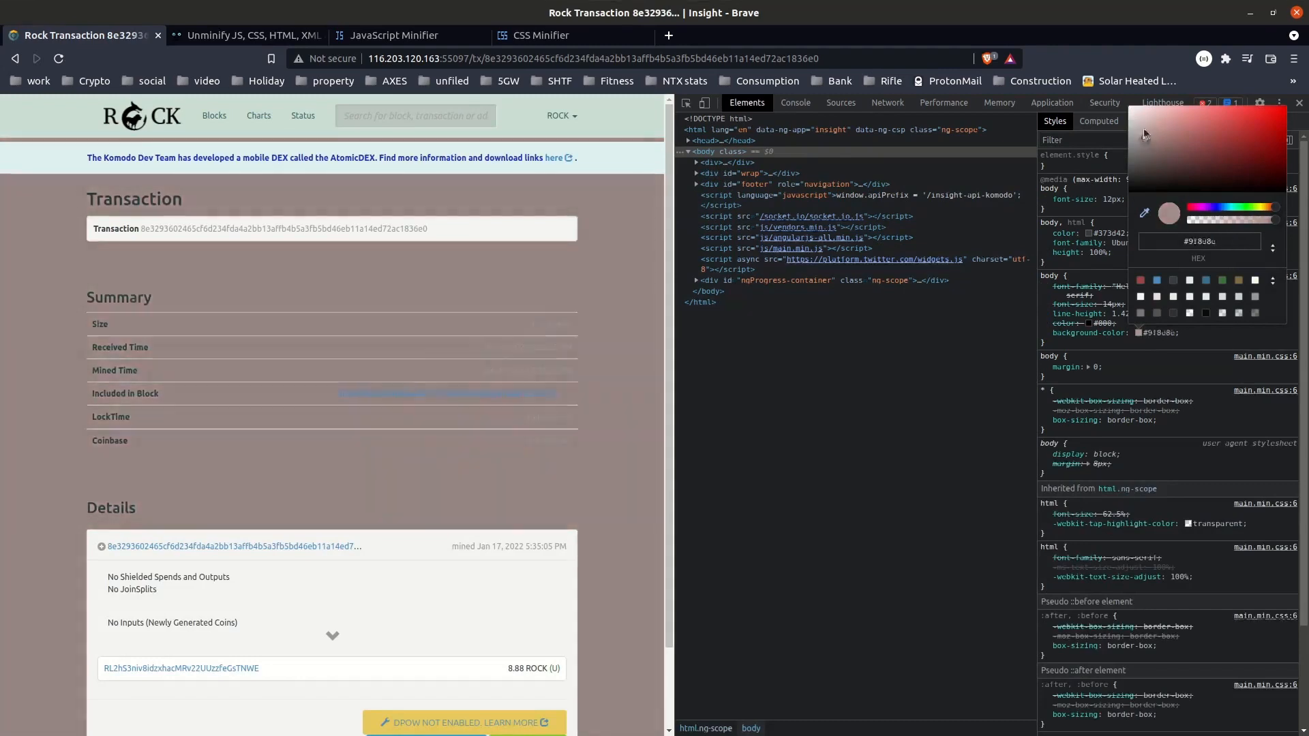
click(1186, 116)
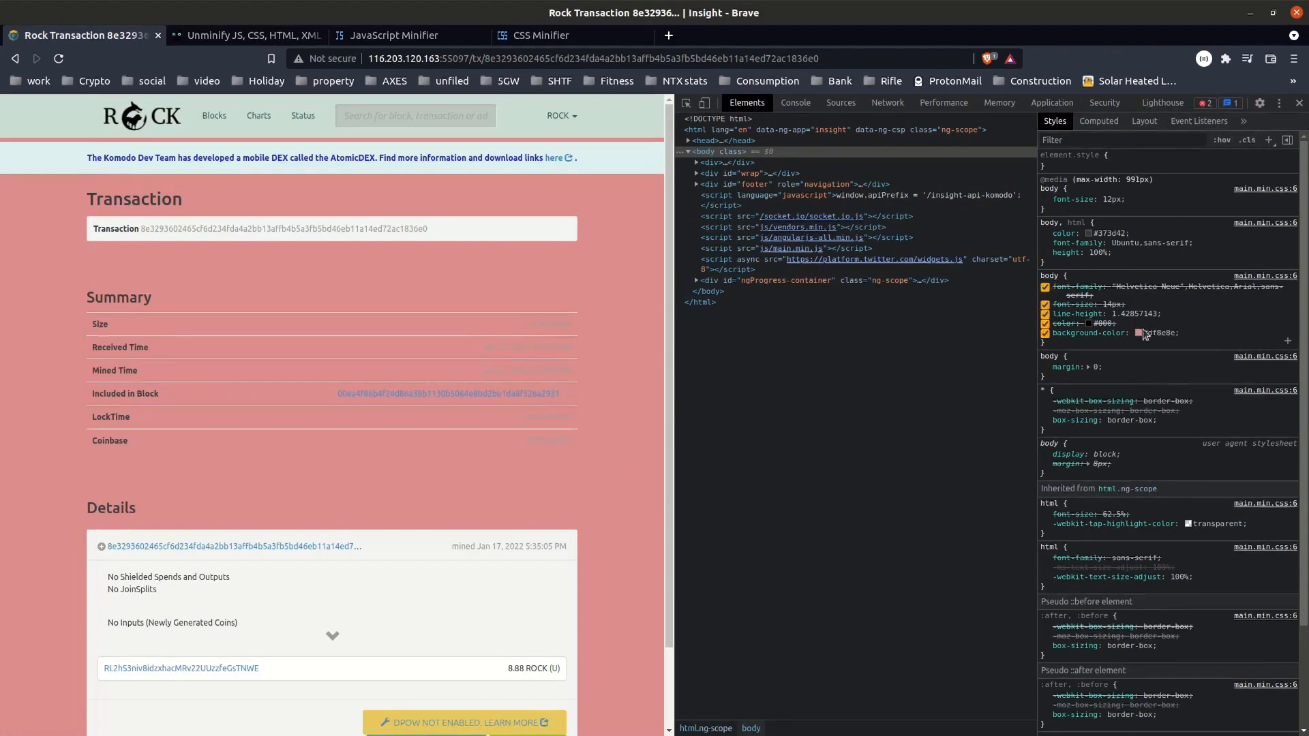
click(1138, 332)
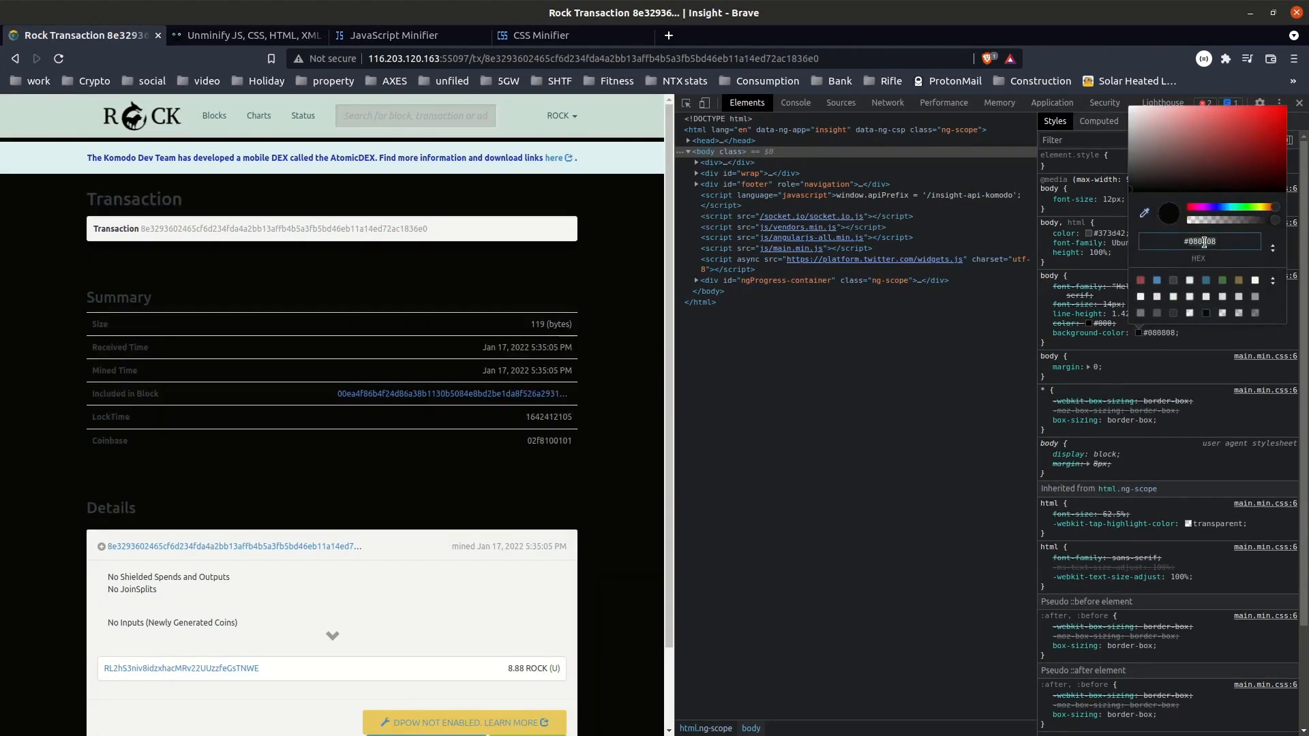
right_click(1200, 241)
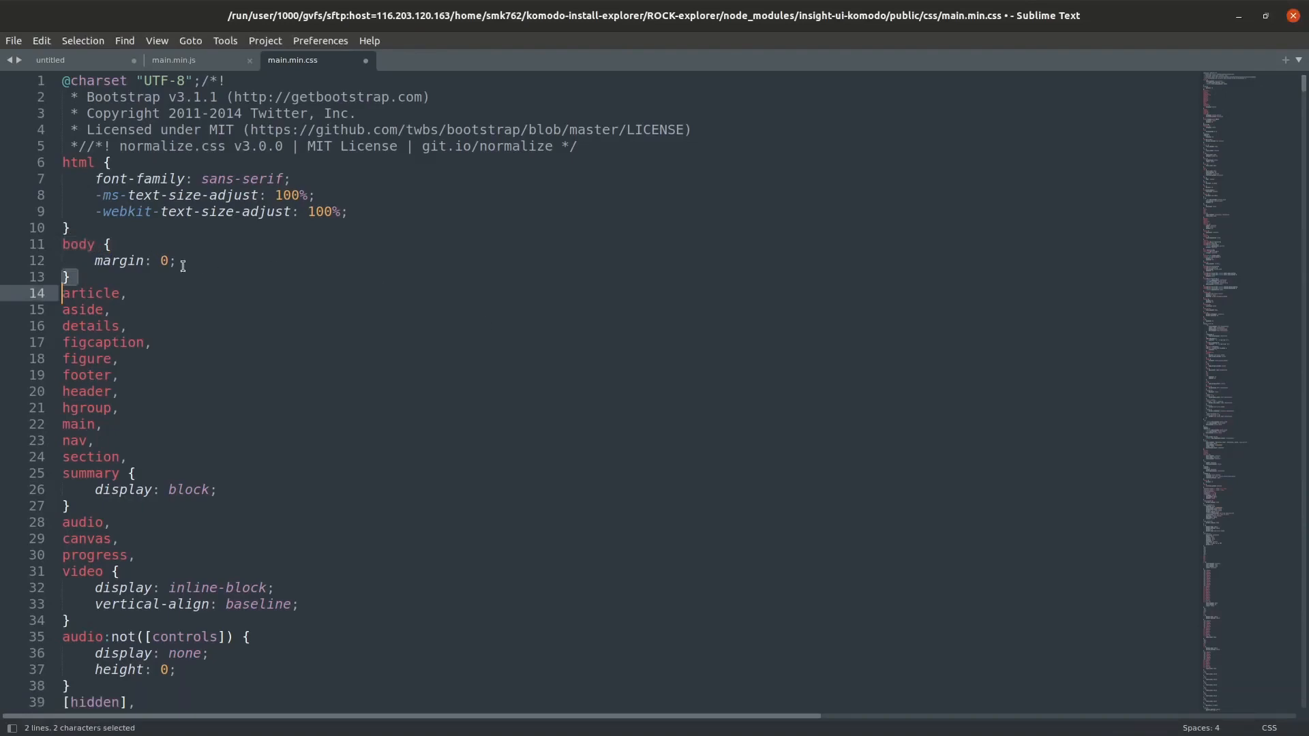
Replace body background-color f5f5f5 on line 276 with #080808
click(74, 245)
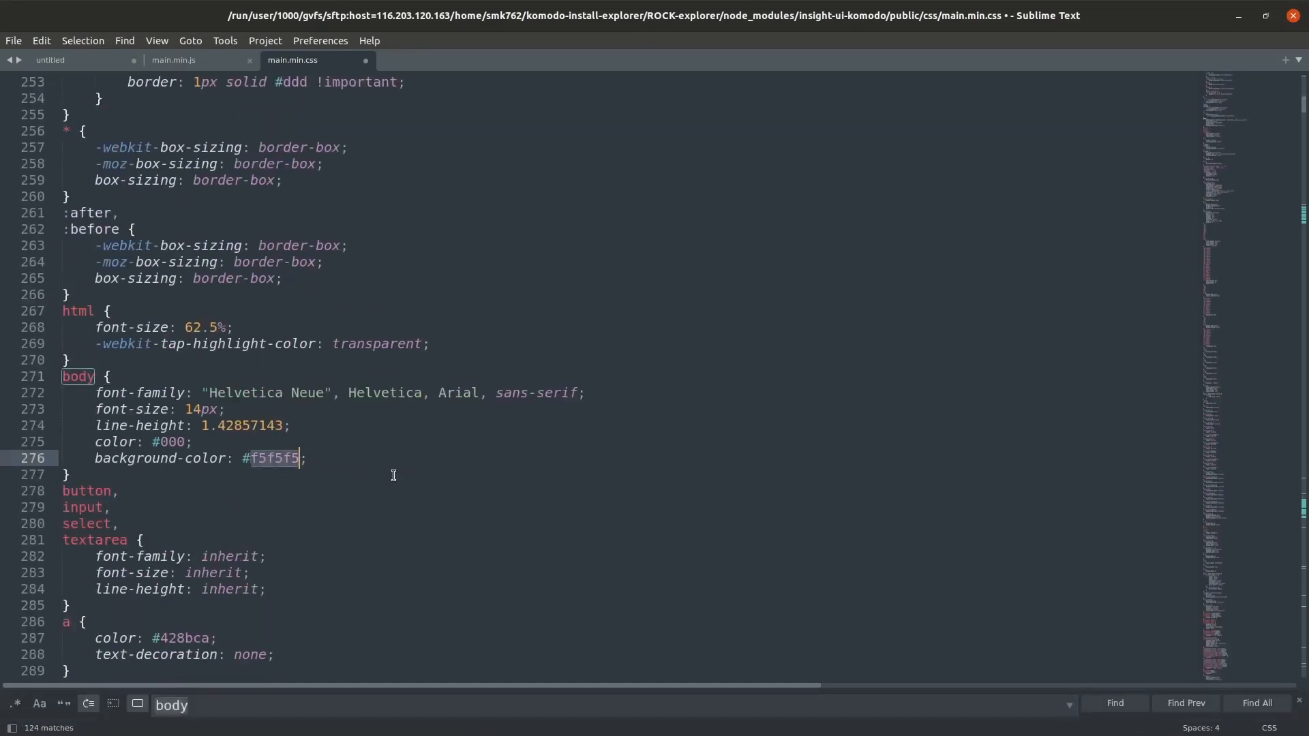
text(#080808)
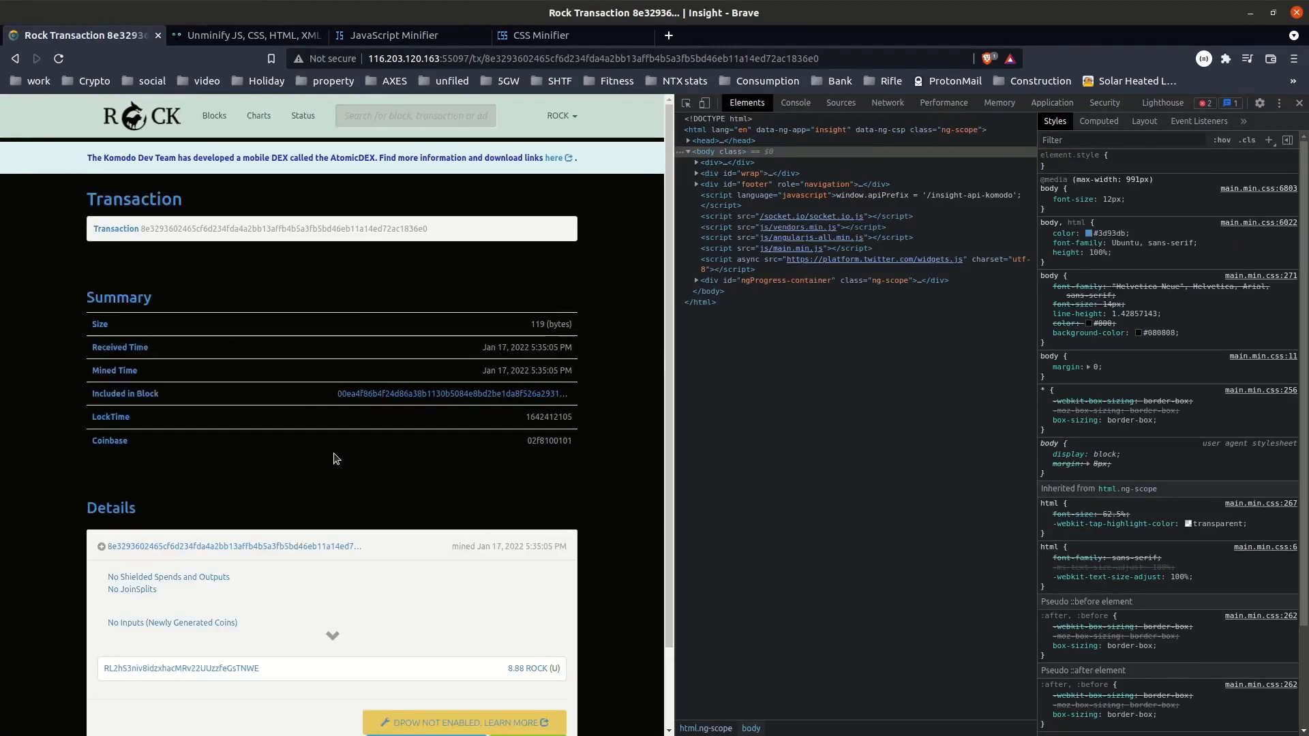
mouse_move(470, 614)
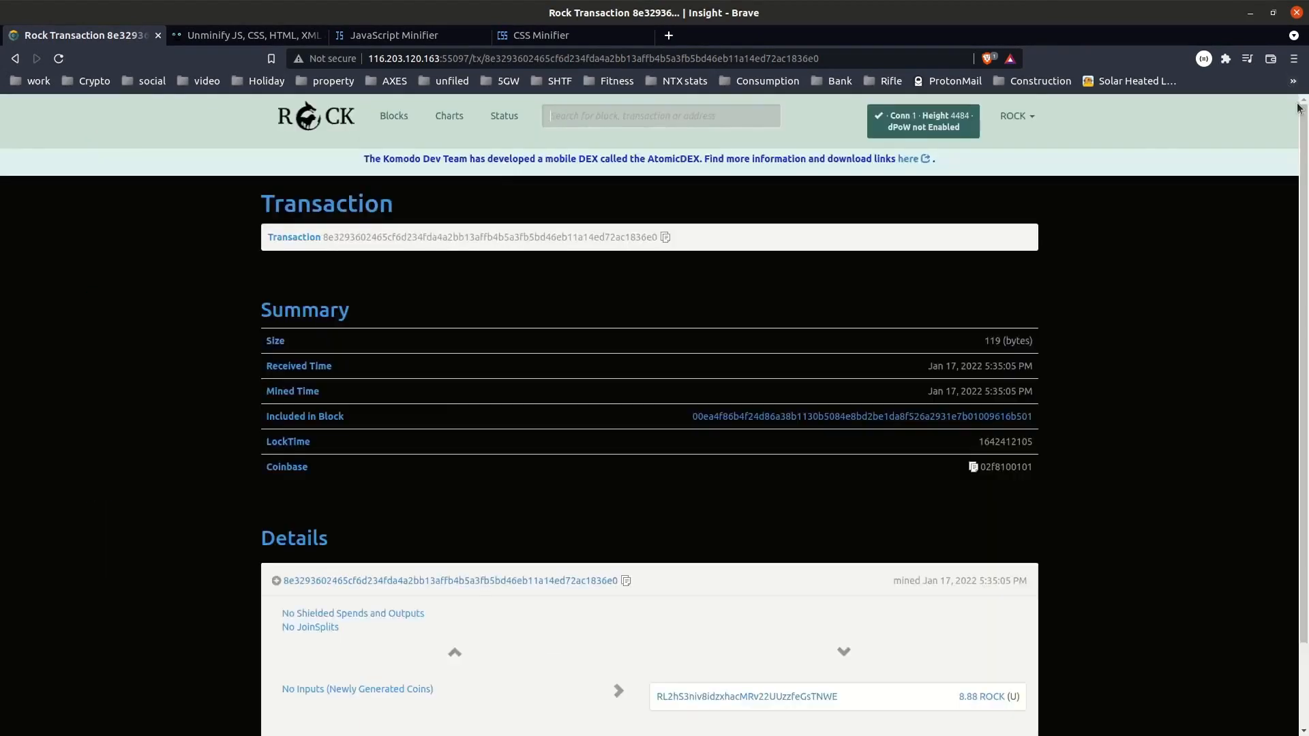
mouse_move(805, 382)
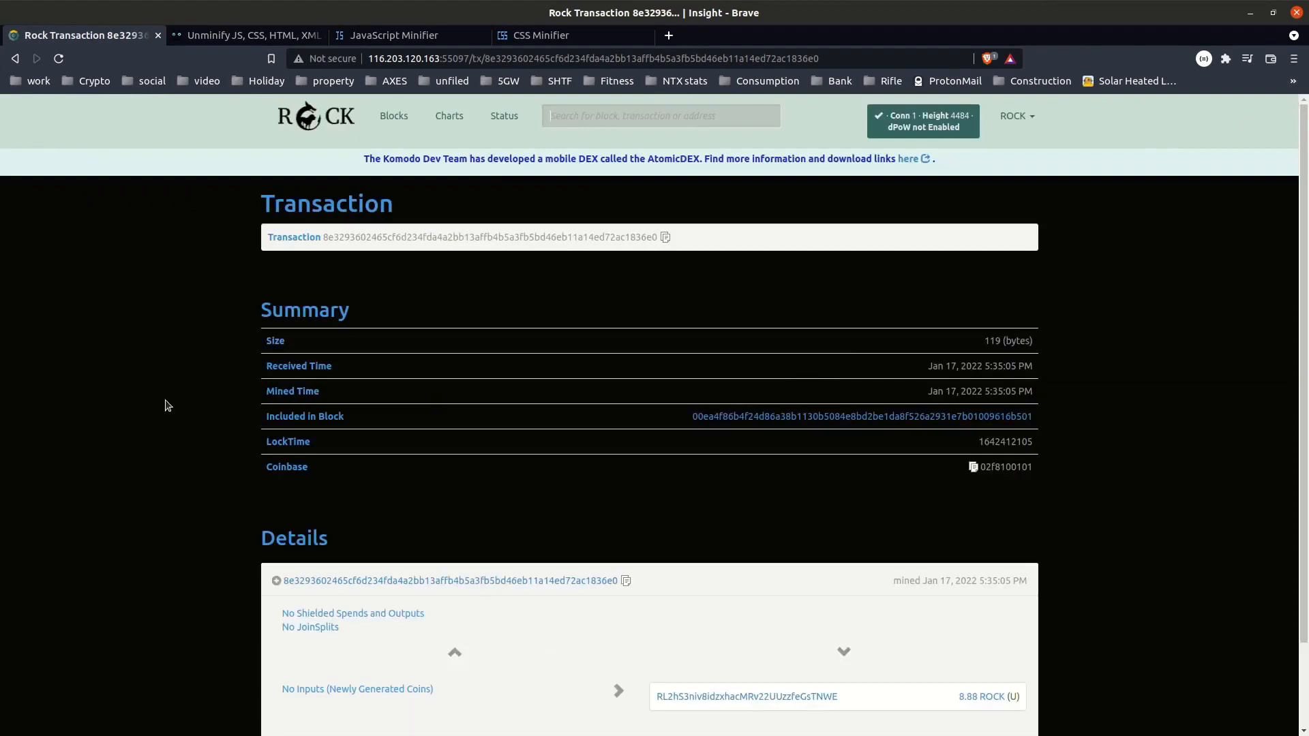
mouse_move(120, 478)
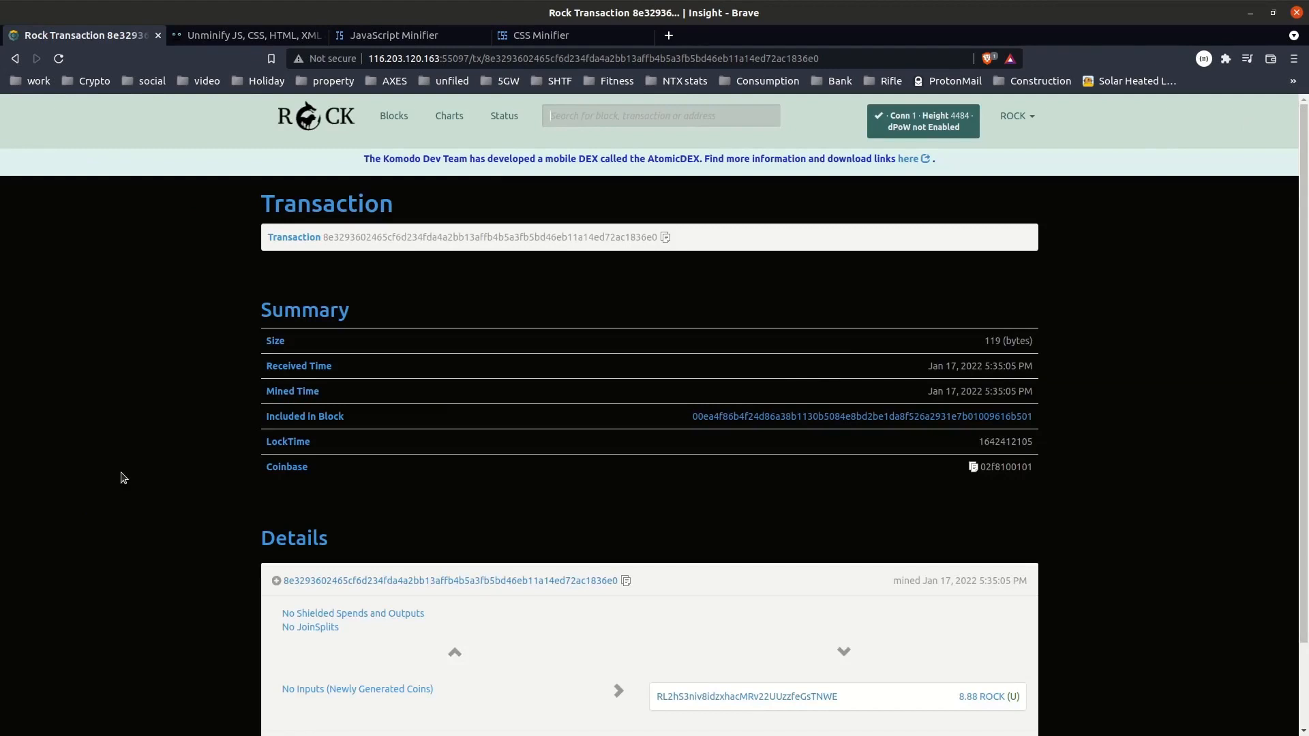